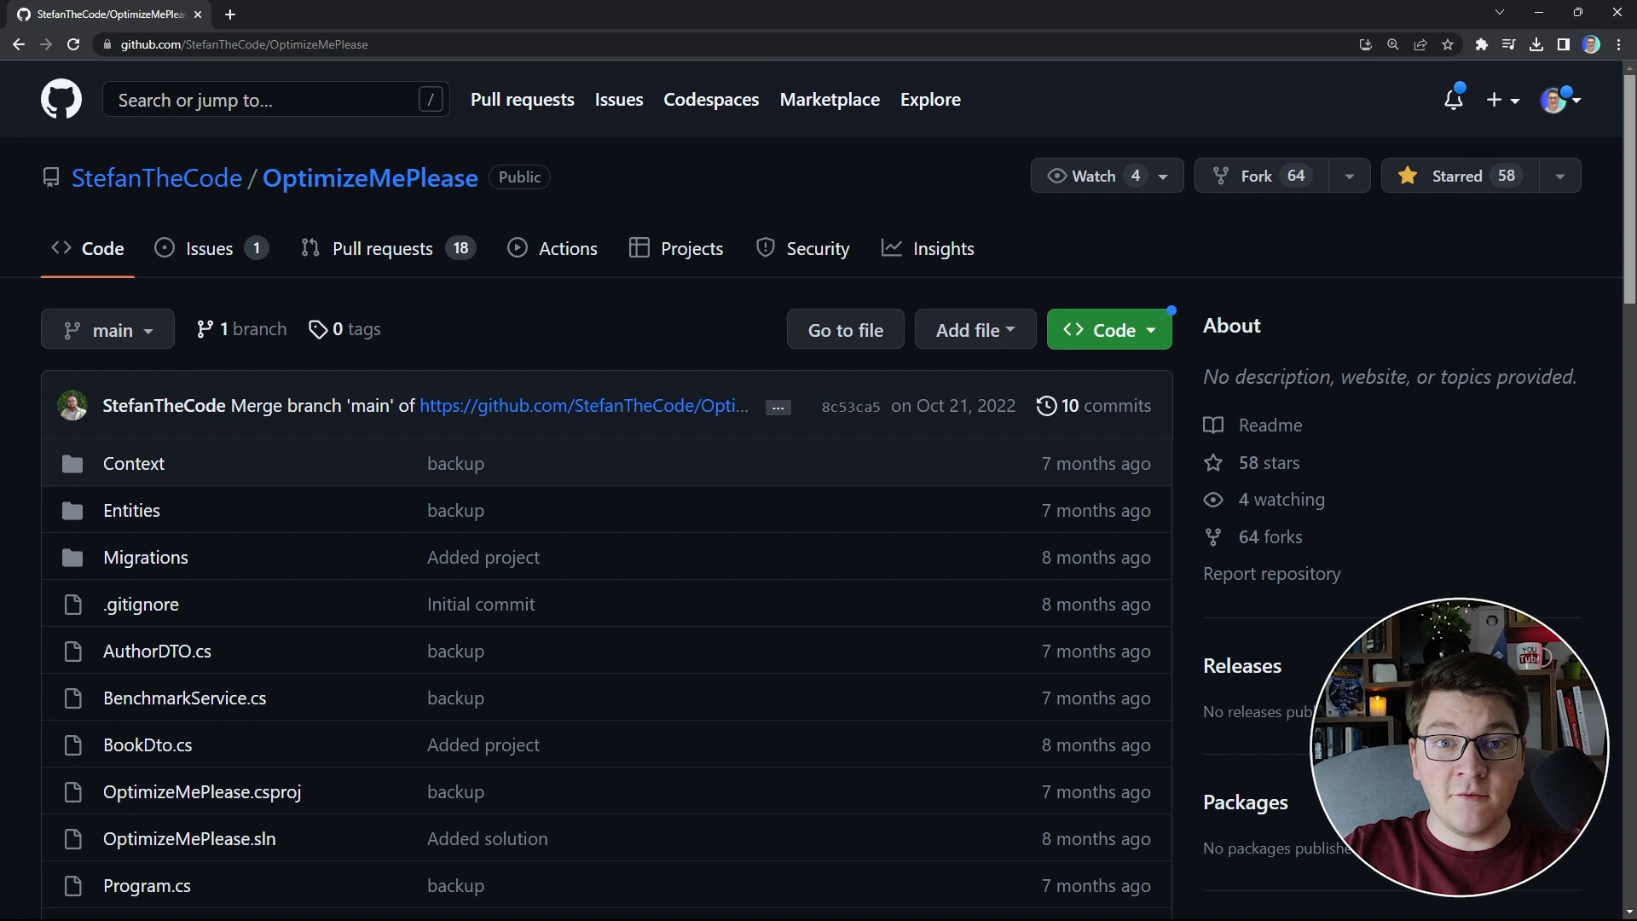
Step: Review the GetAuthors summary comment, highlighting the required book fields and the 1900 cutoff
scroll("down", 3)
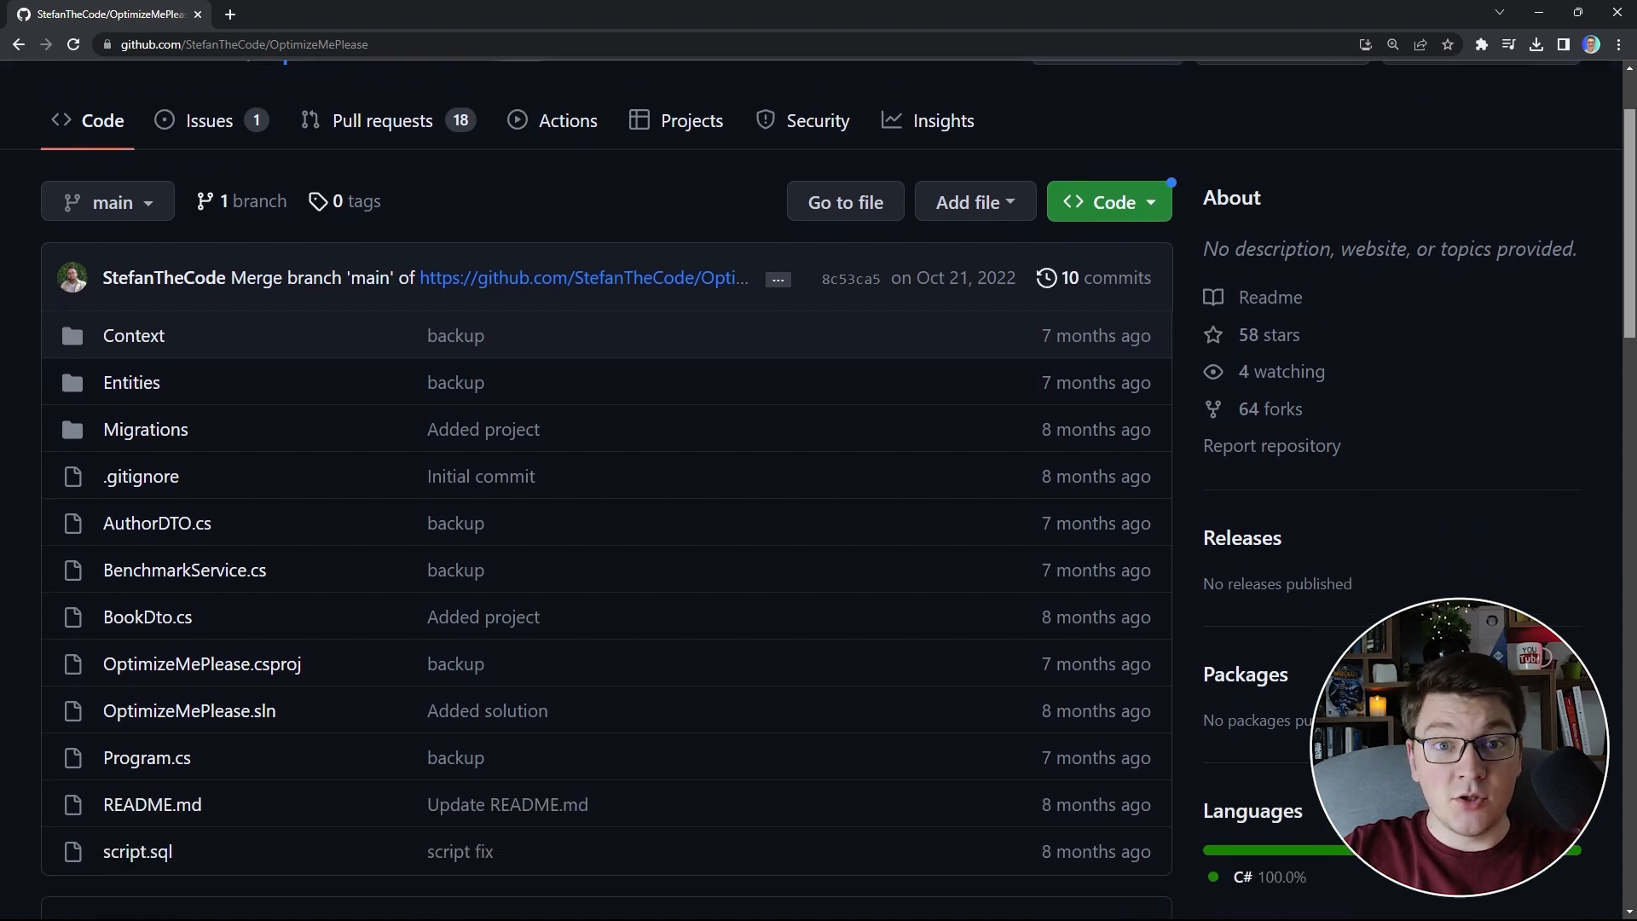
scroll("down", 3)
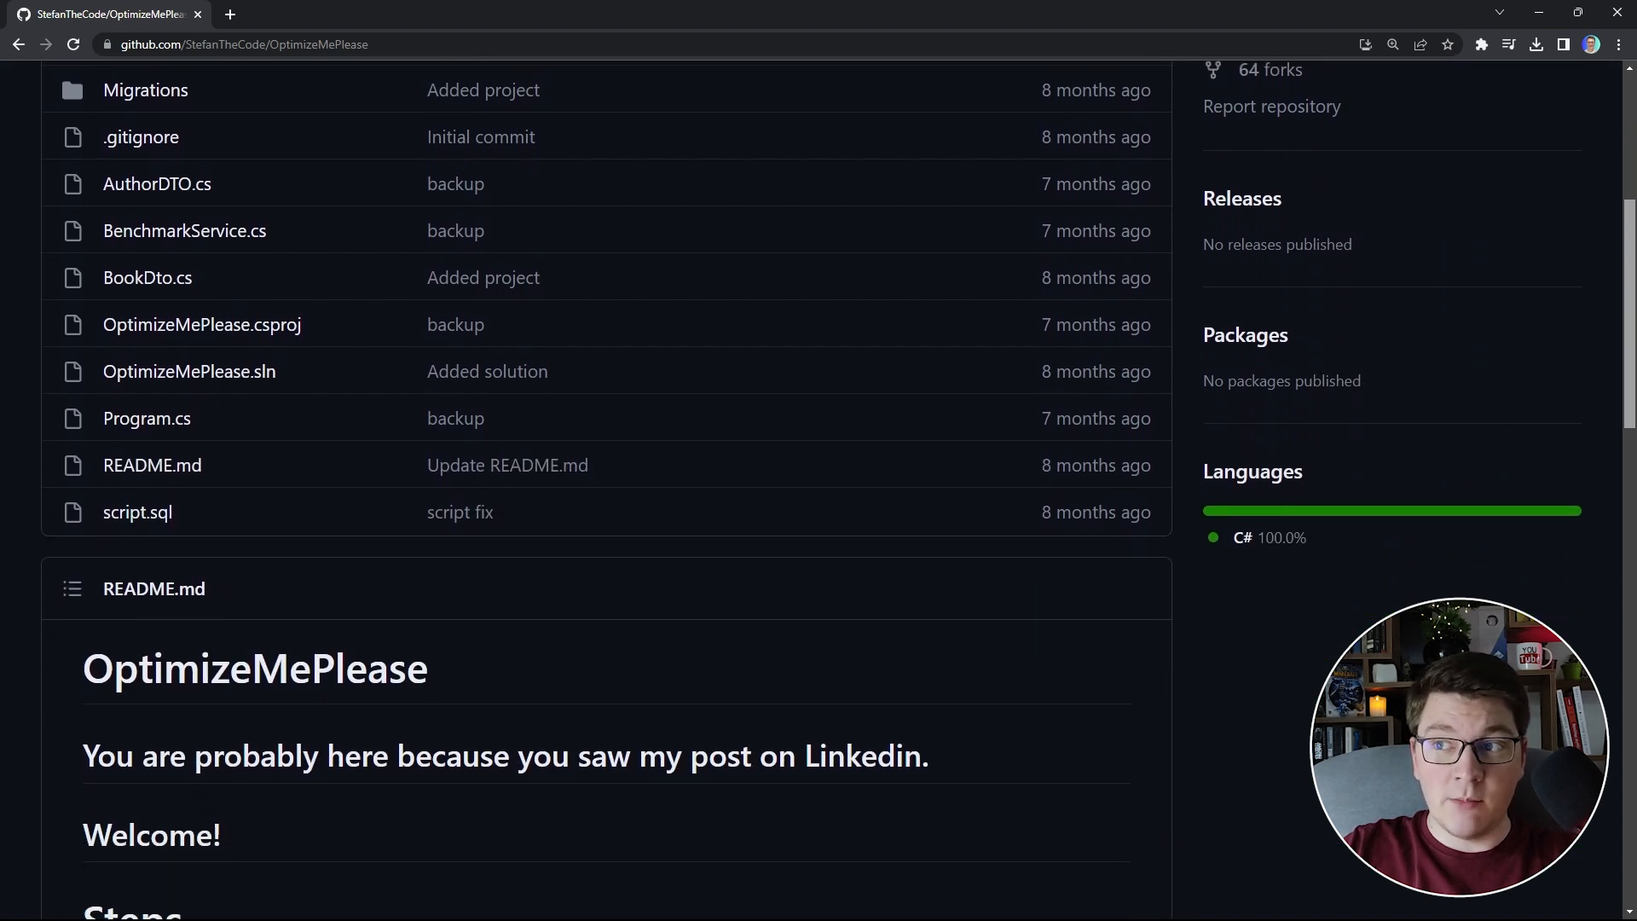
scroll("down", 3)
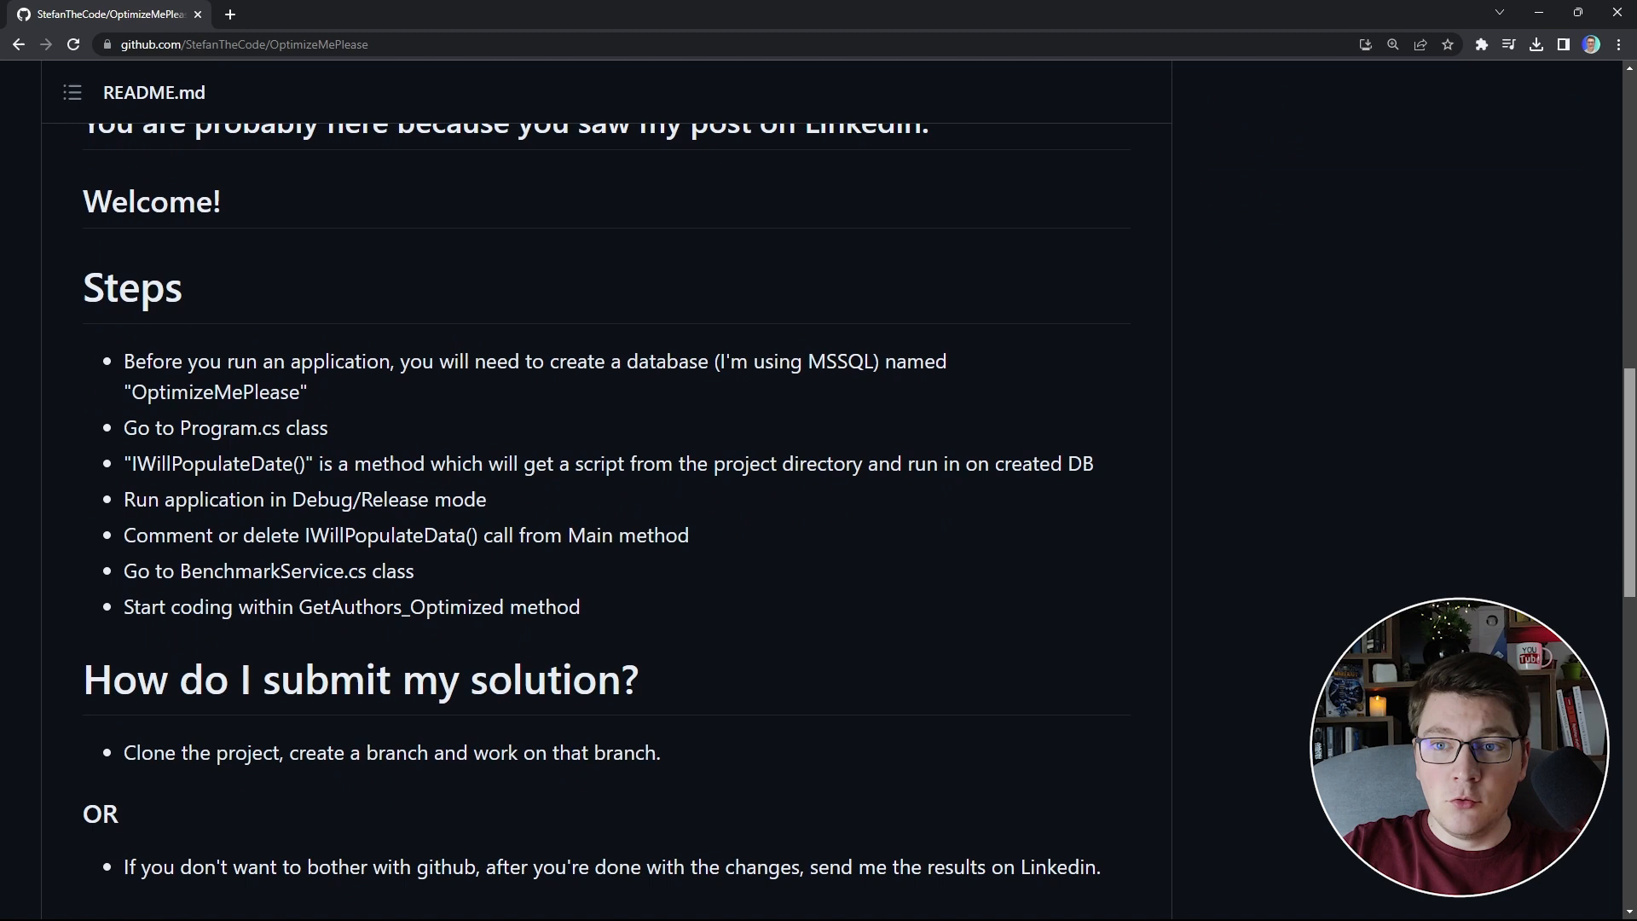
scroll("down", 3)
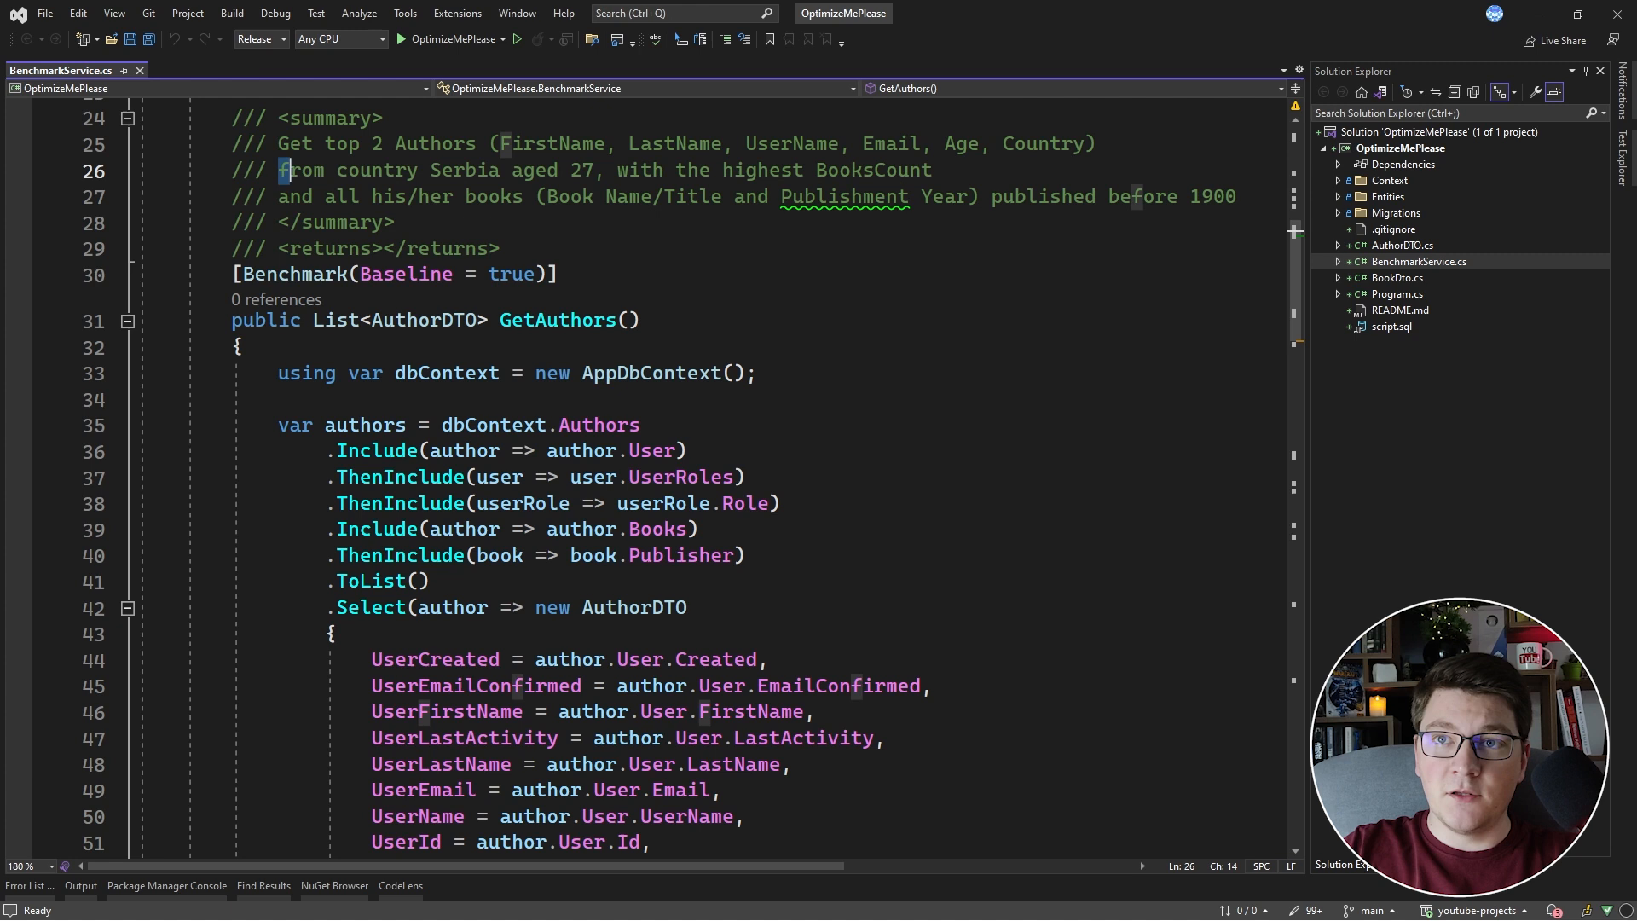
left_click_drag(279, 170, 595, 171)
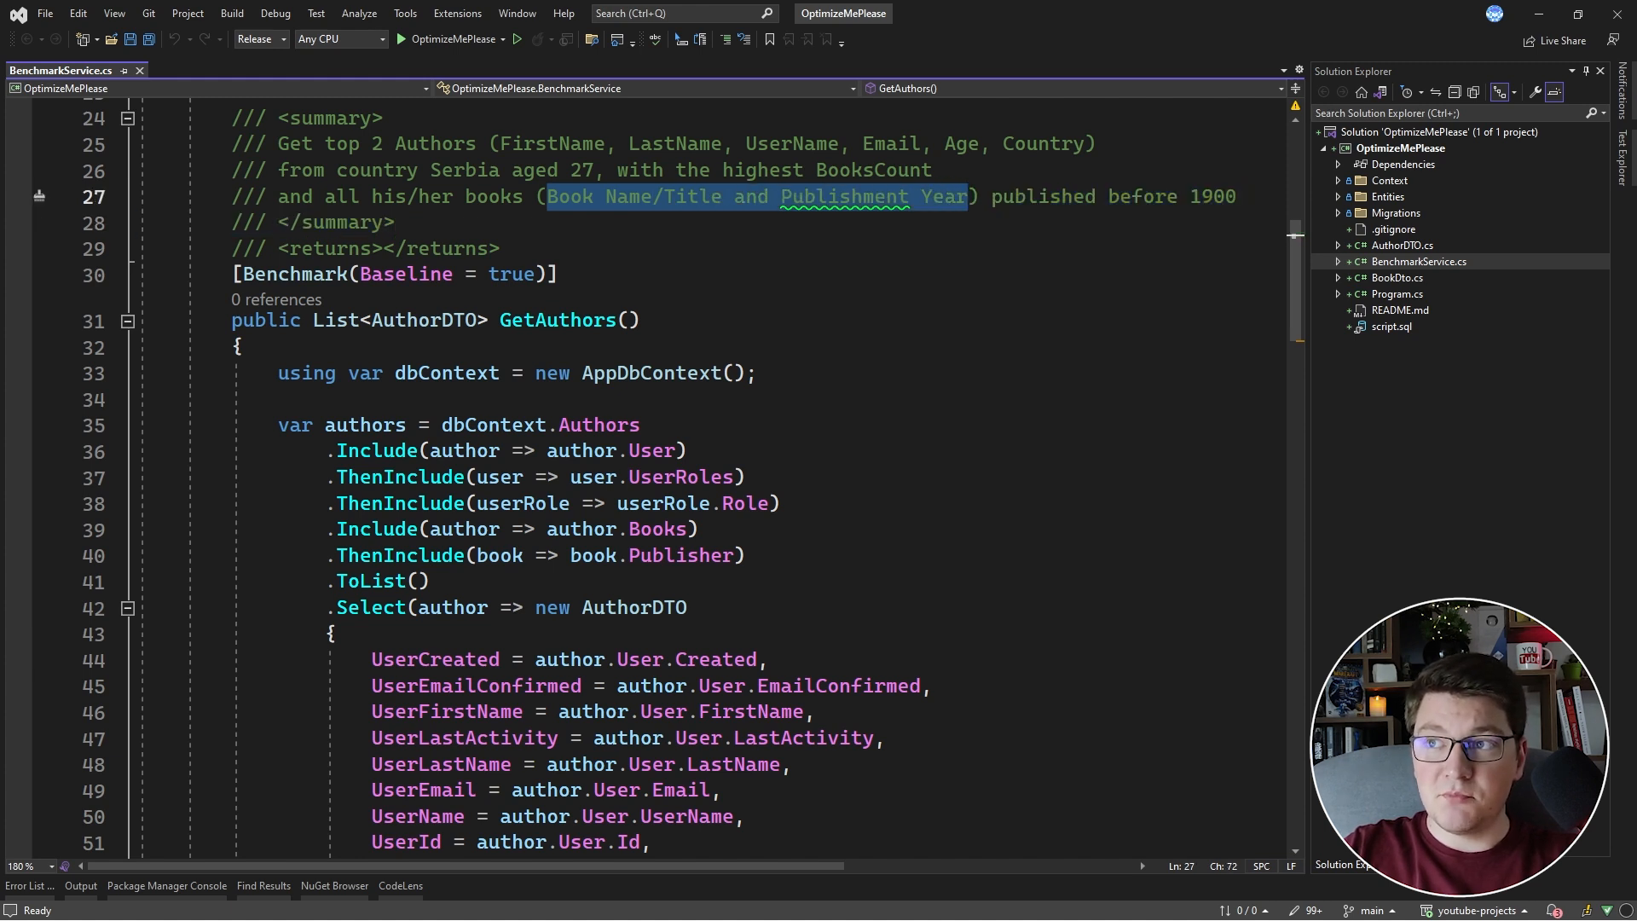
double_click(1210, 196)
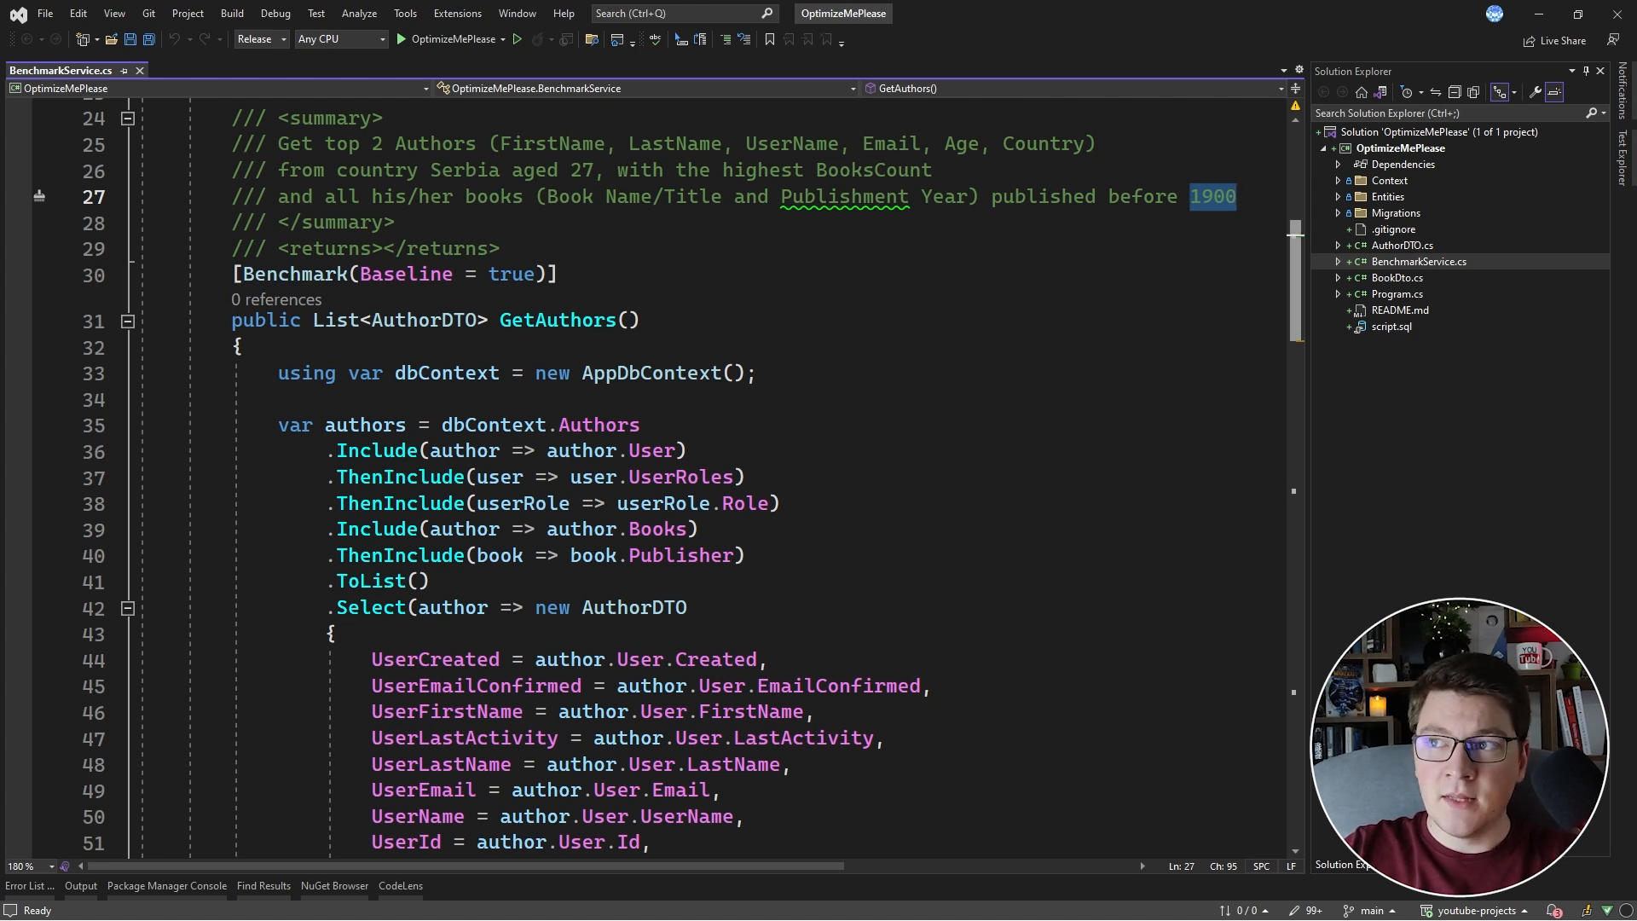
scroll("down", 3)
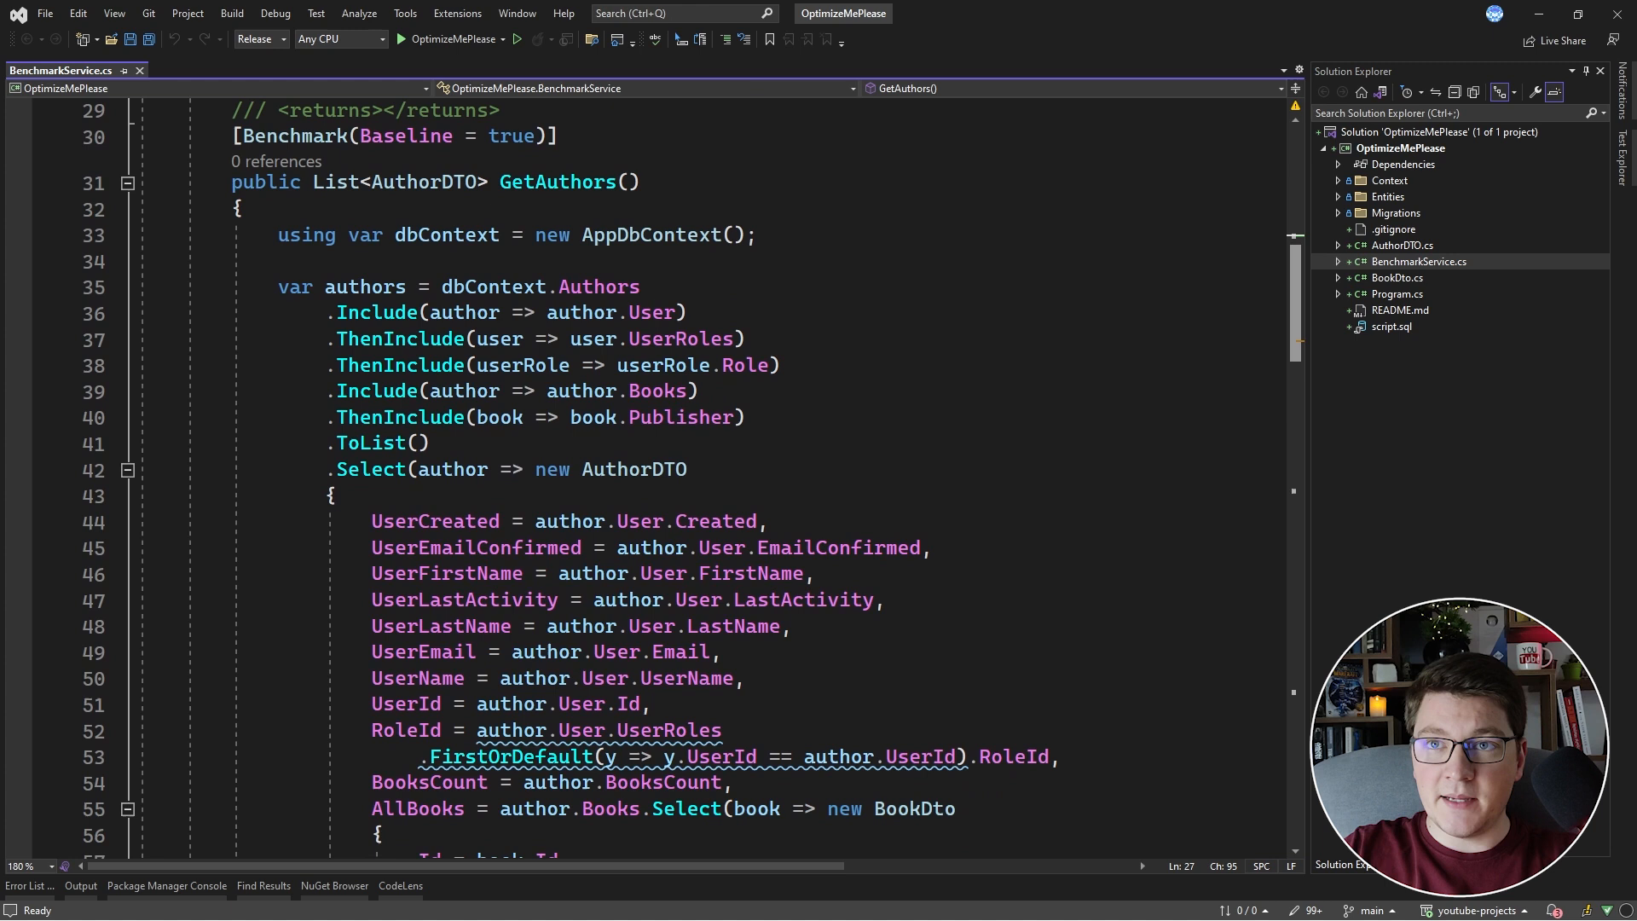
scroll("down", 3)
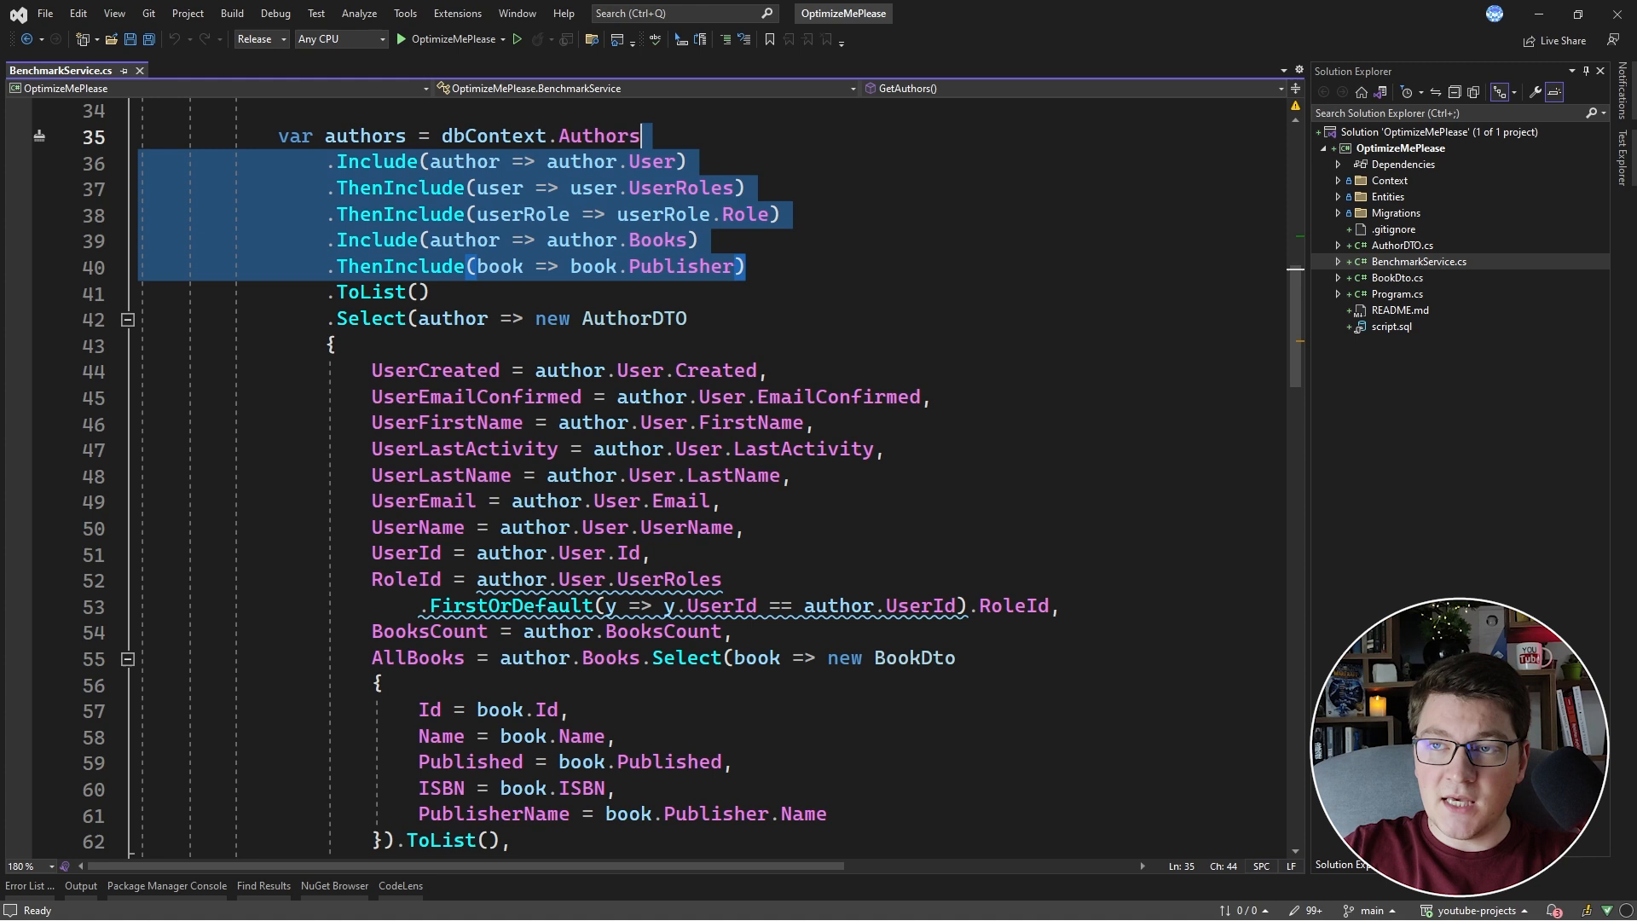
double_click(599, 136)
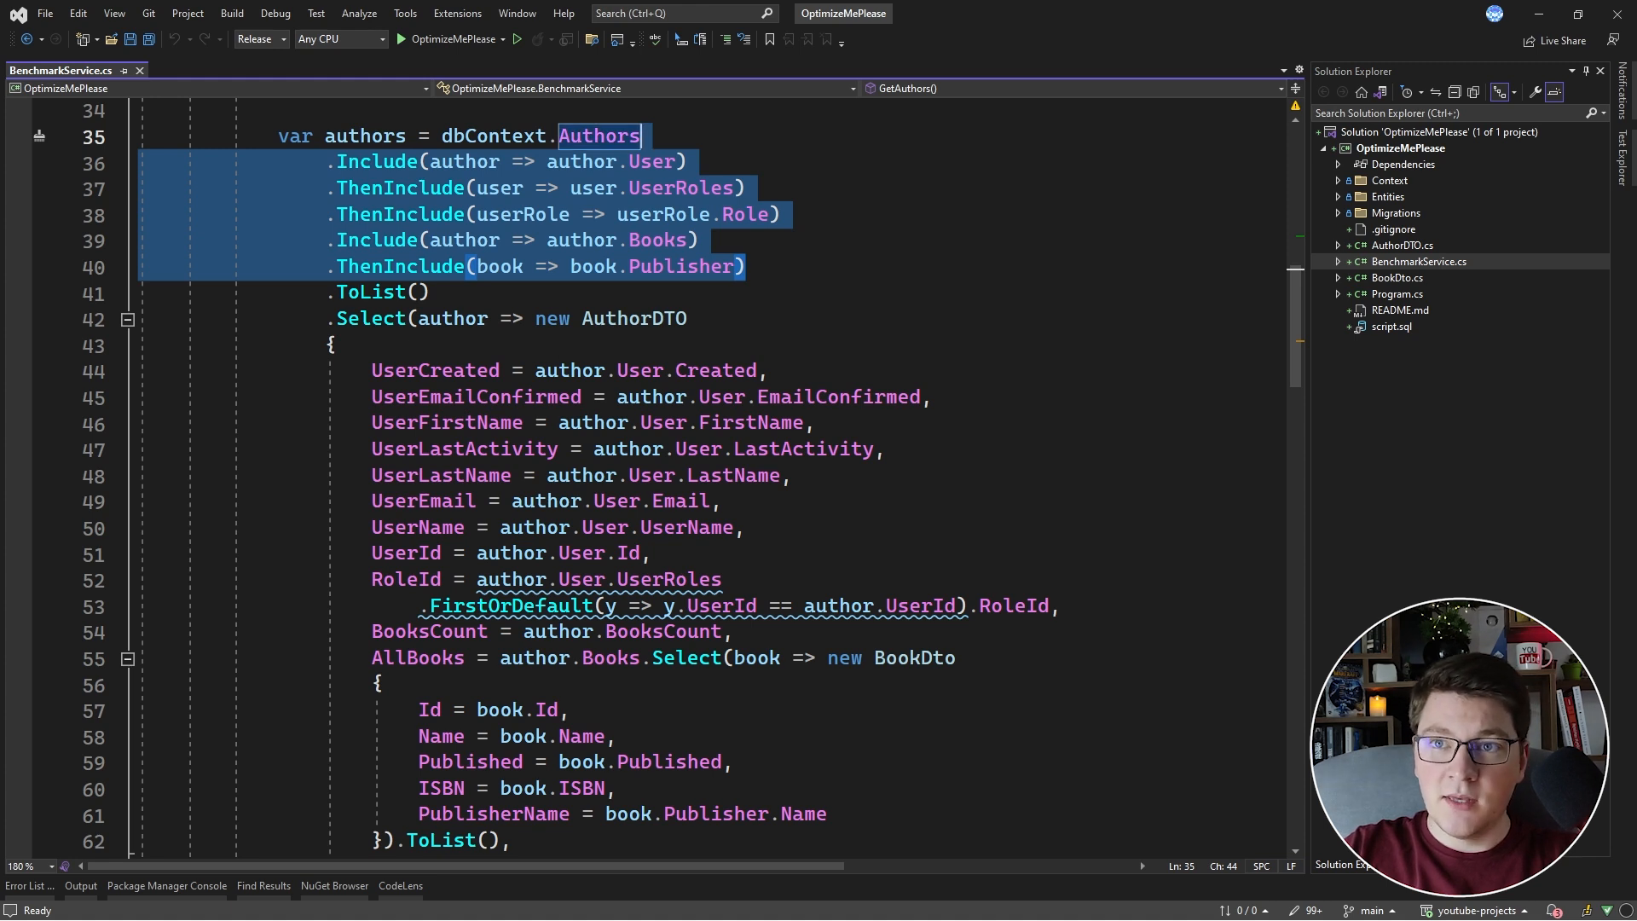
left_click(376, 292)
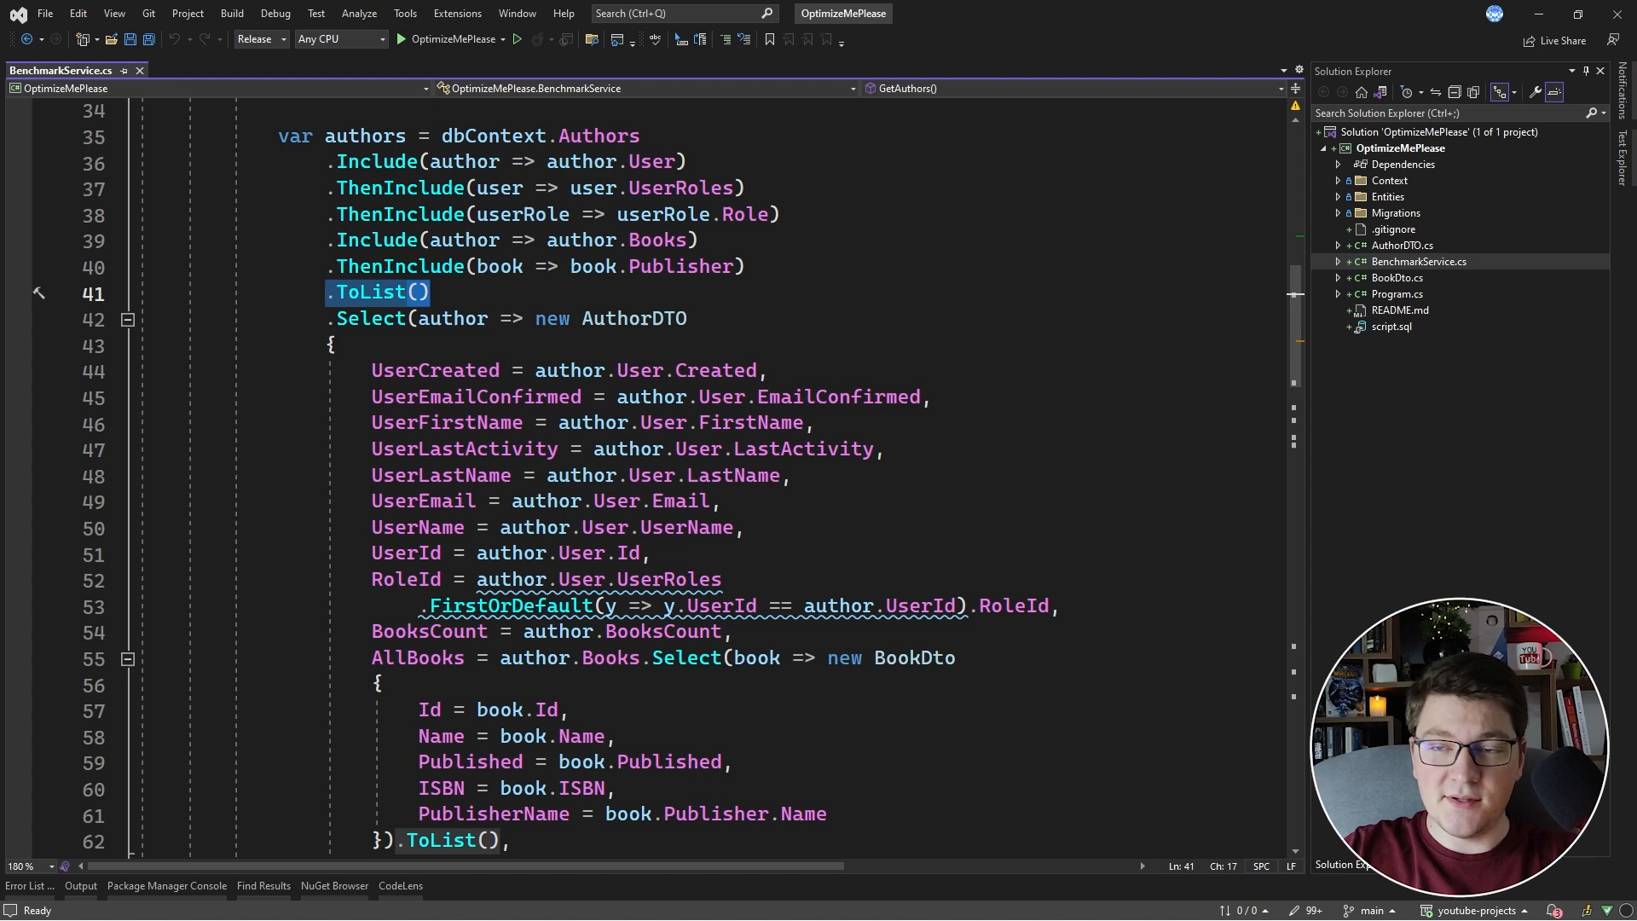
scroll("down", 3)
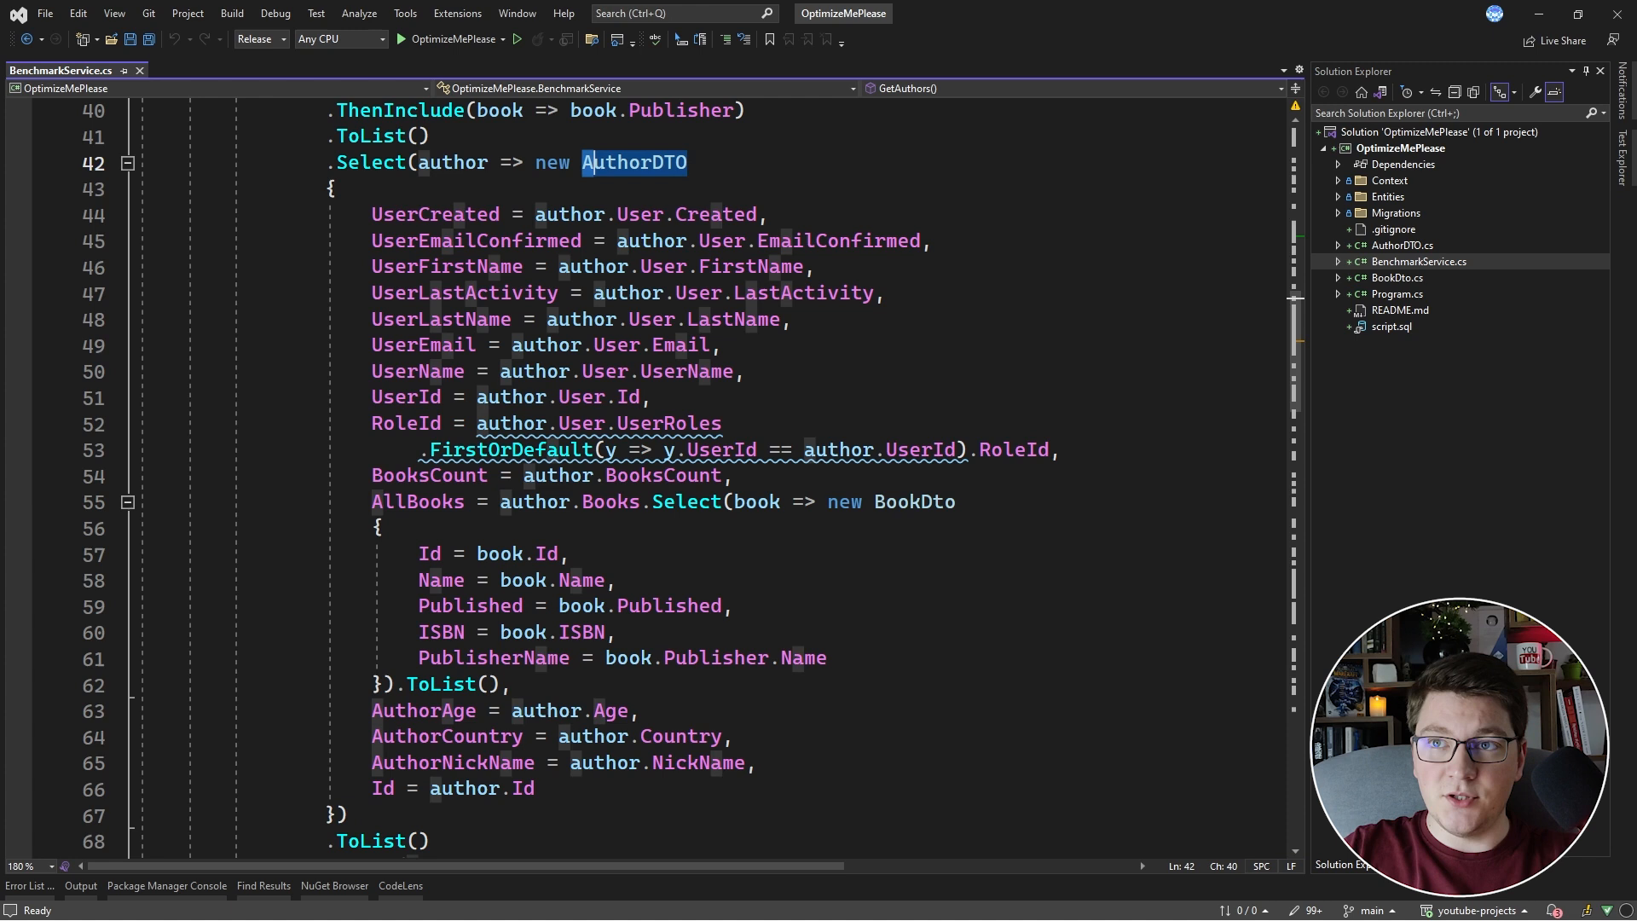
left_click(334, 187)
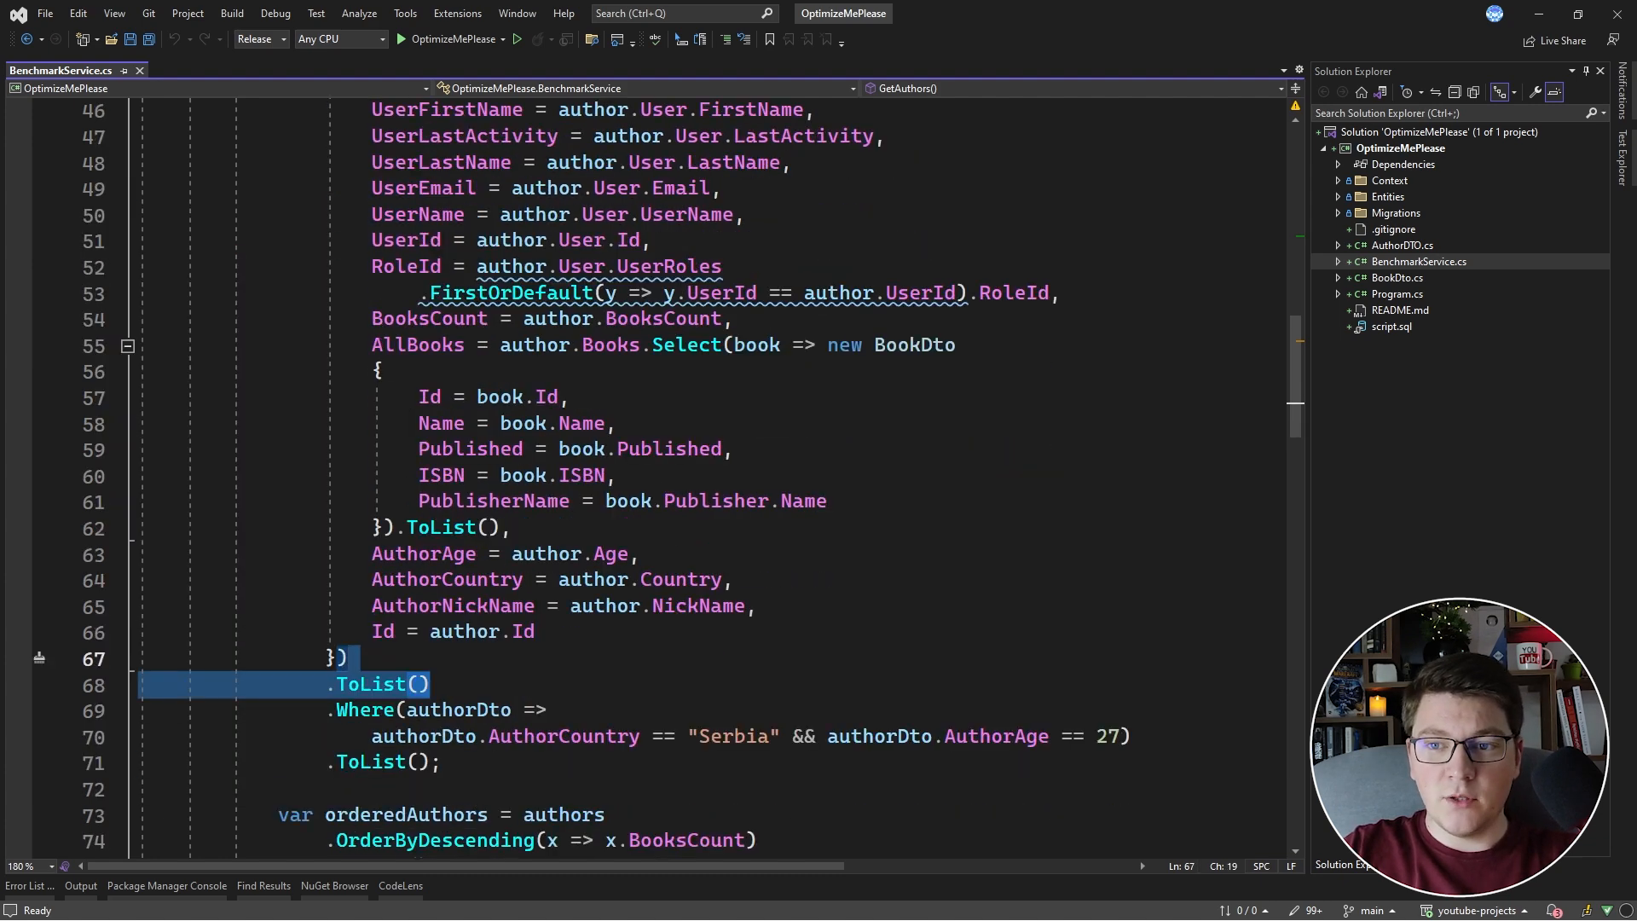
scroll("down", 3)
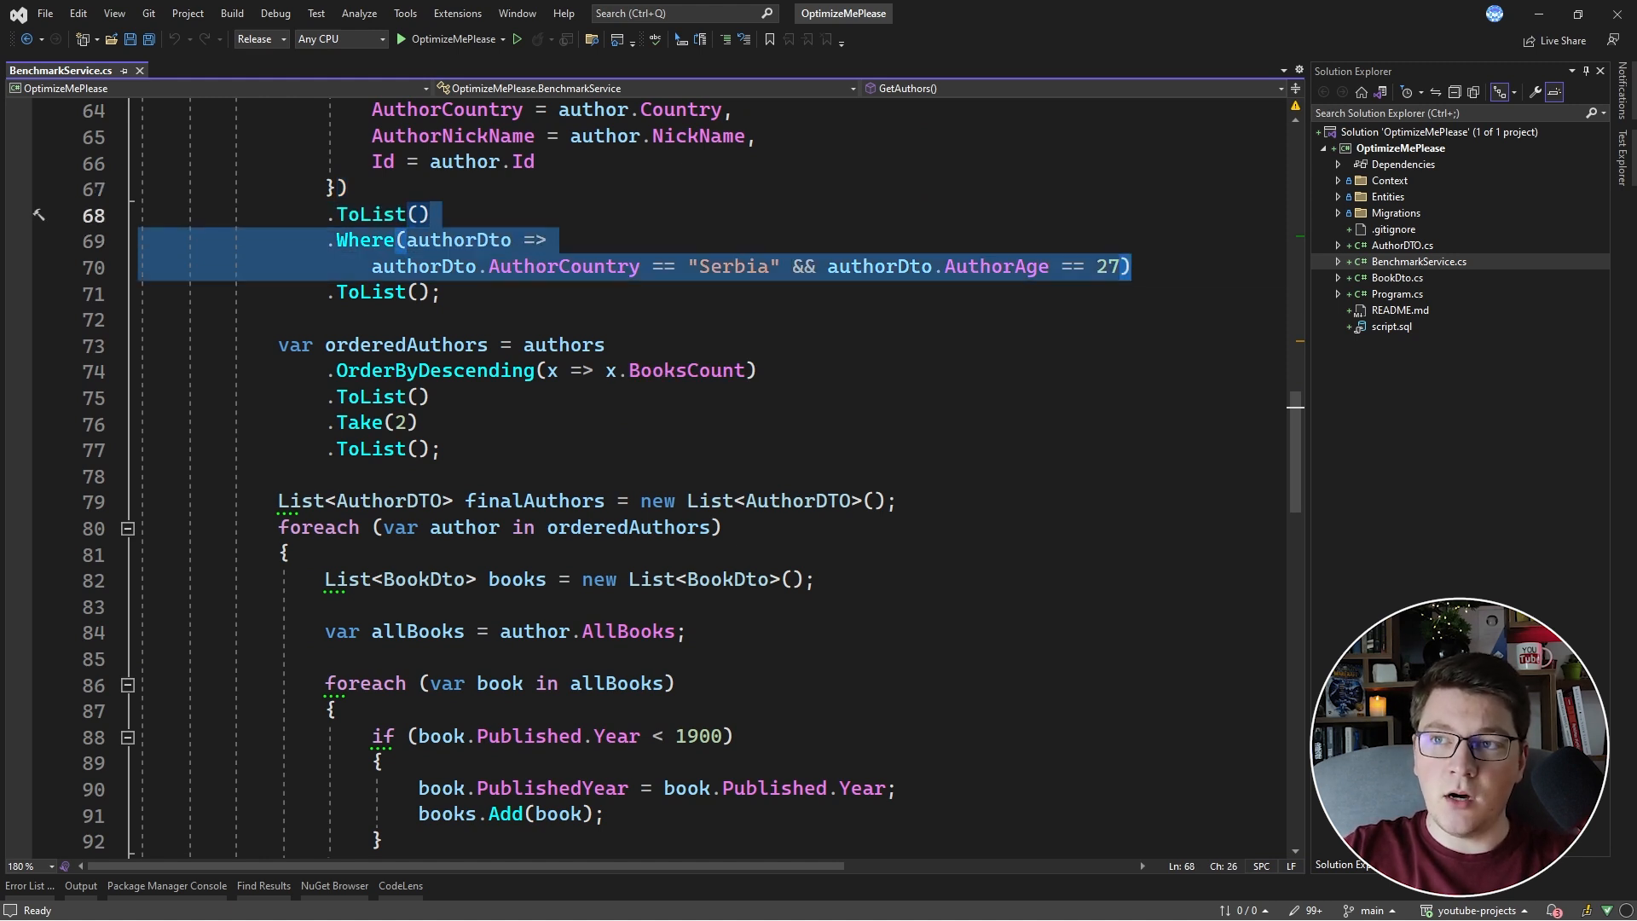
left_click(396, 449)
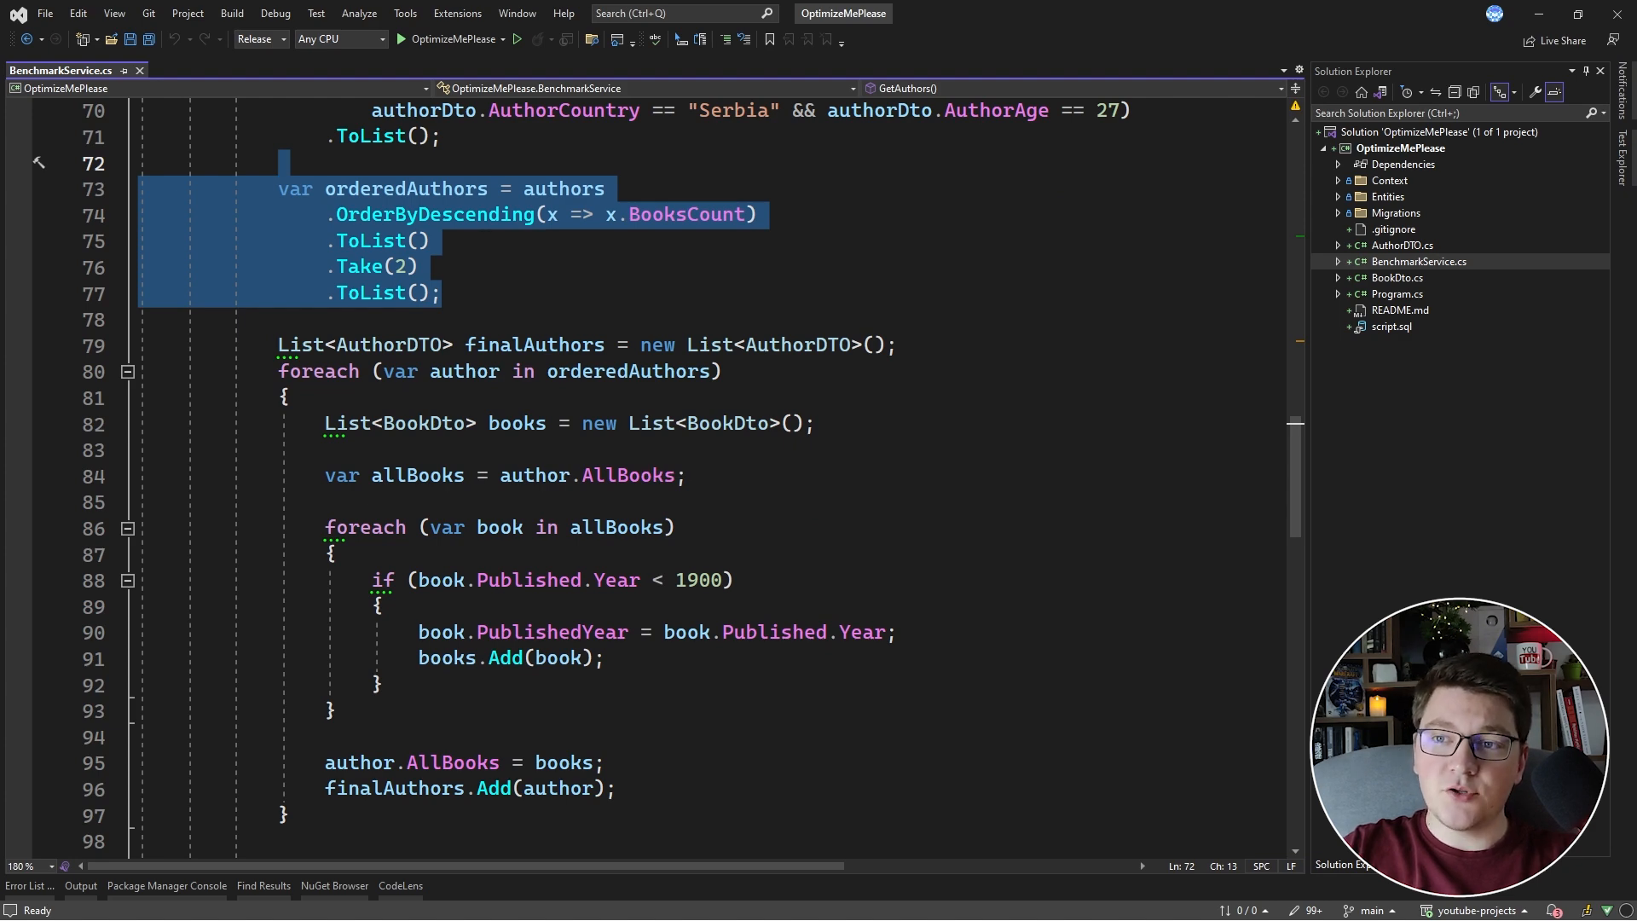
double_click(689, 580)
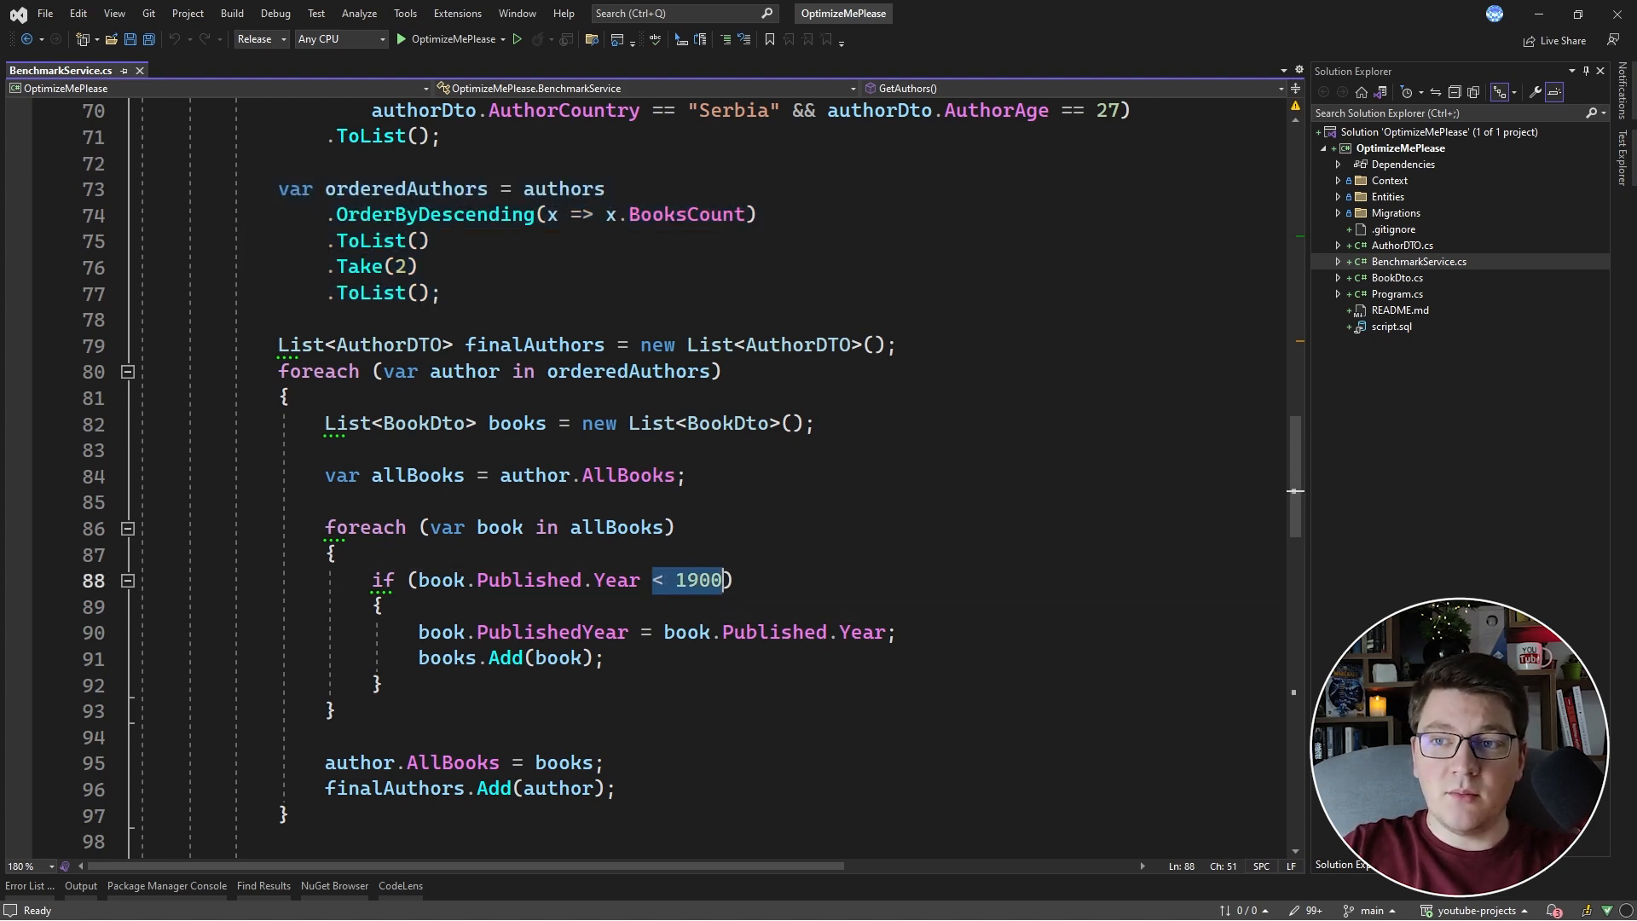
scroll("down", 3)
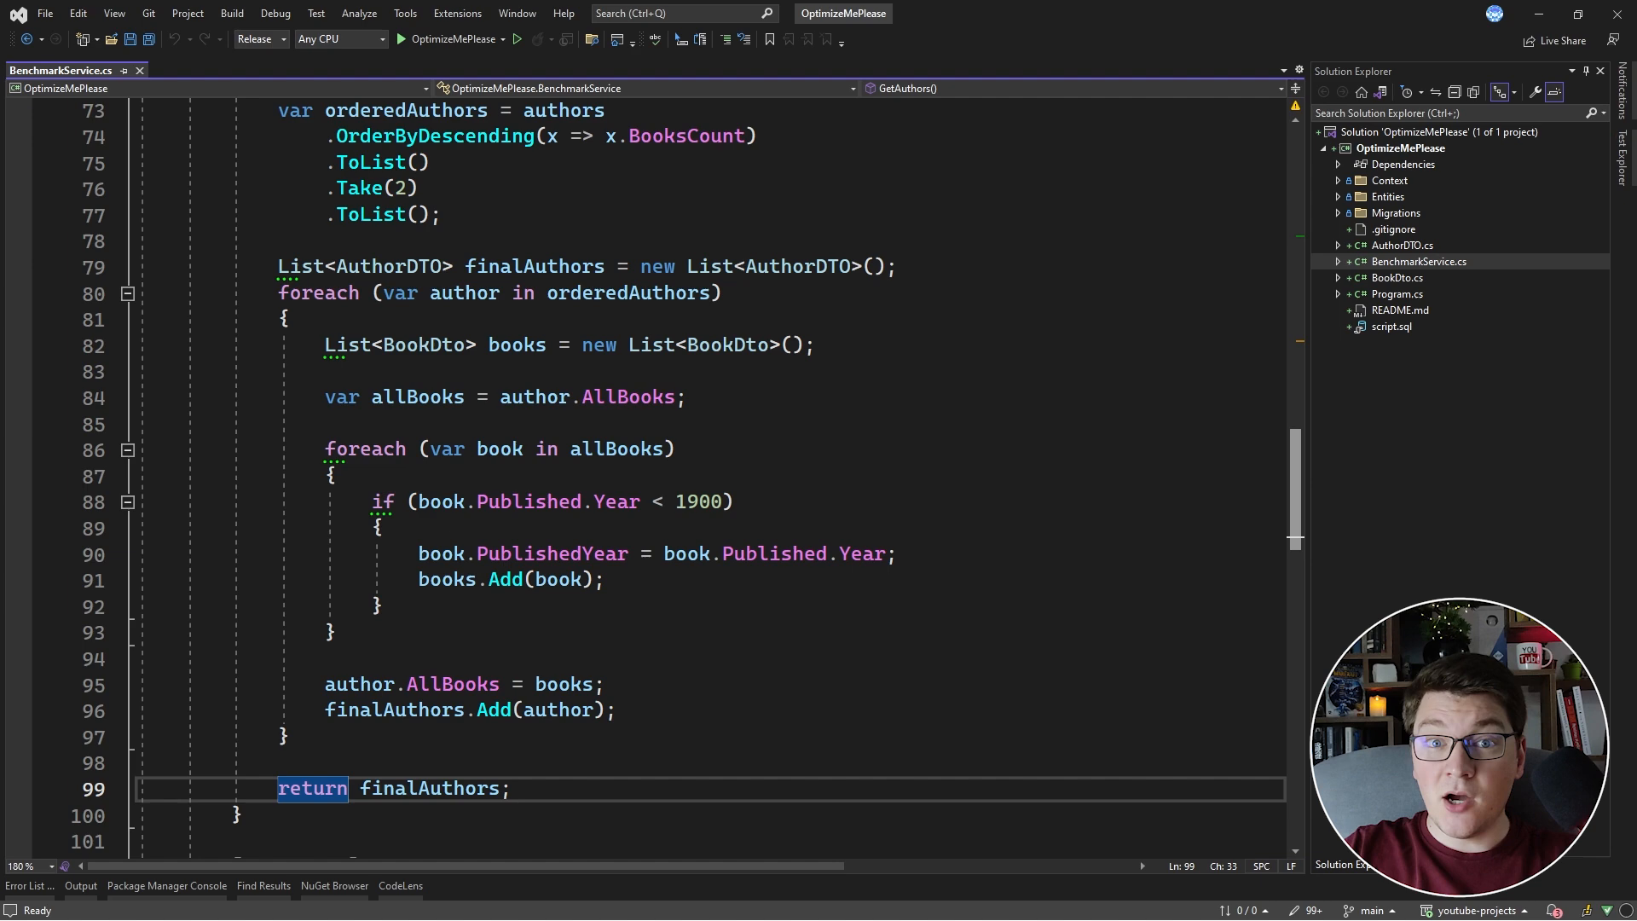
scroll("down", 3)
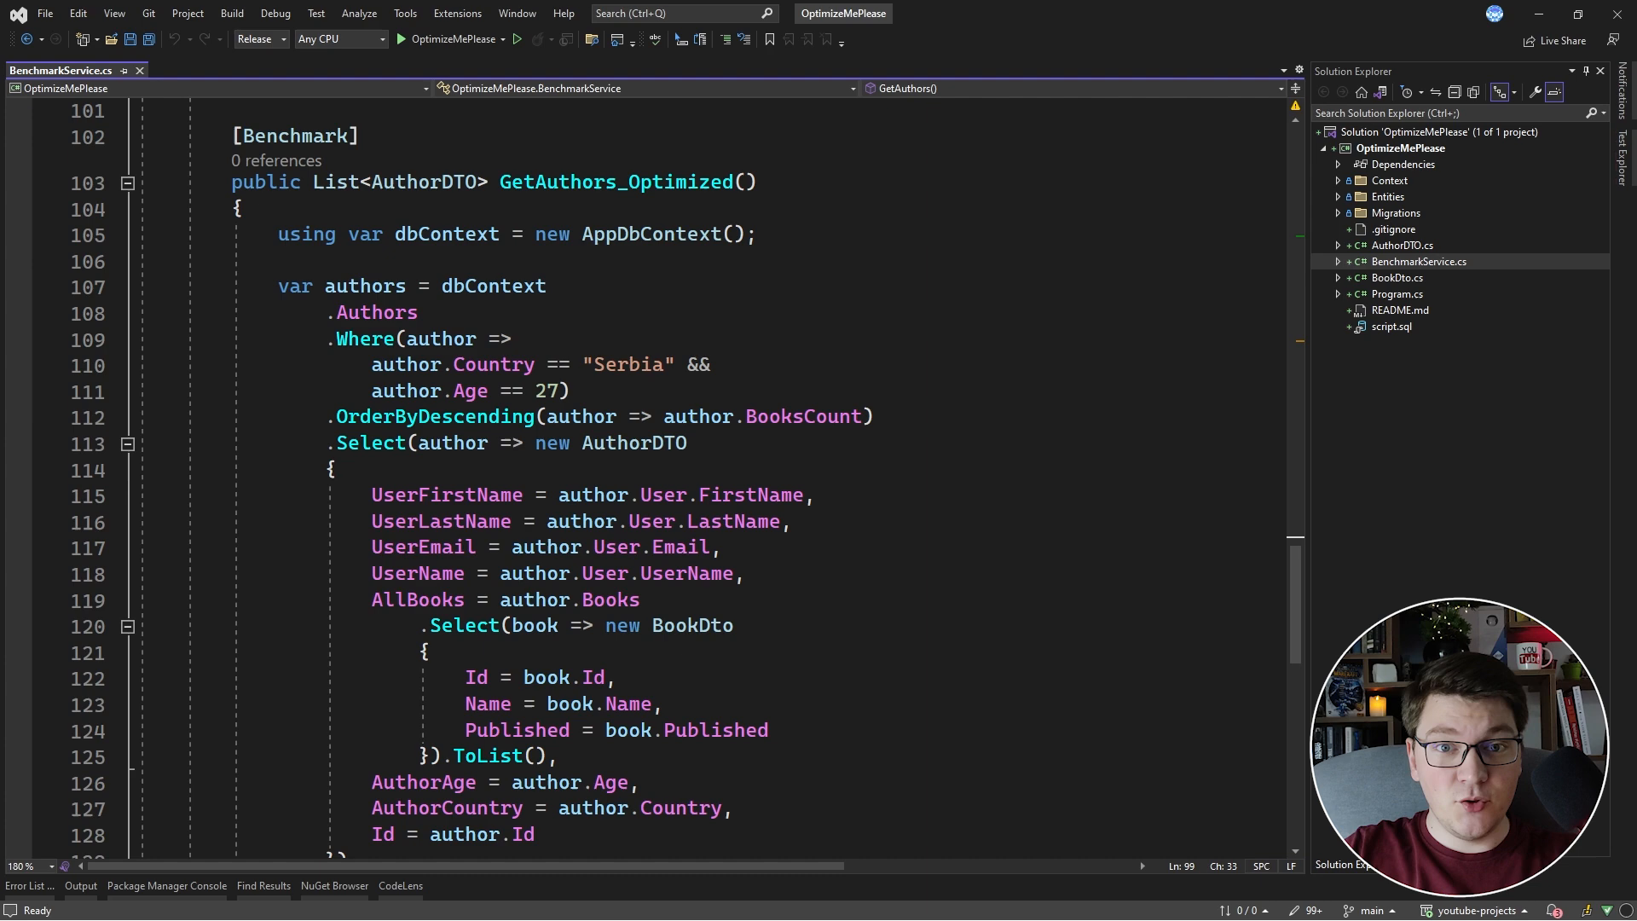
scroll("down", 3)
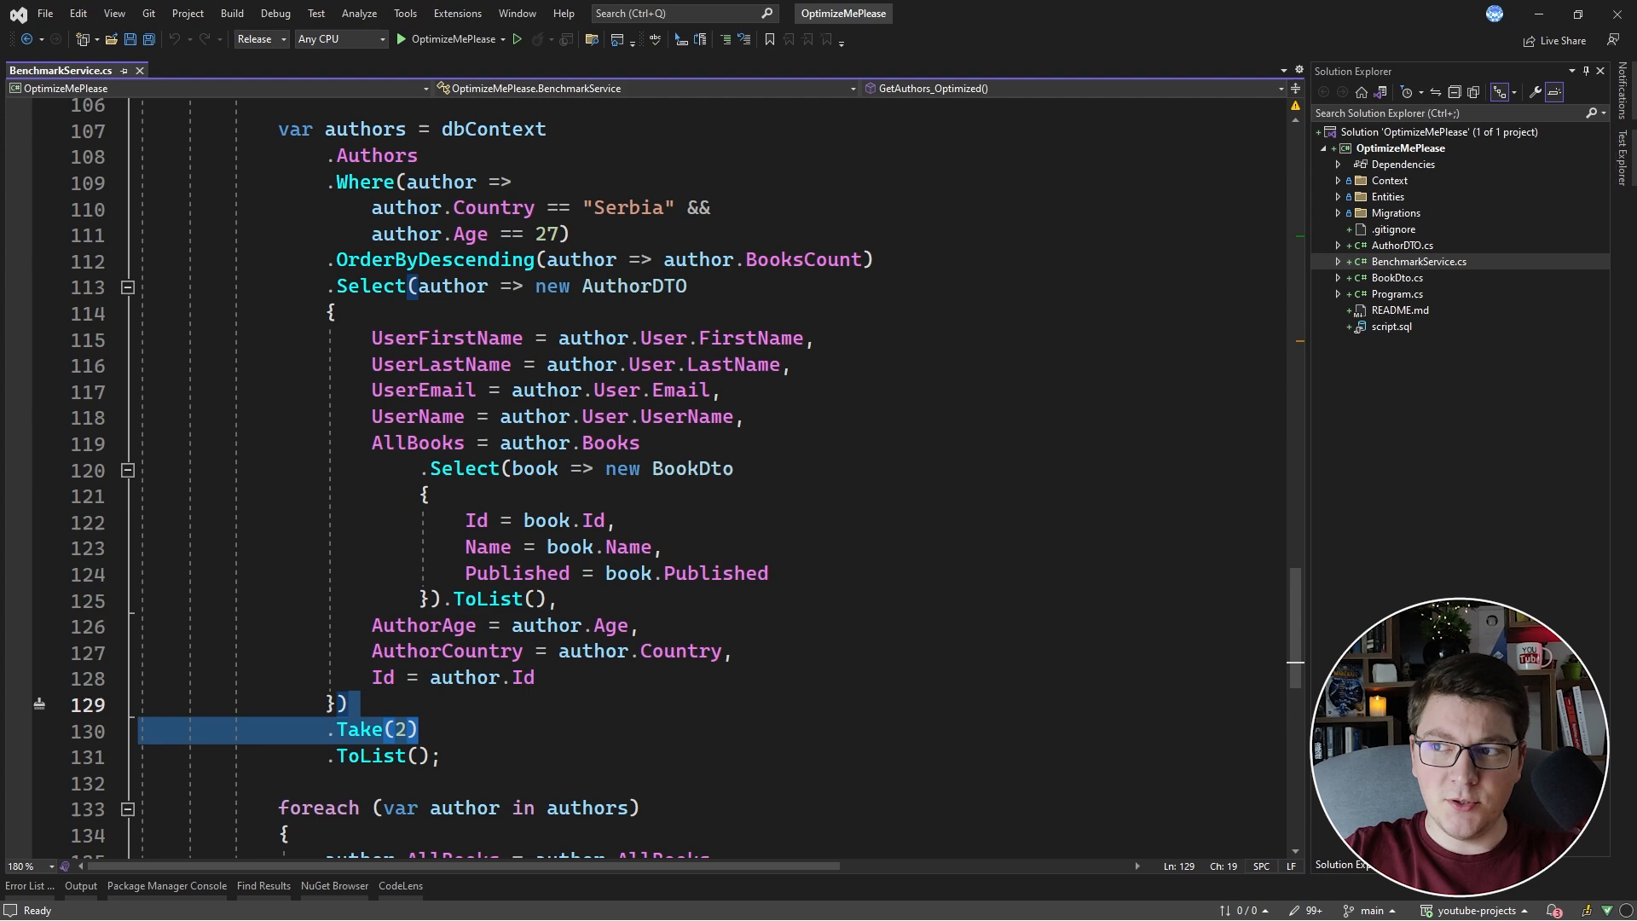
scroll("down", 3)
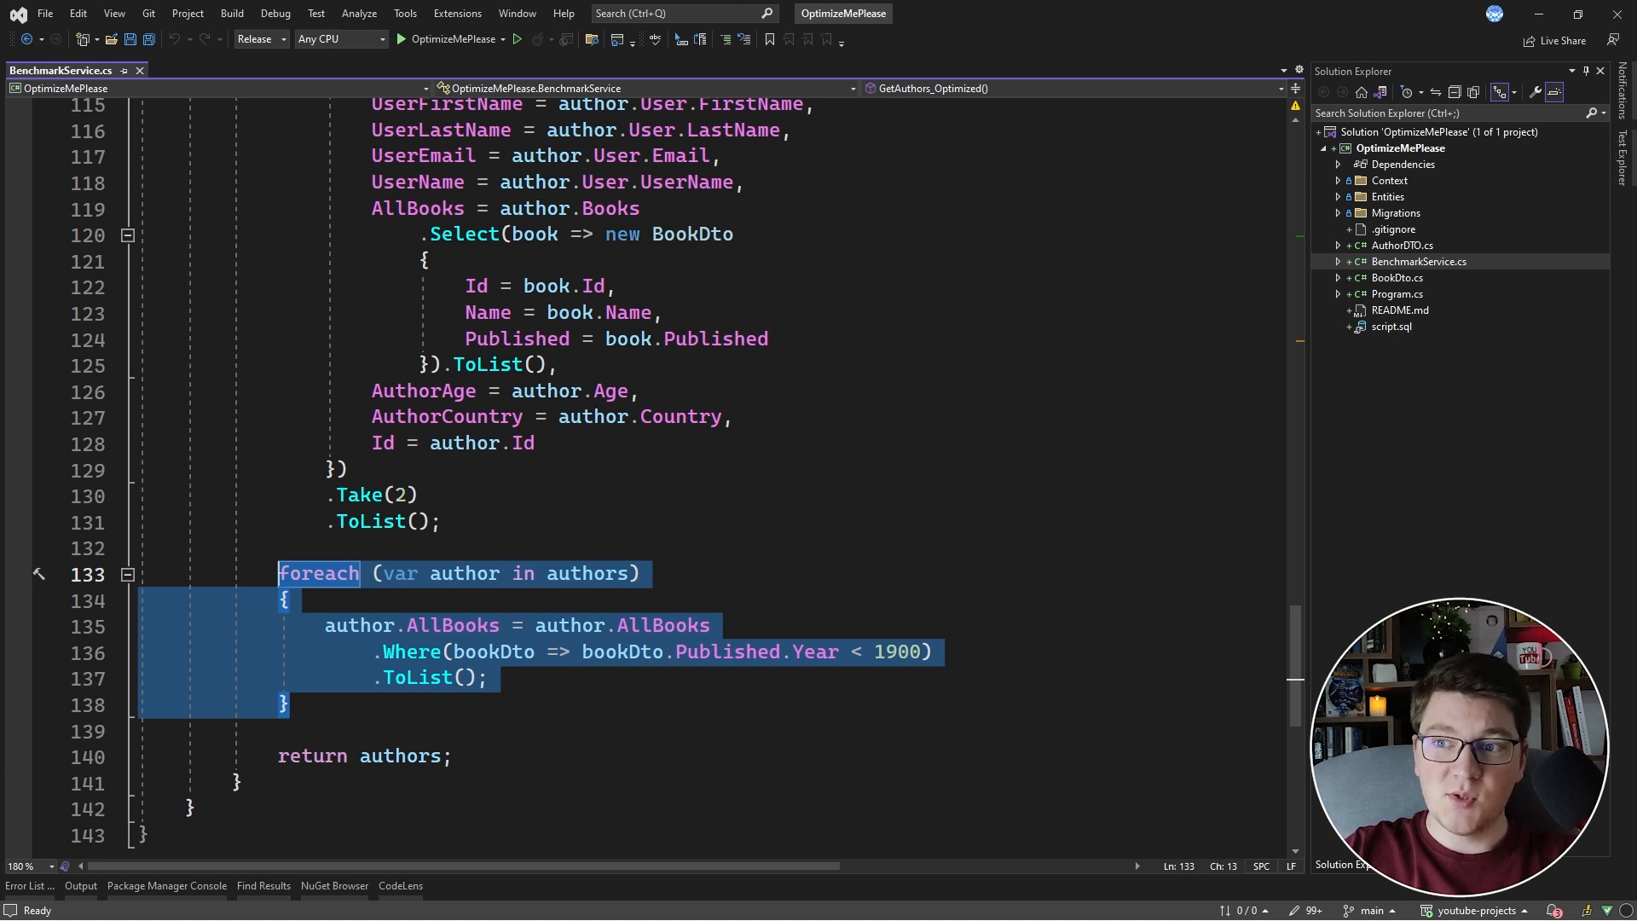
left_click(279, 731)
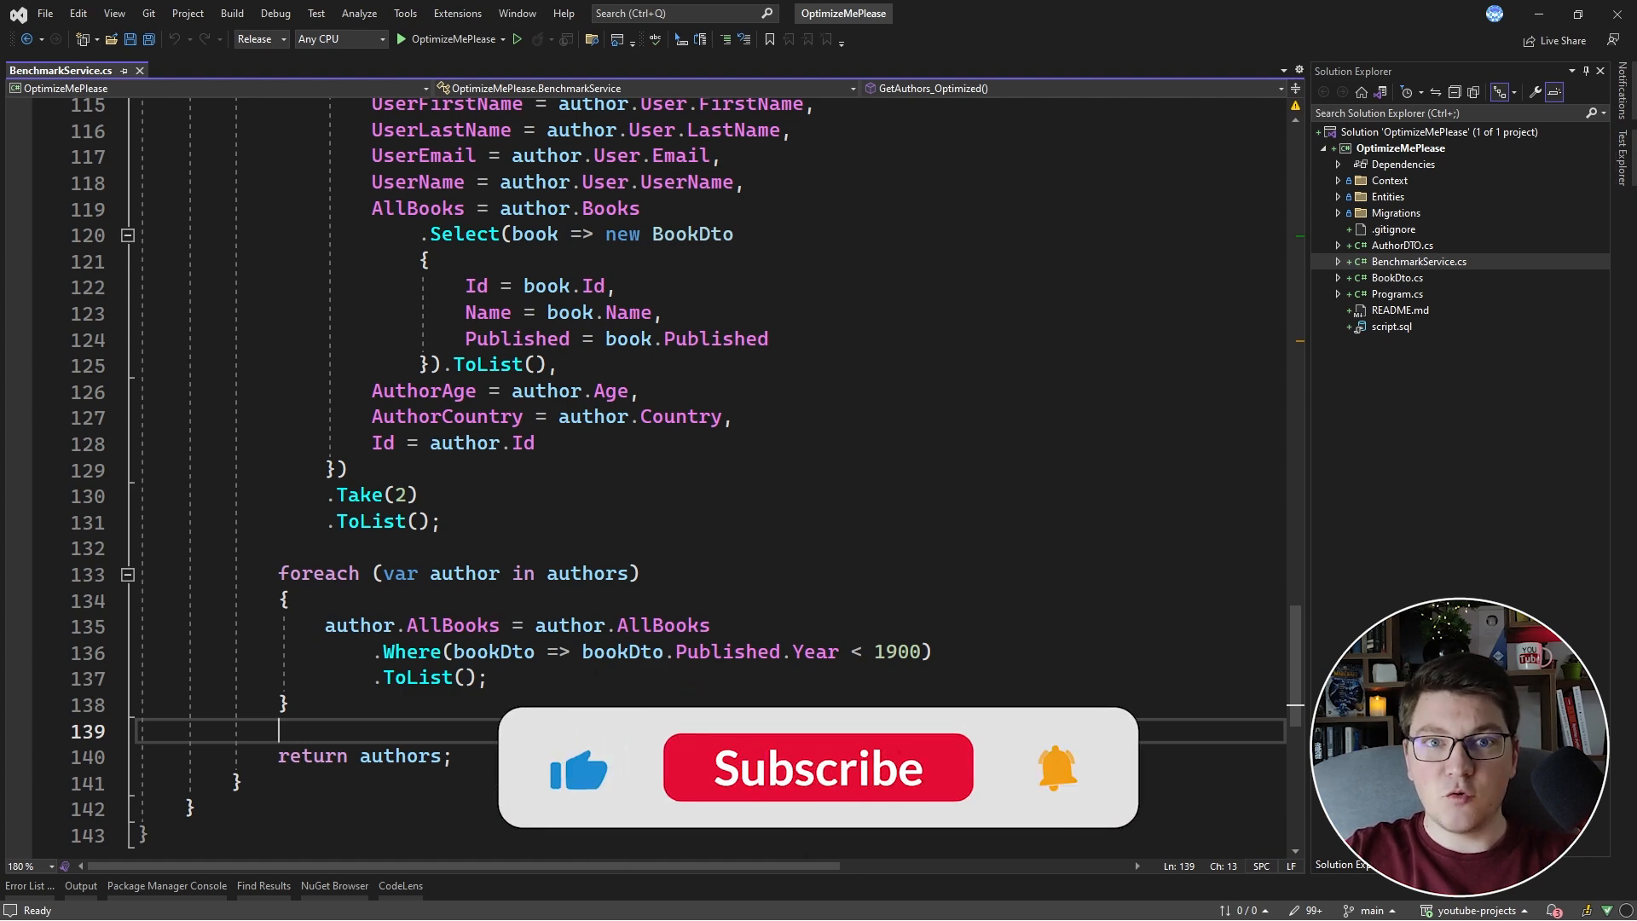
left_click(817, 767)
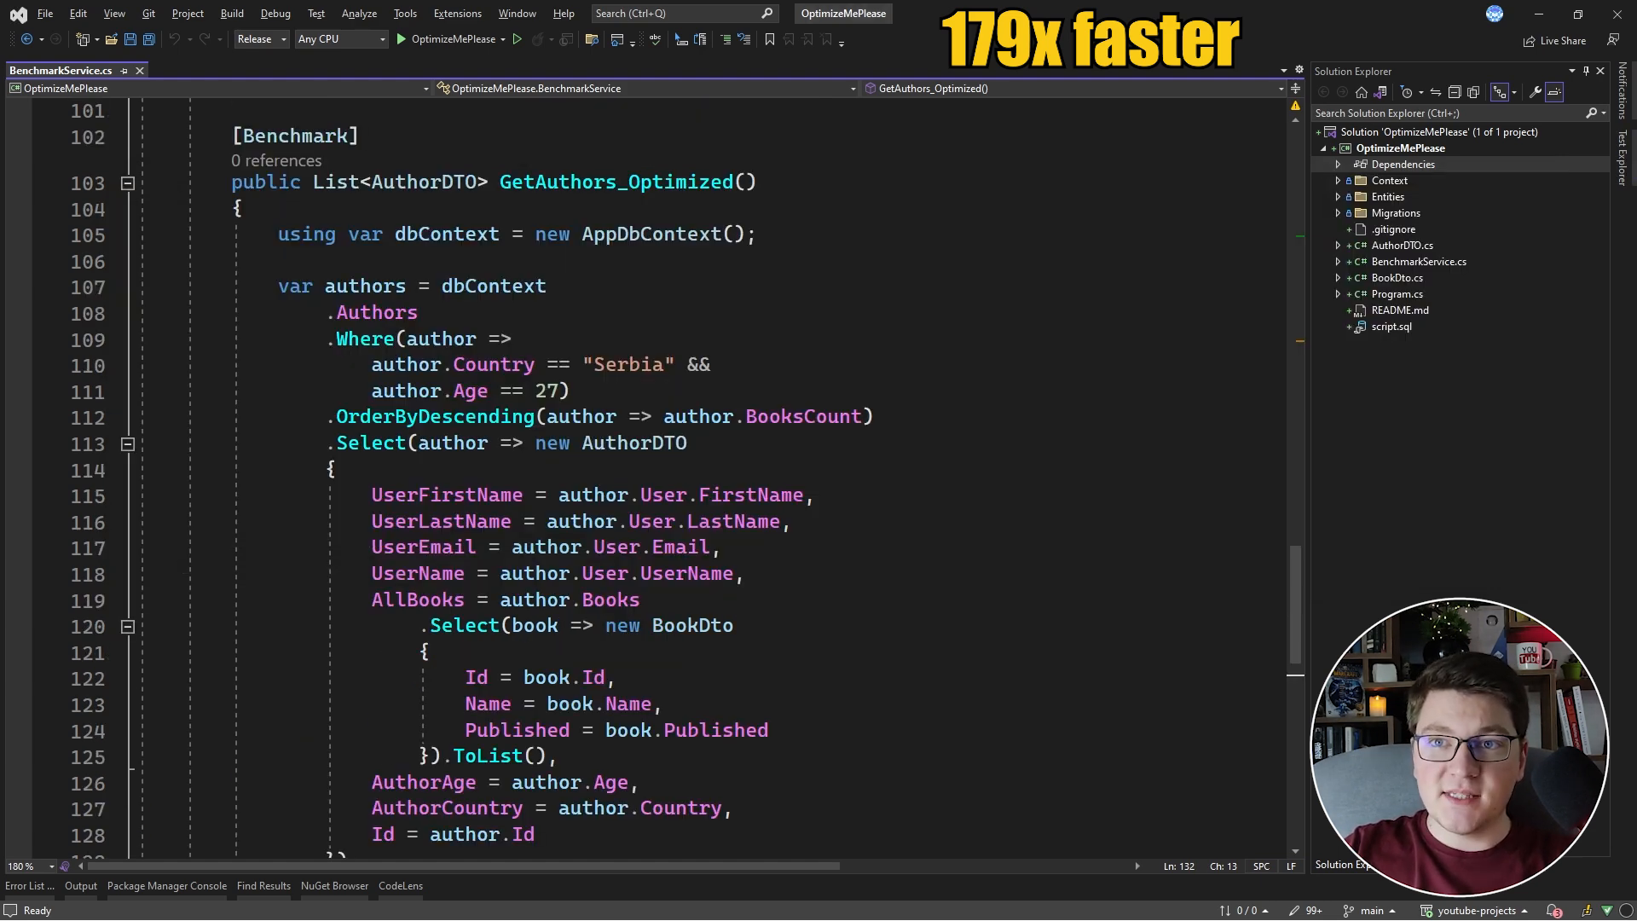
scroll("down", 3)
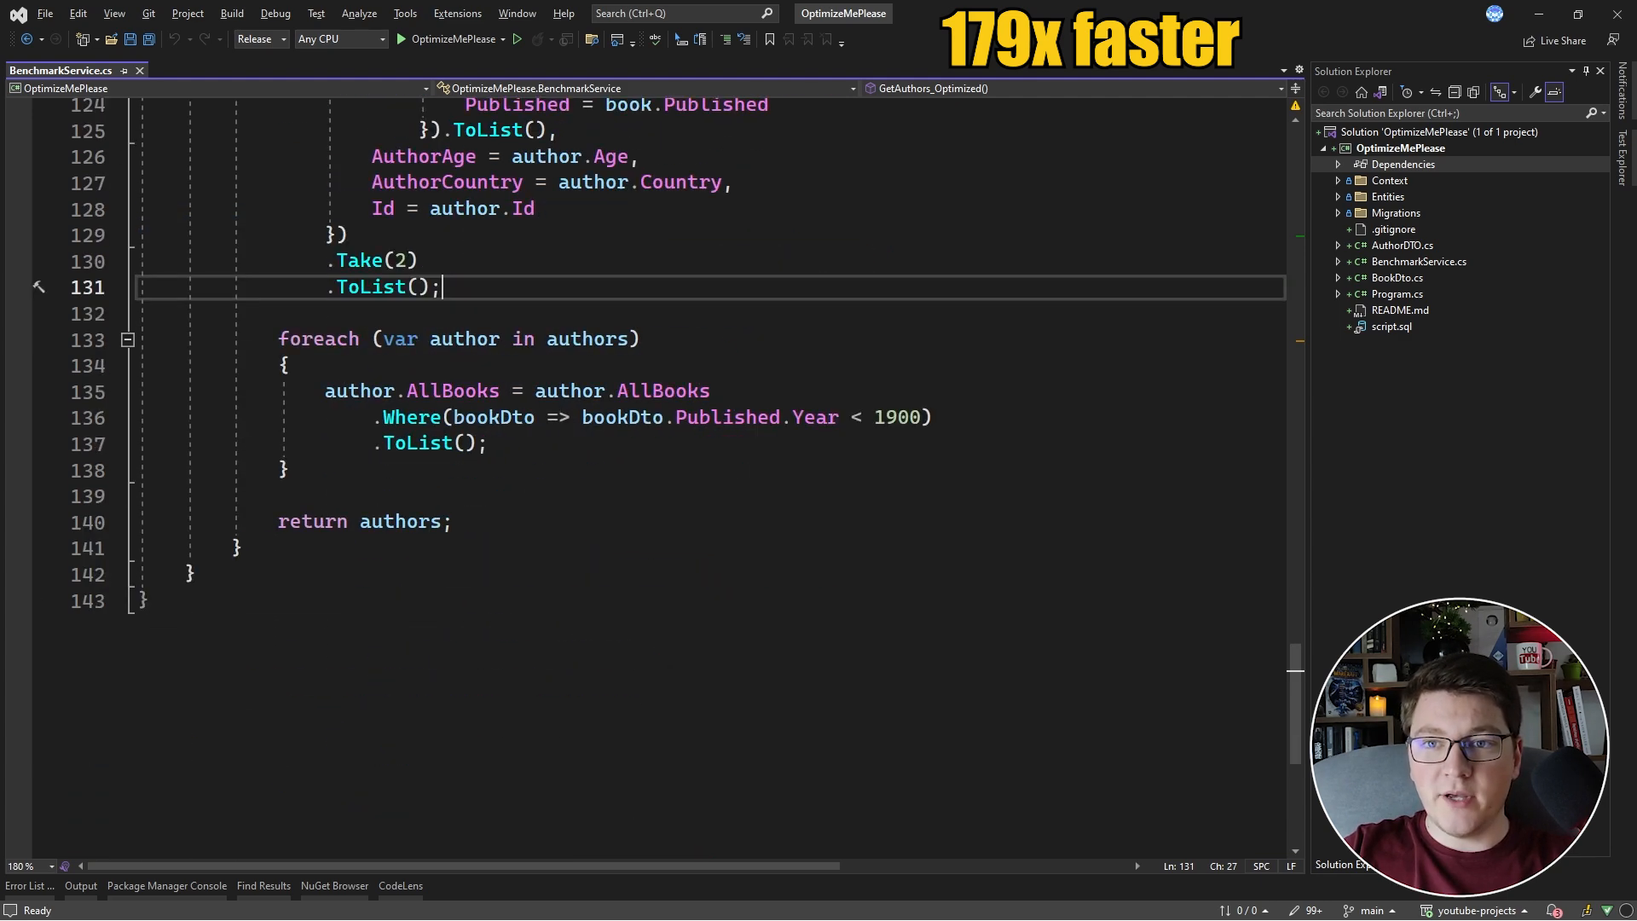
Step: Add [Benchmark] public List<AuthorDTO> GetAuthors_Optimized_Compiled() with an empty body
left_click(238, 548)
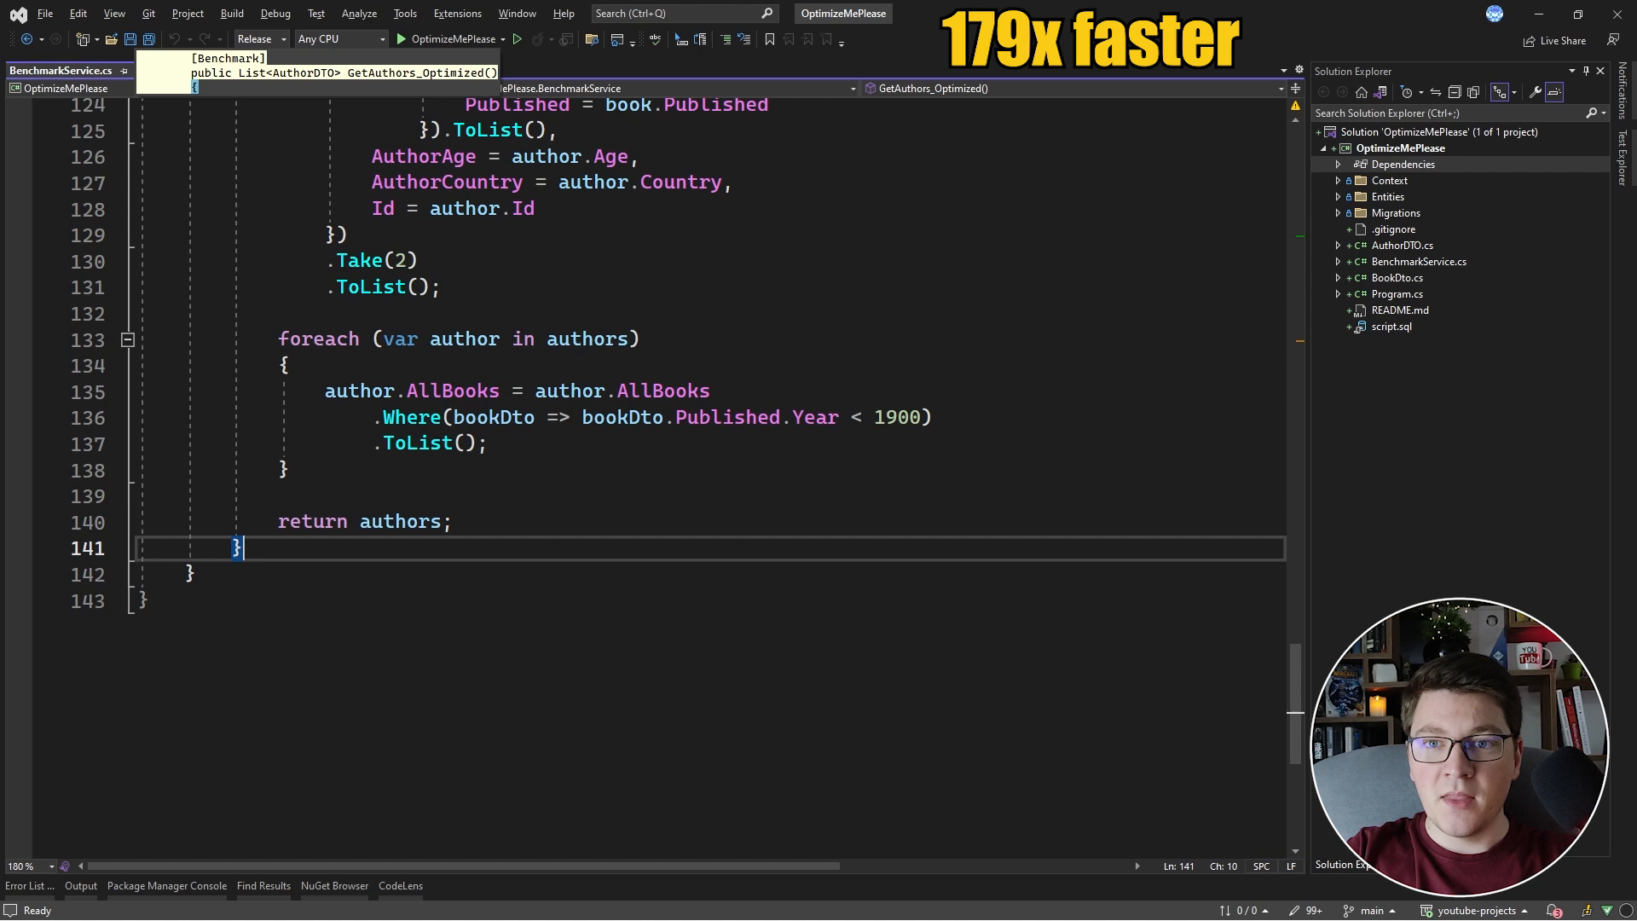
type("[Benchmark()]")
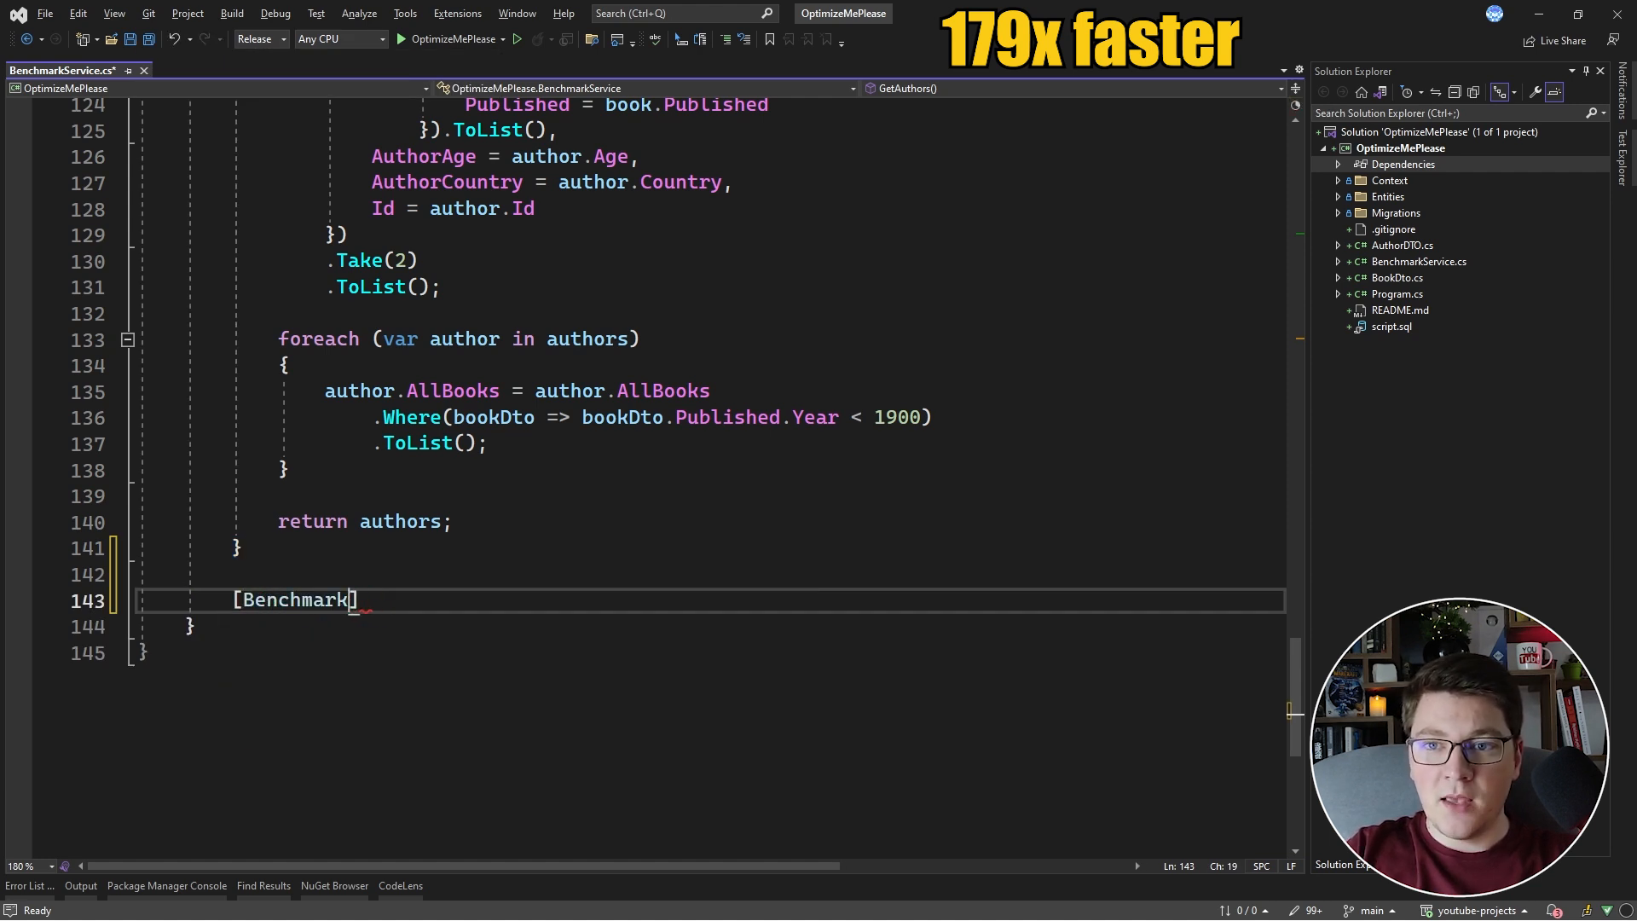
type("public")
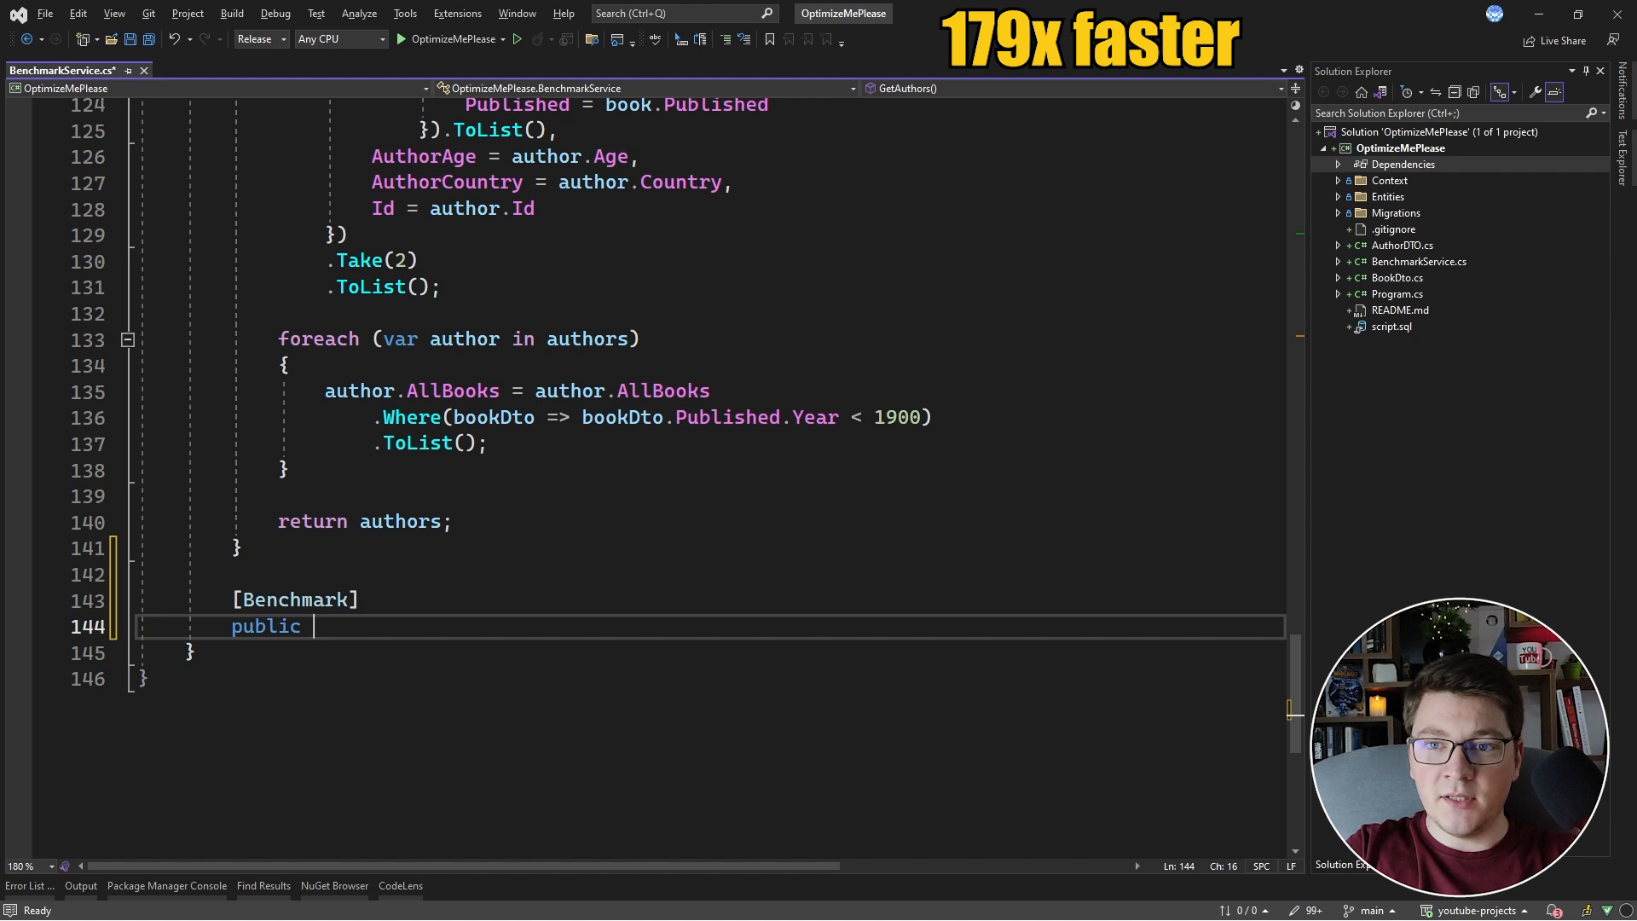
type("List")
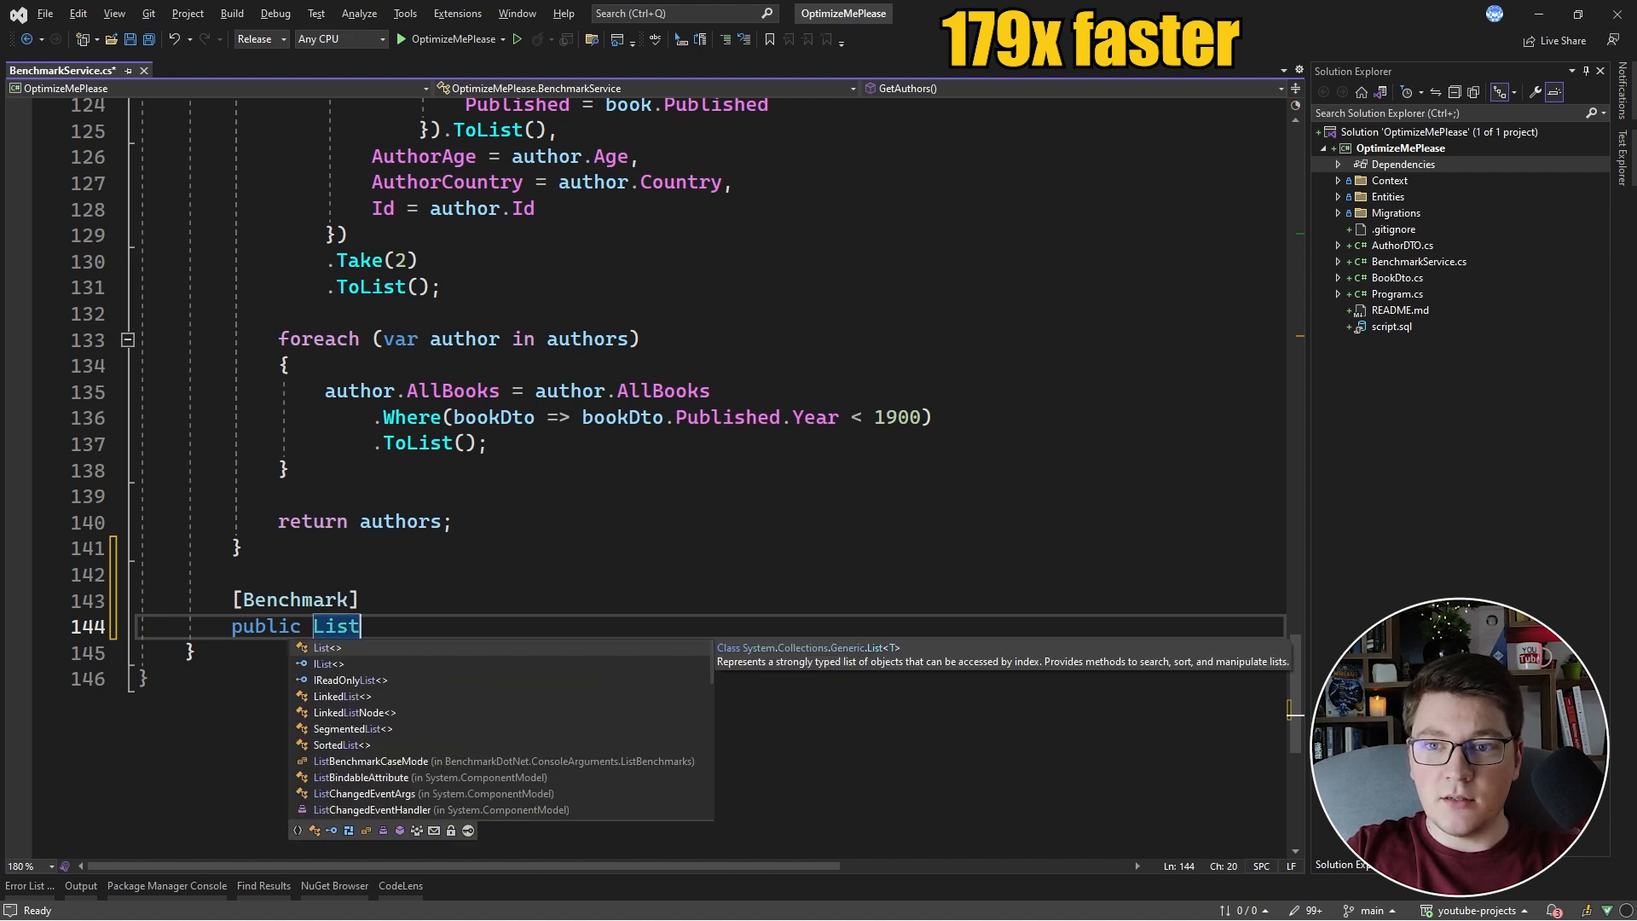
type("<AuthorDTO>")
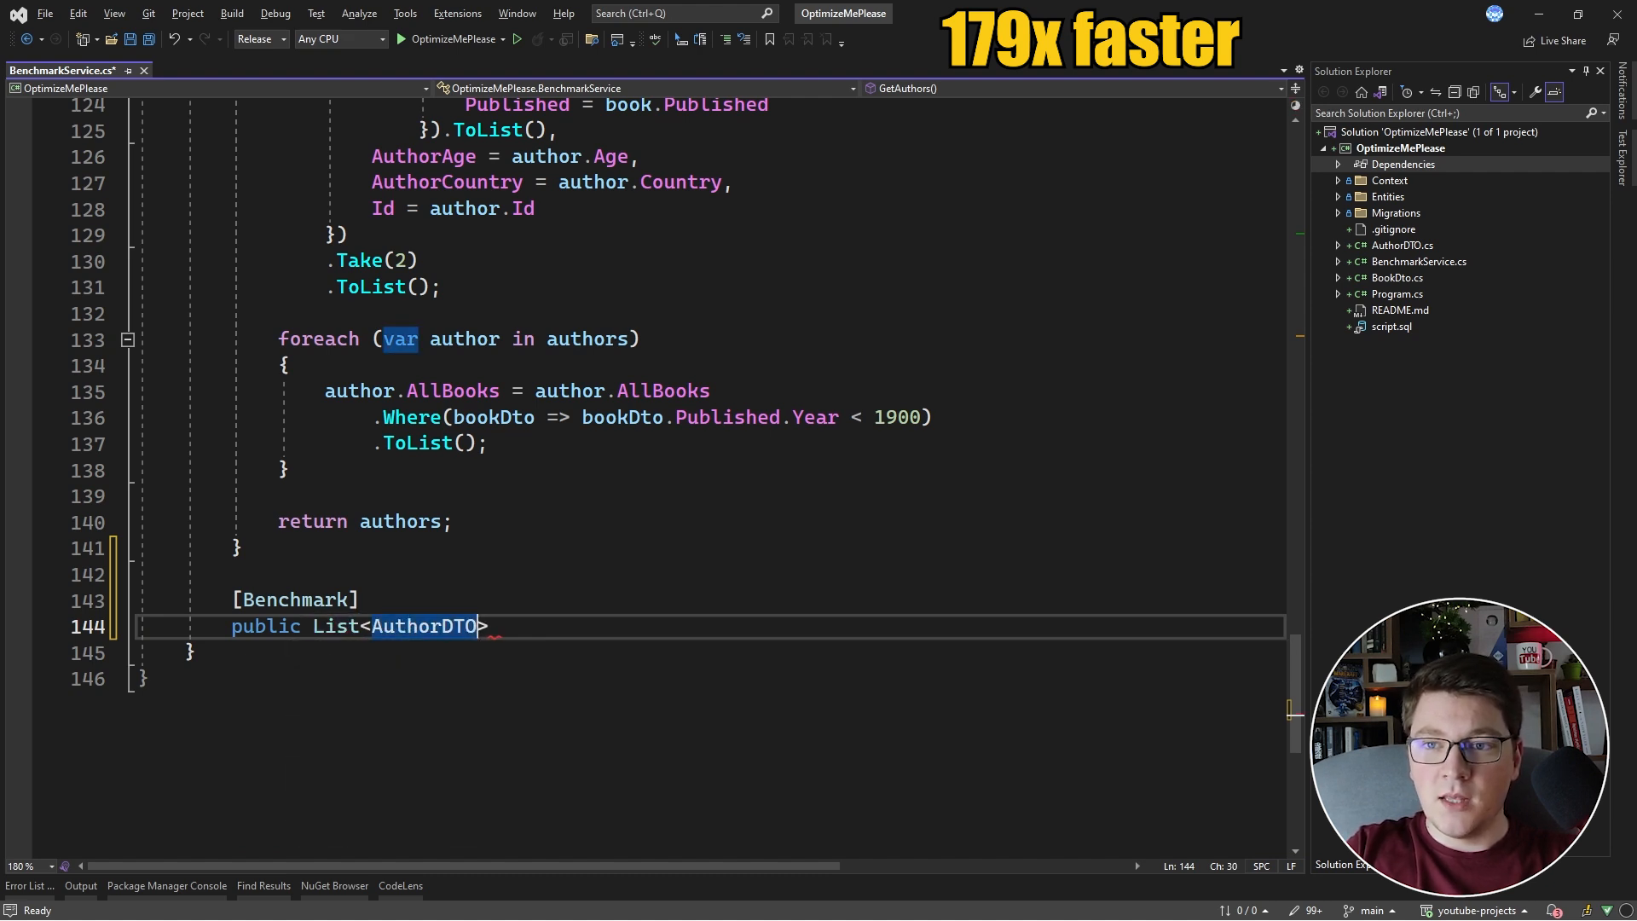
type("Get")
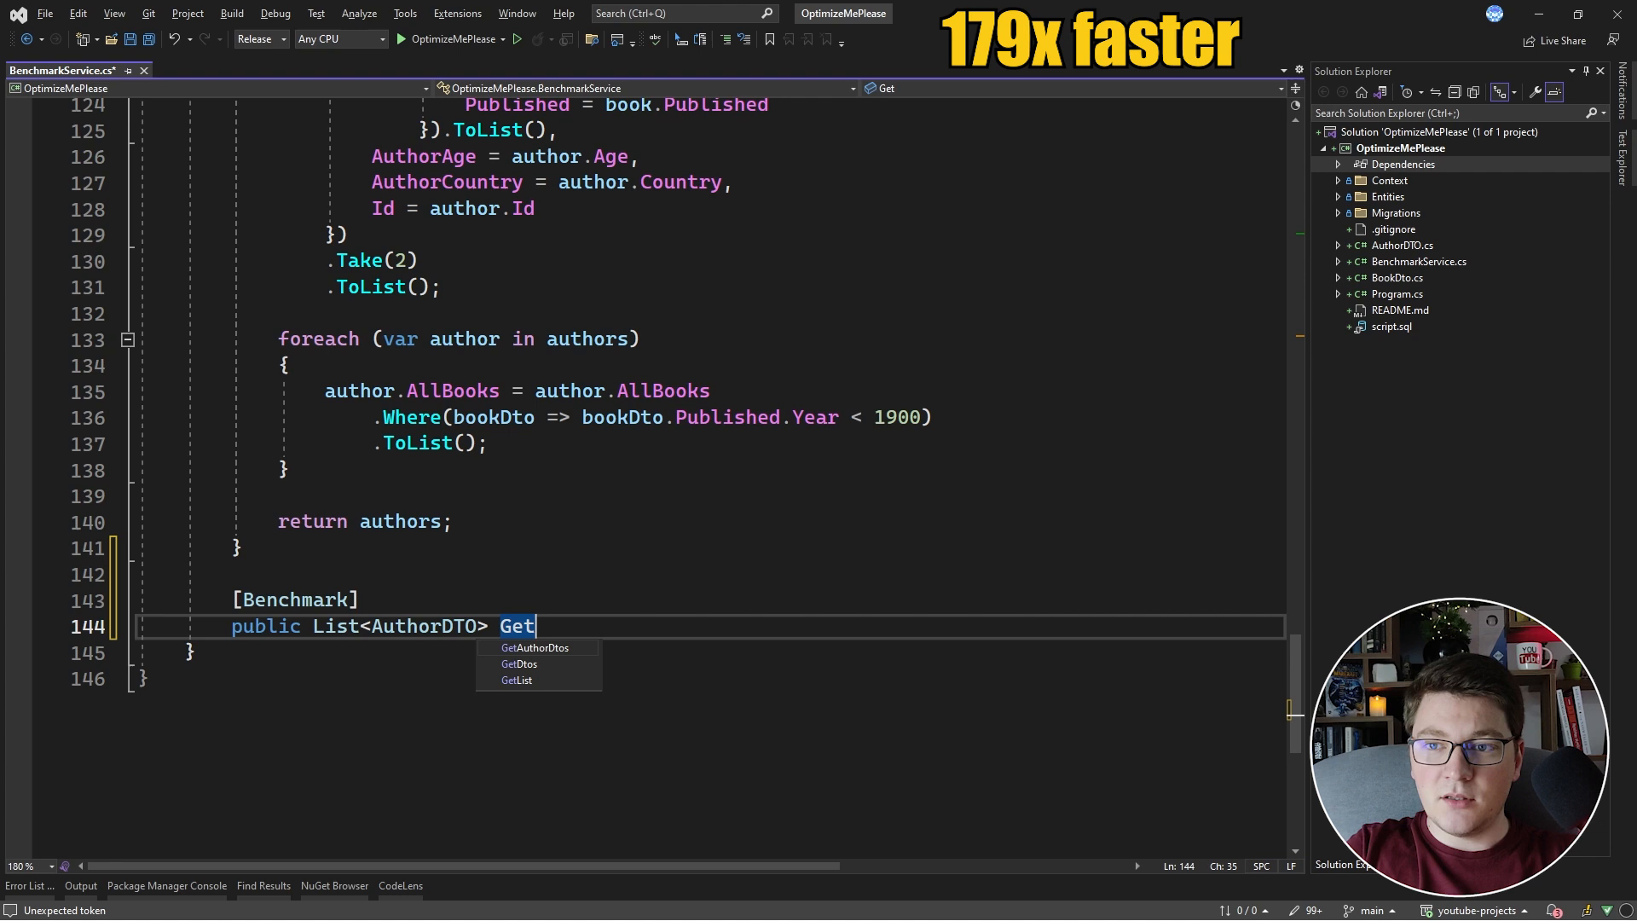
type("Authors_op")
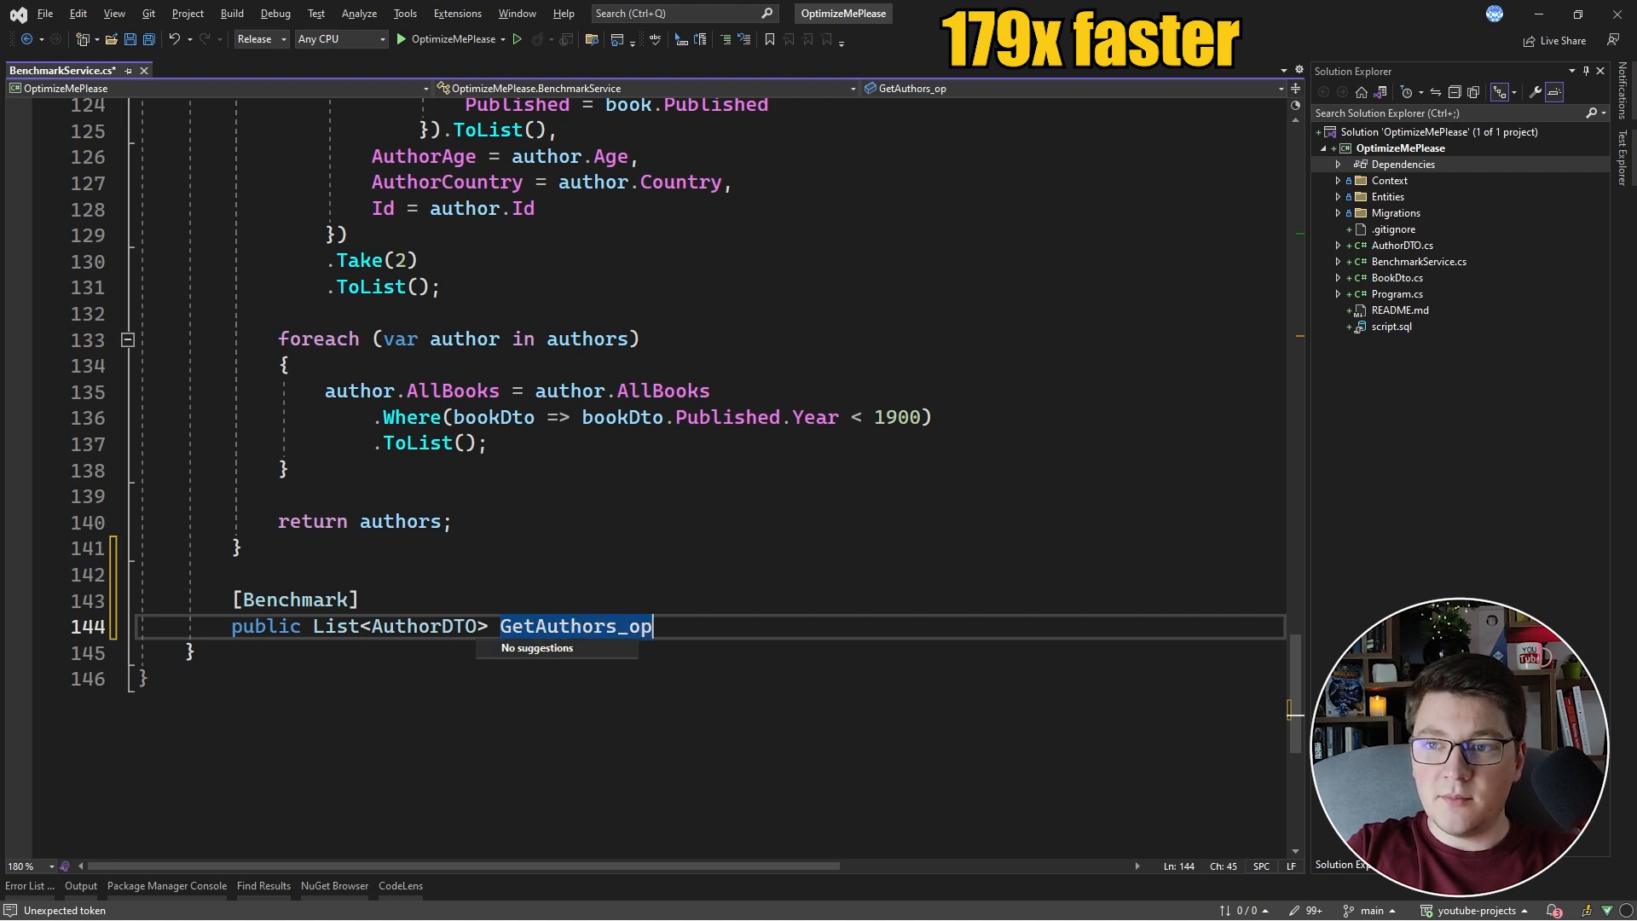
type("timized")
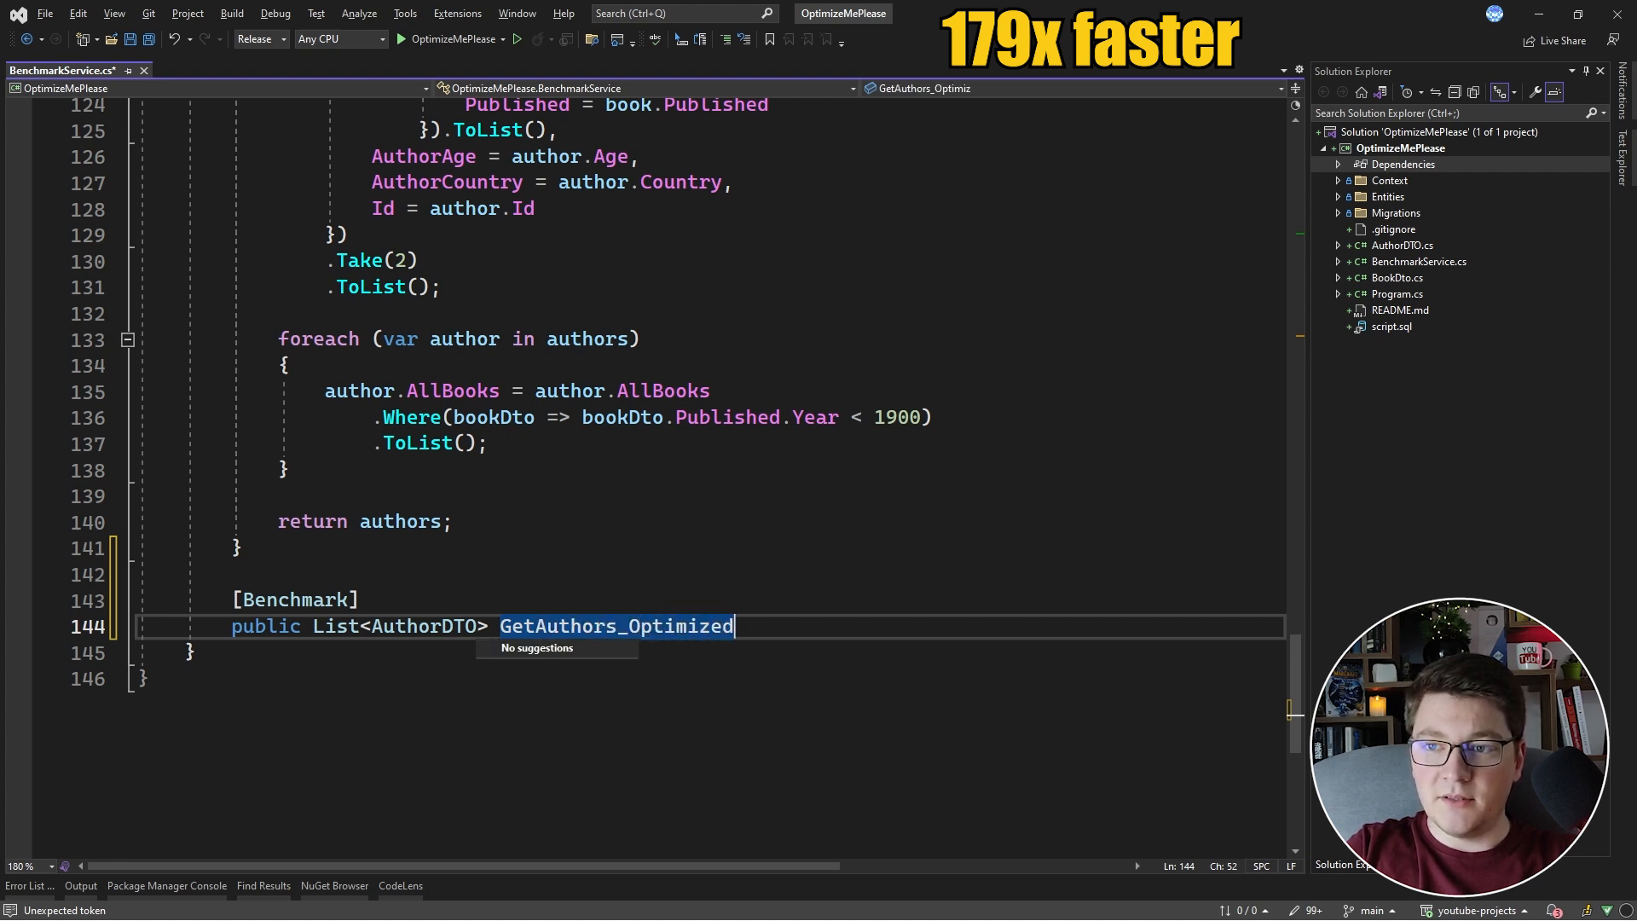
type("_Compiled()")
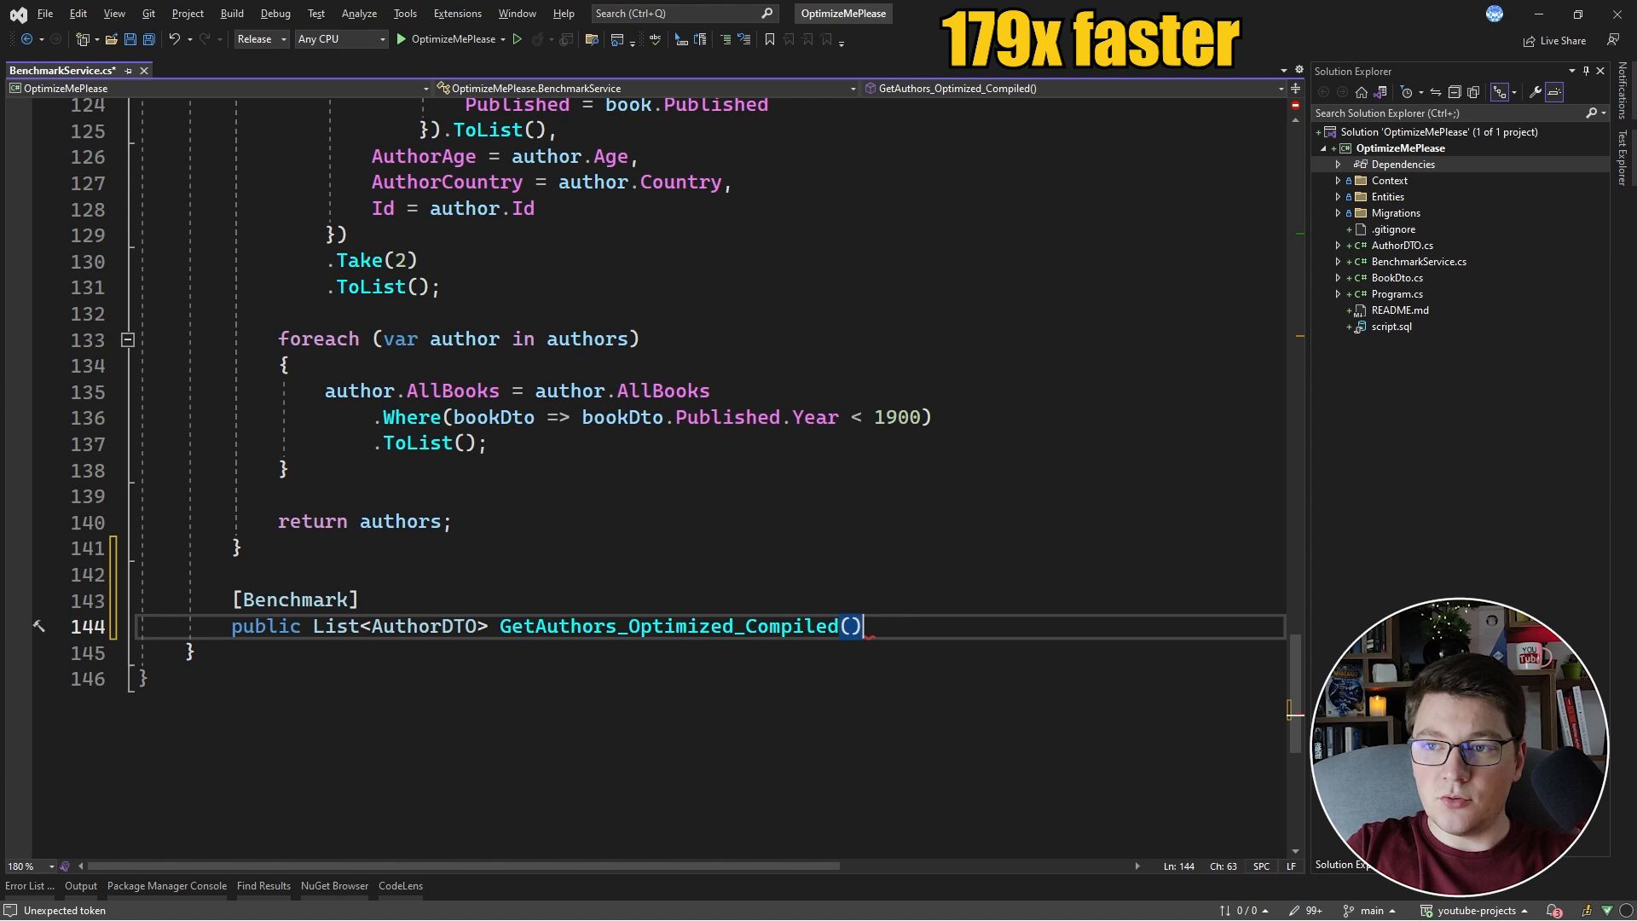
key("Enter")
type("{")
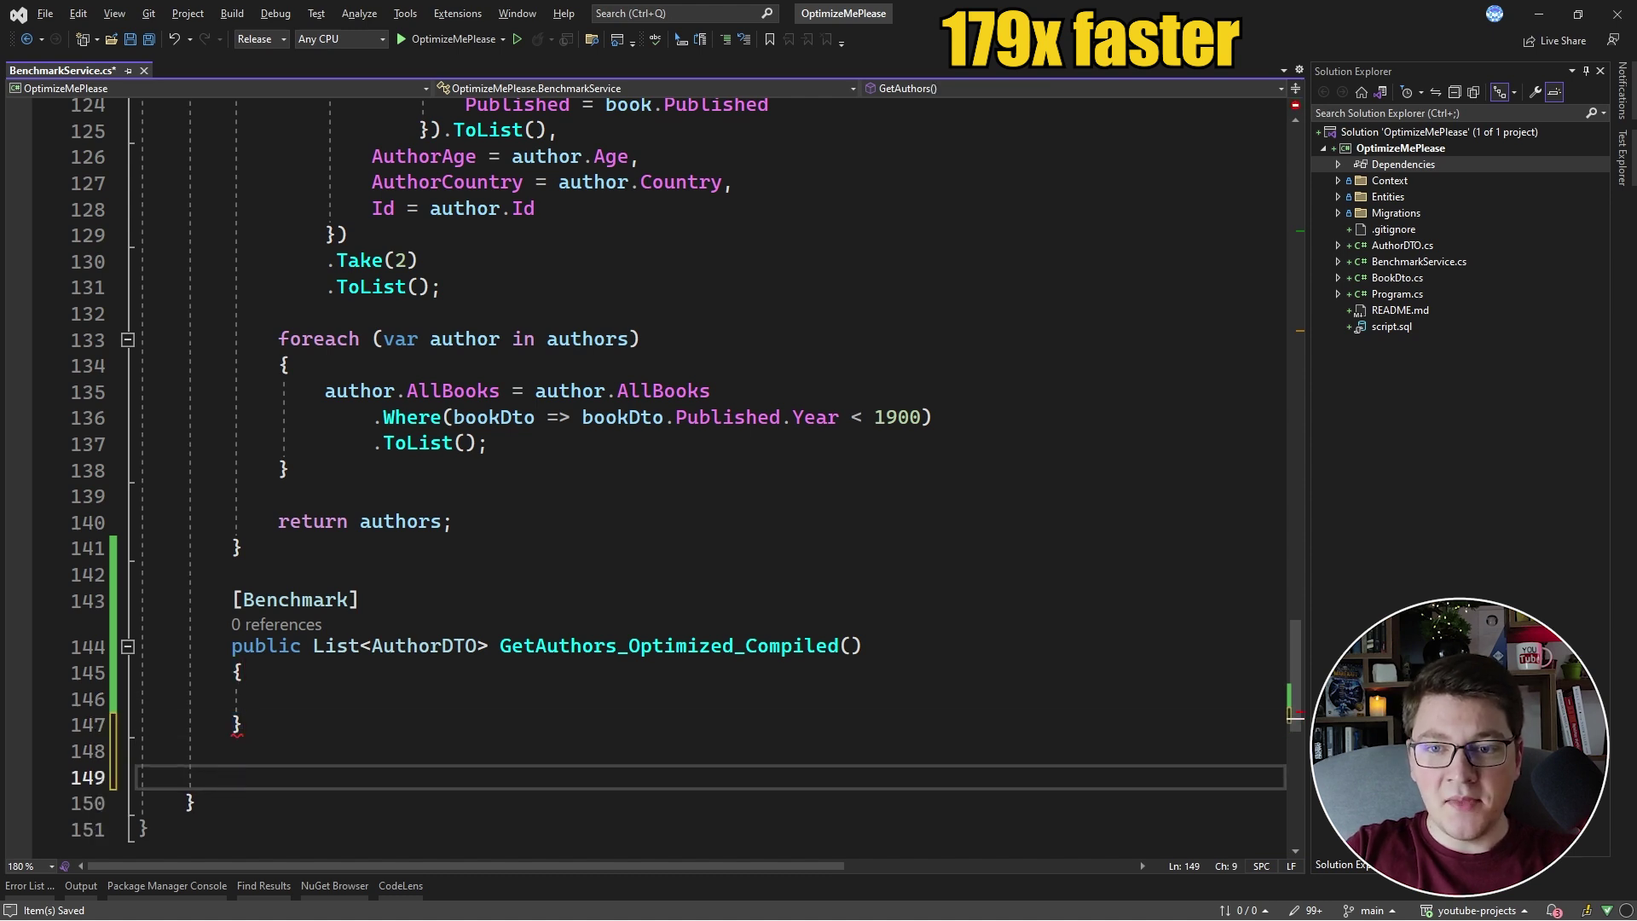
Step: Declare 'private static readonly Func<AppDbContext, IEnumerable<AuthorDTO>> CompiledQuery =' below the method
type("p")
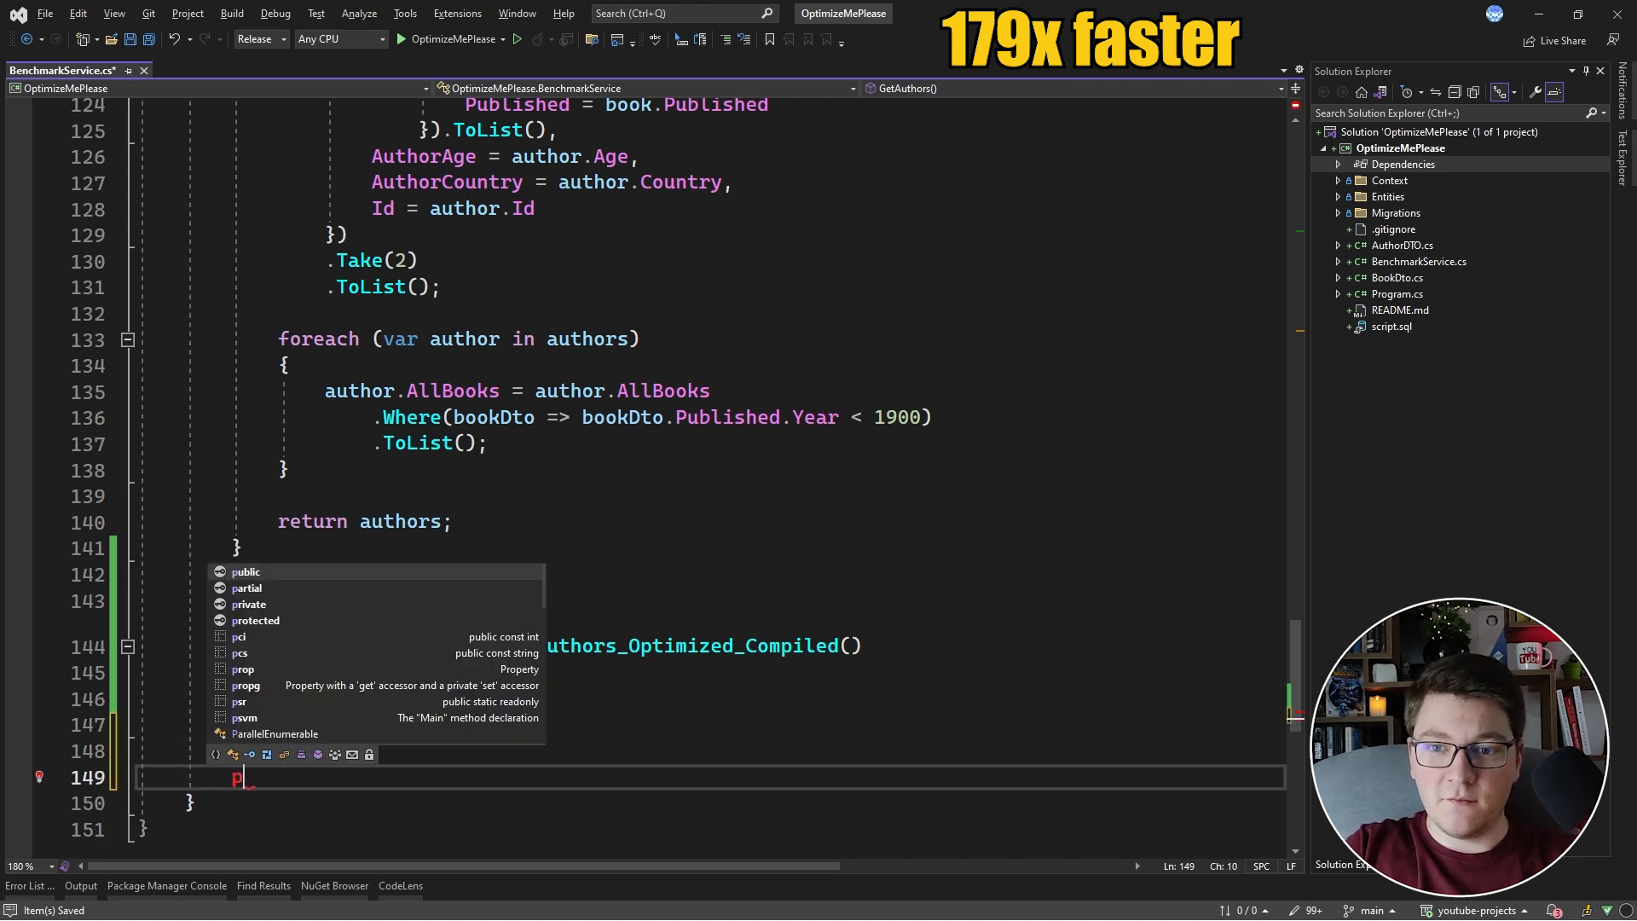
type("rivate s")
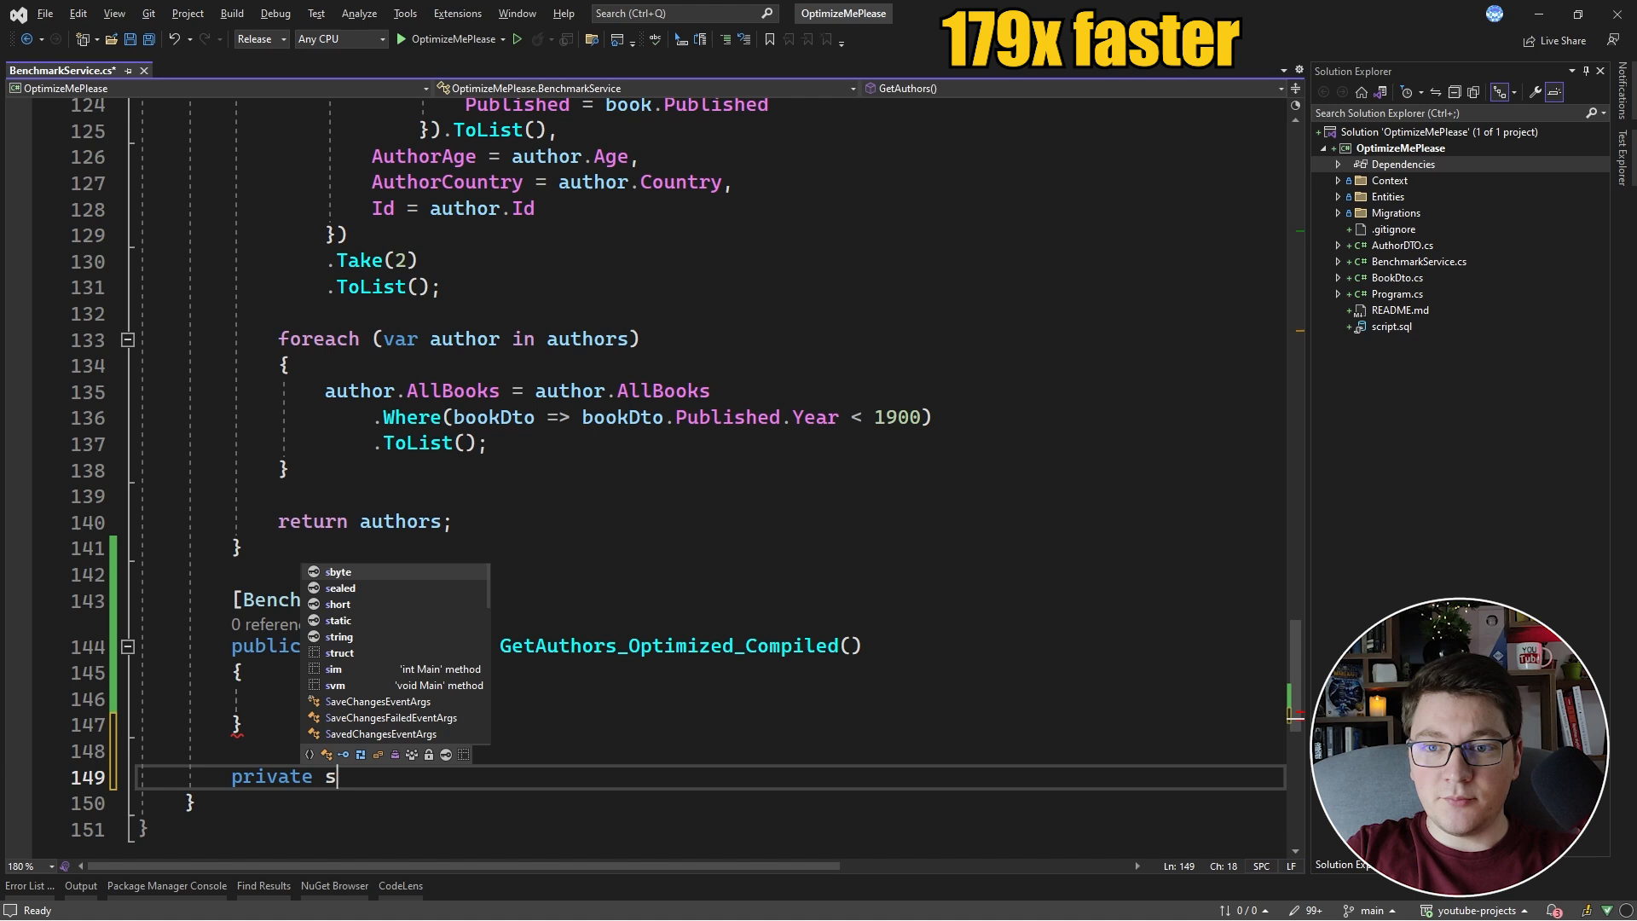
type("tatic readonly")
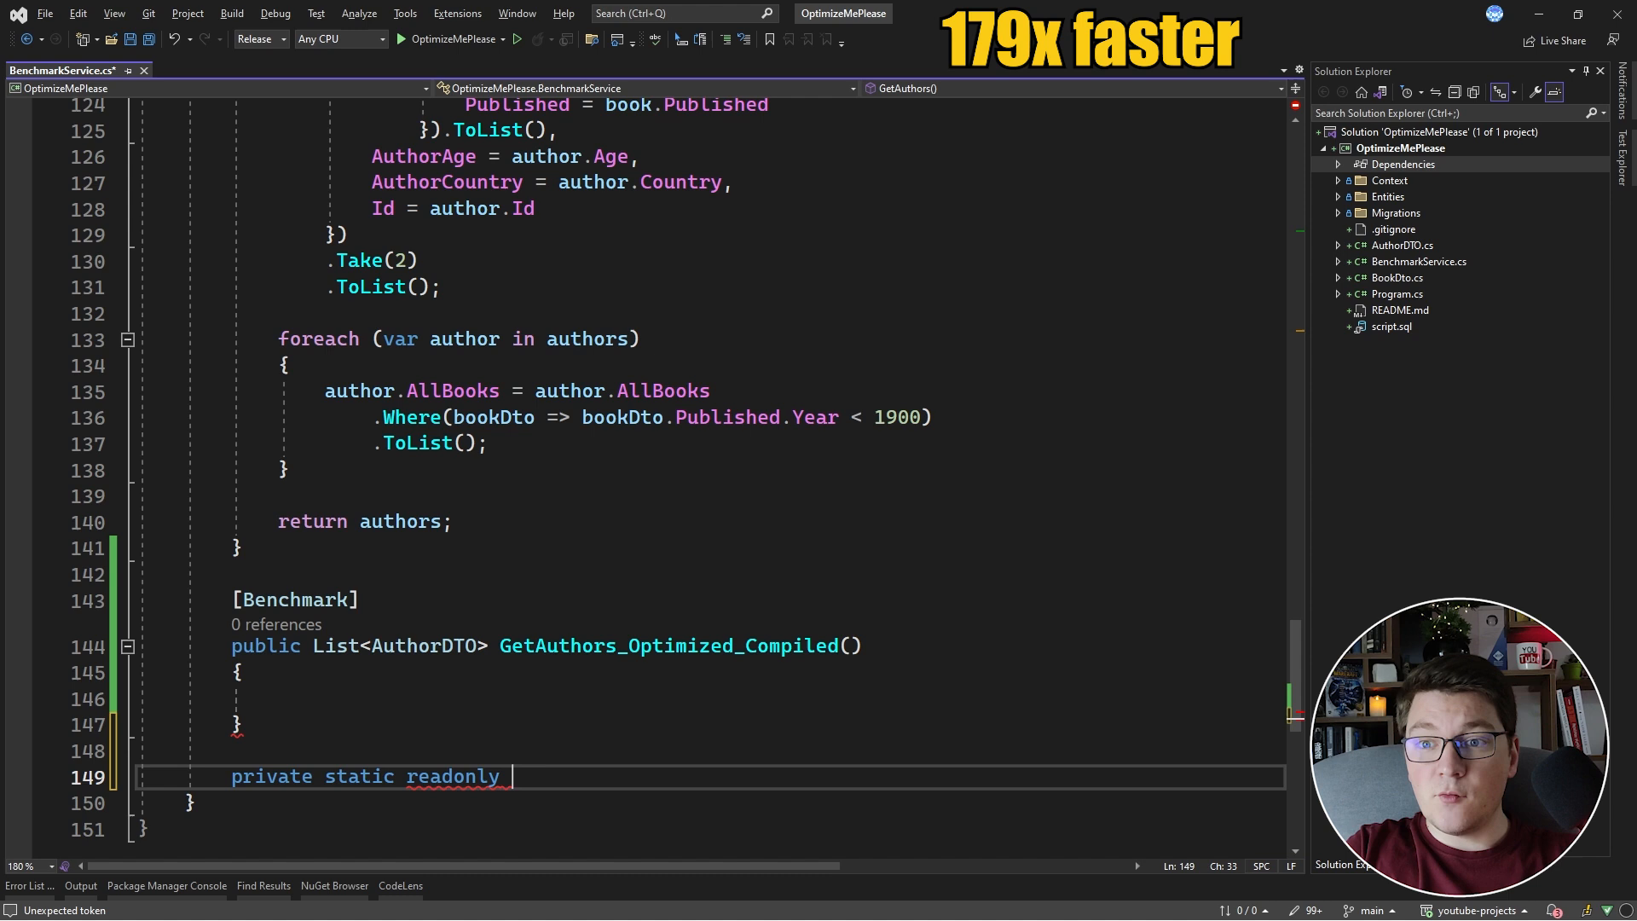
type("Func<>")
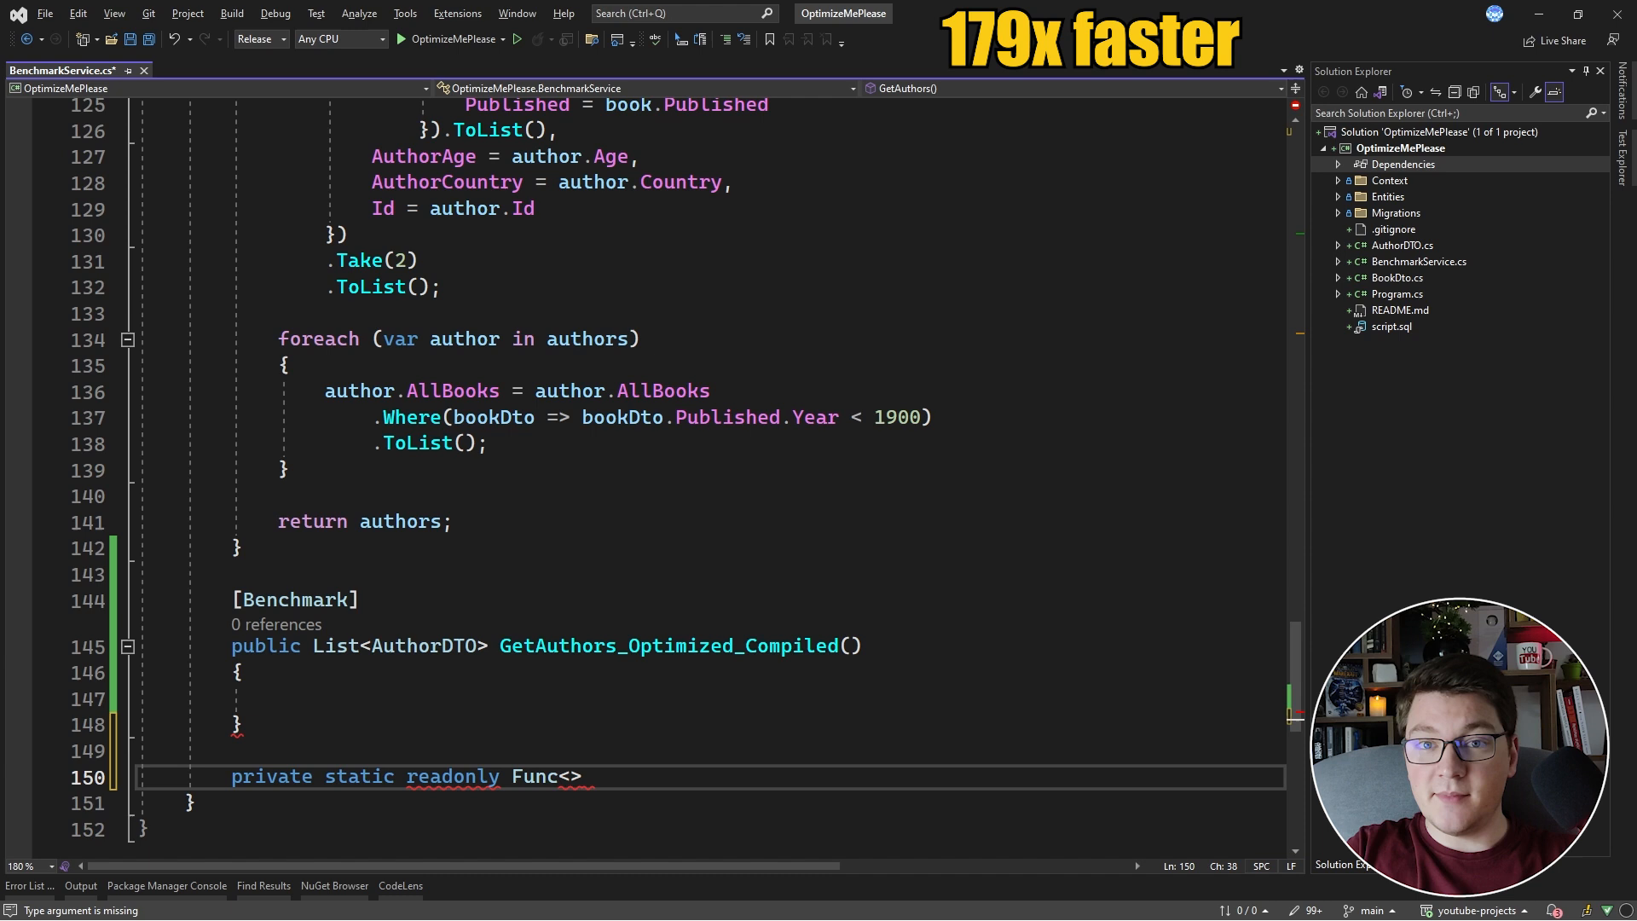
type("AppDb")
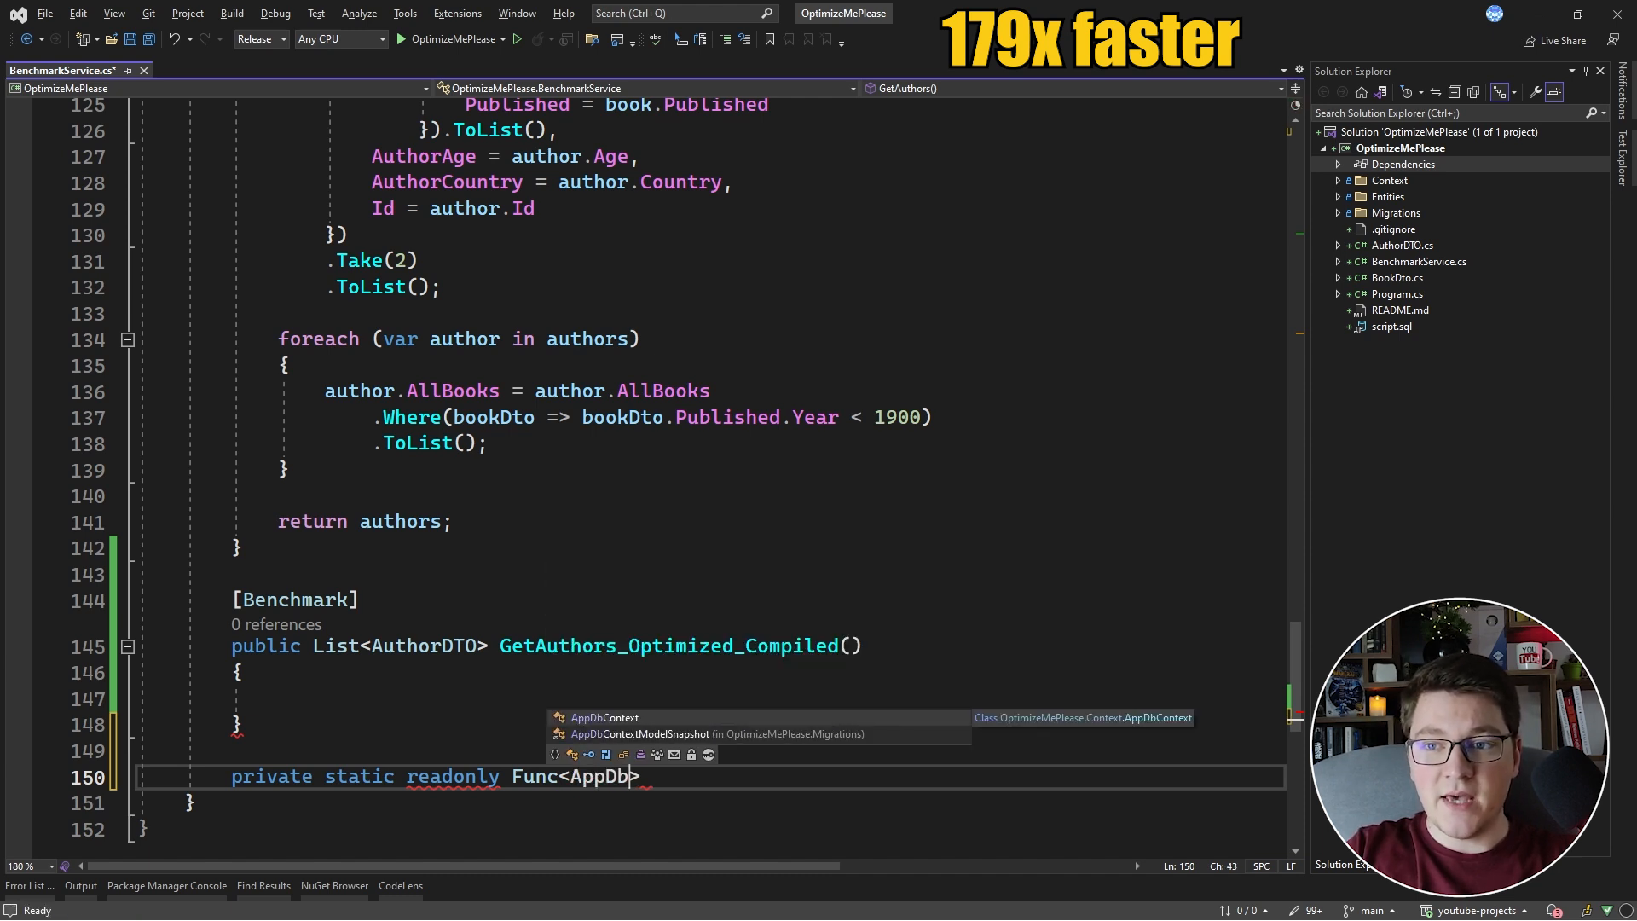
type("Context,")
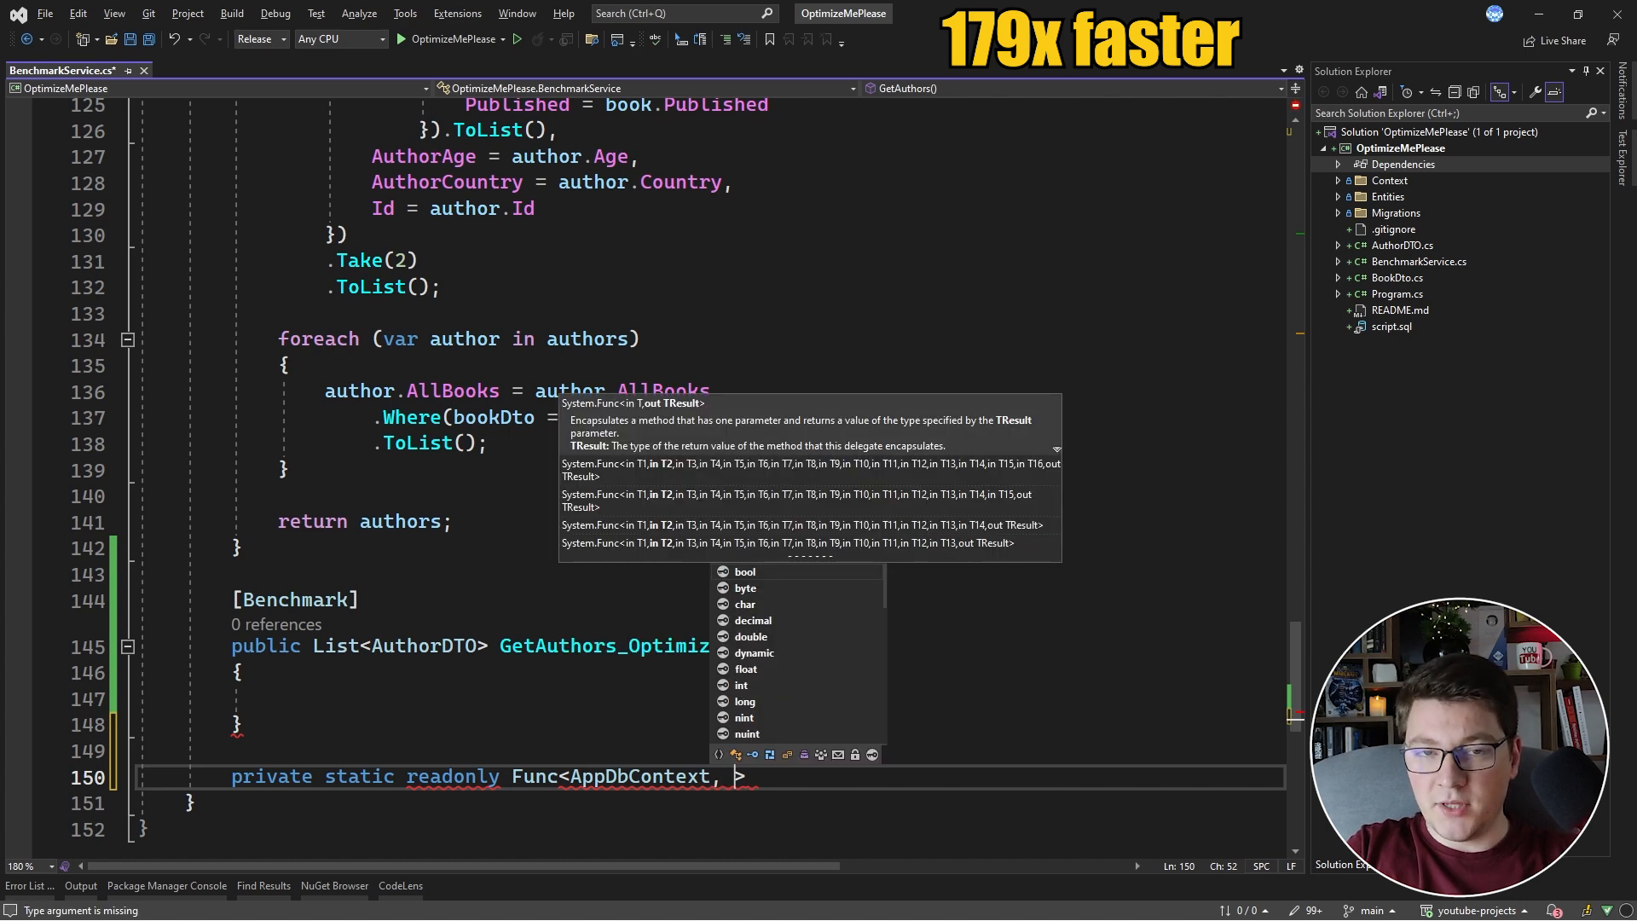
type("IEnumerable<")
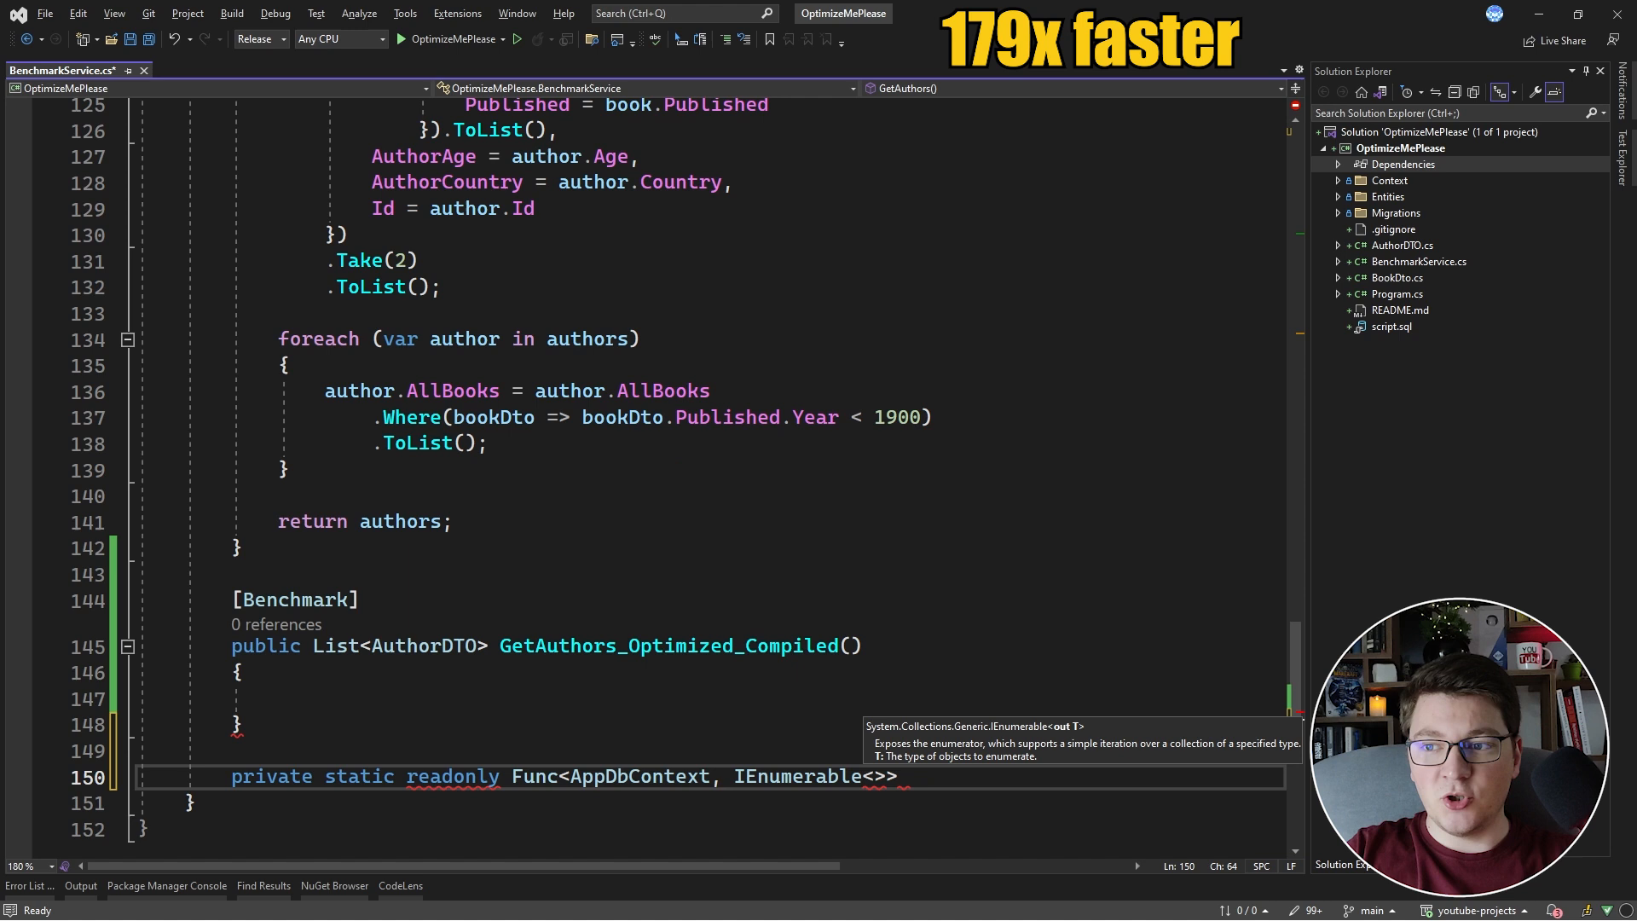
type("AuthorDTO")
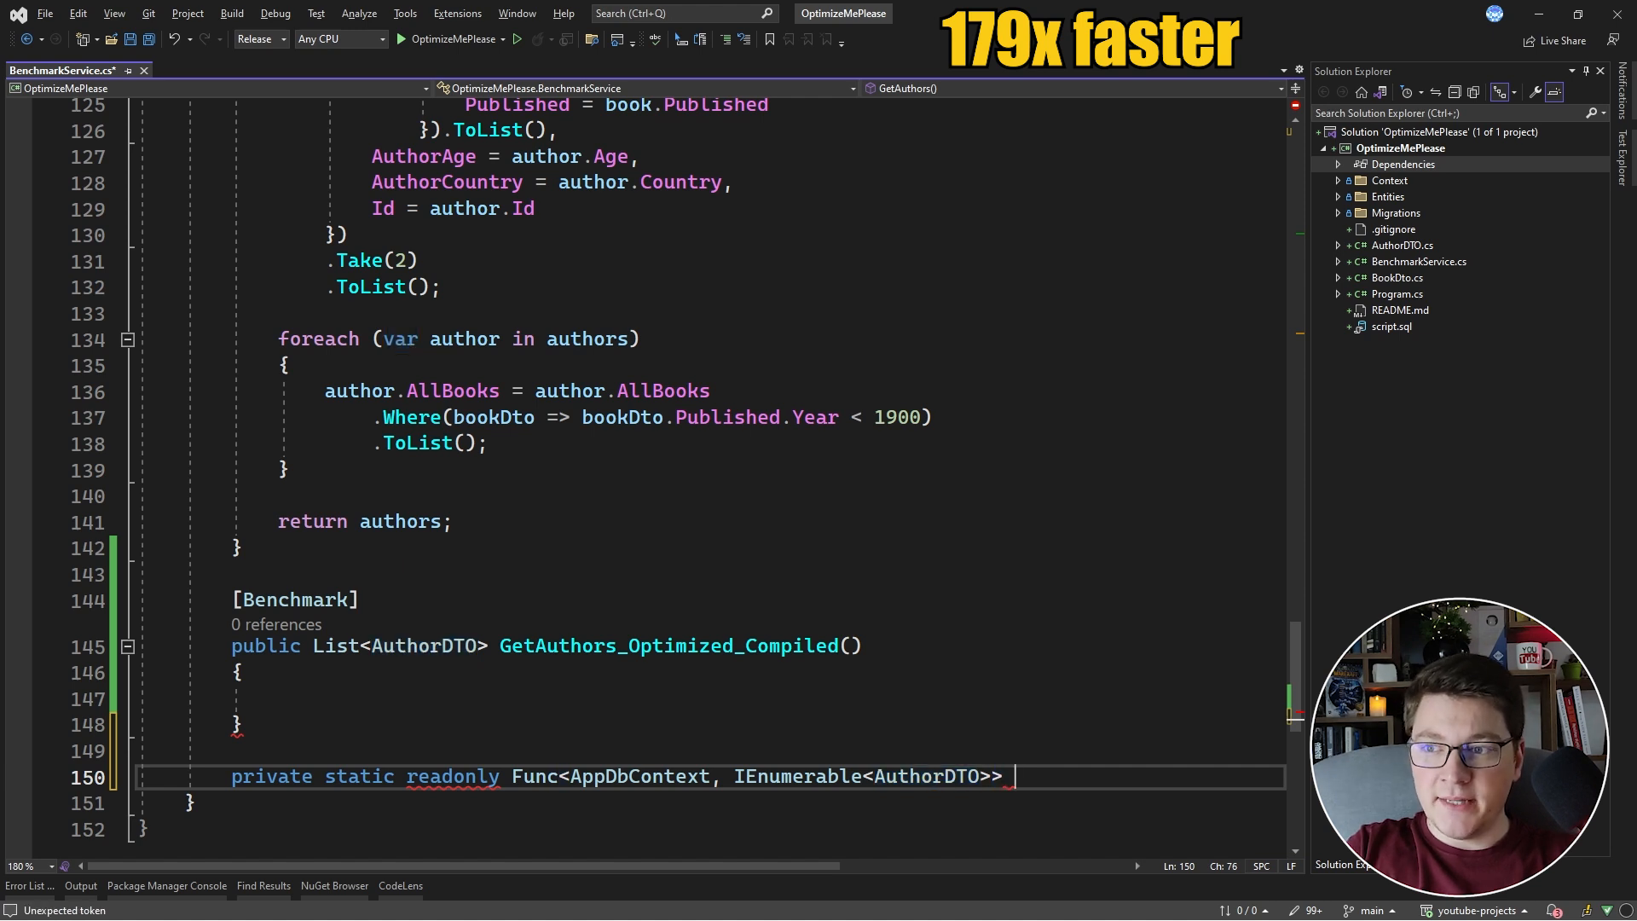
type("CompiledQuery =")
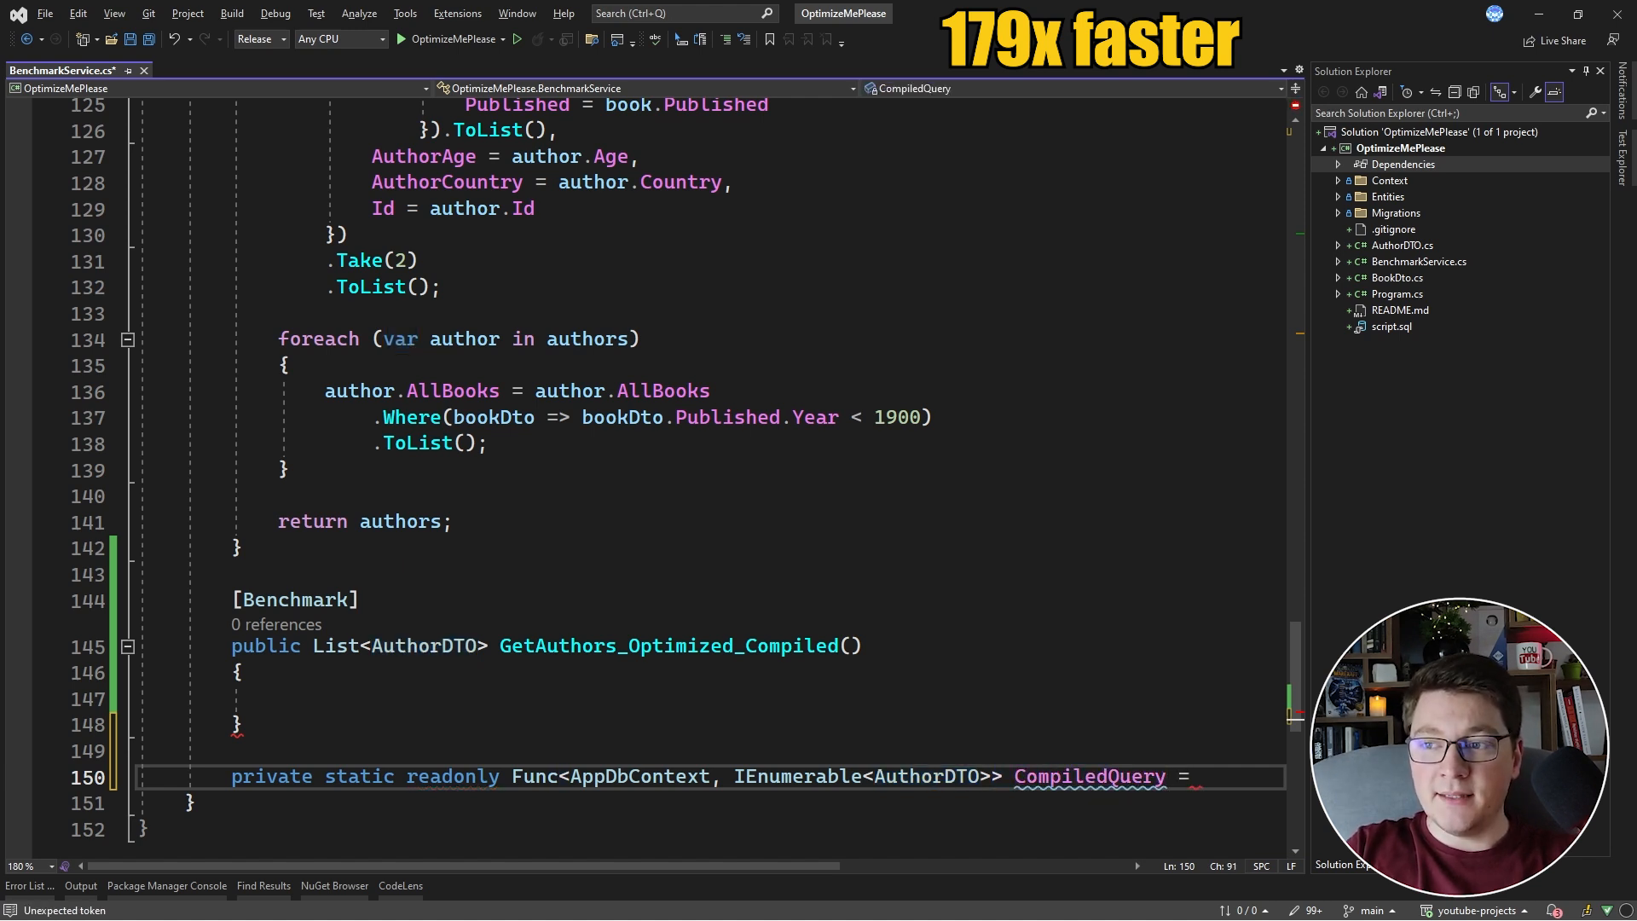
key("enter")
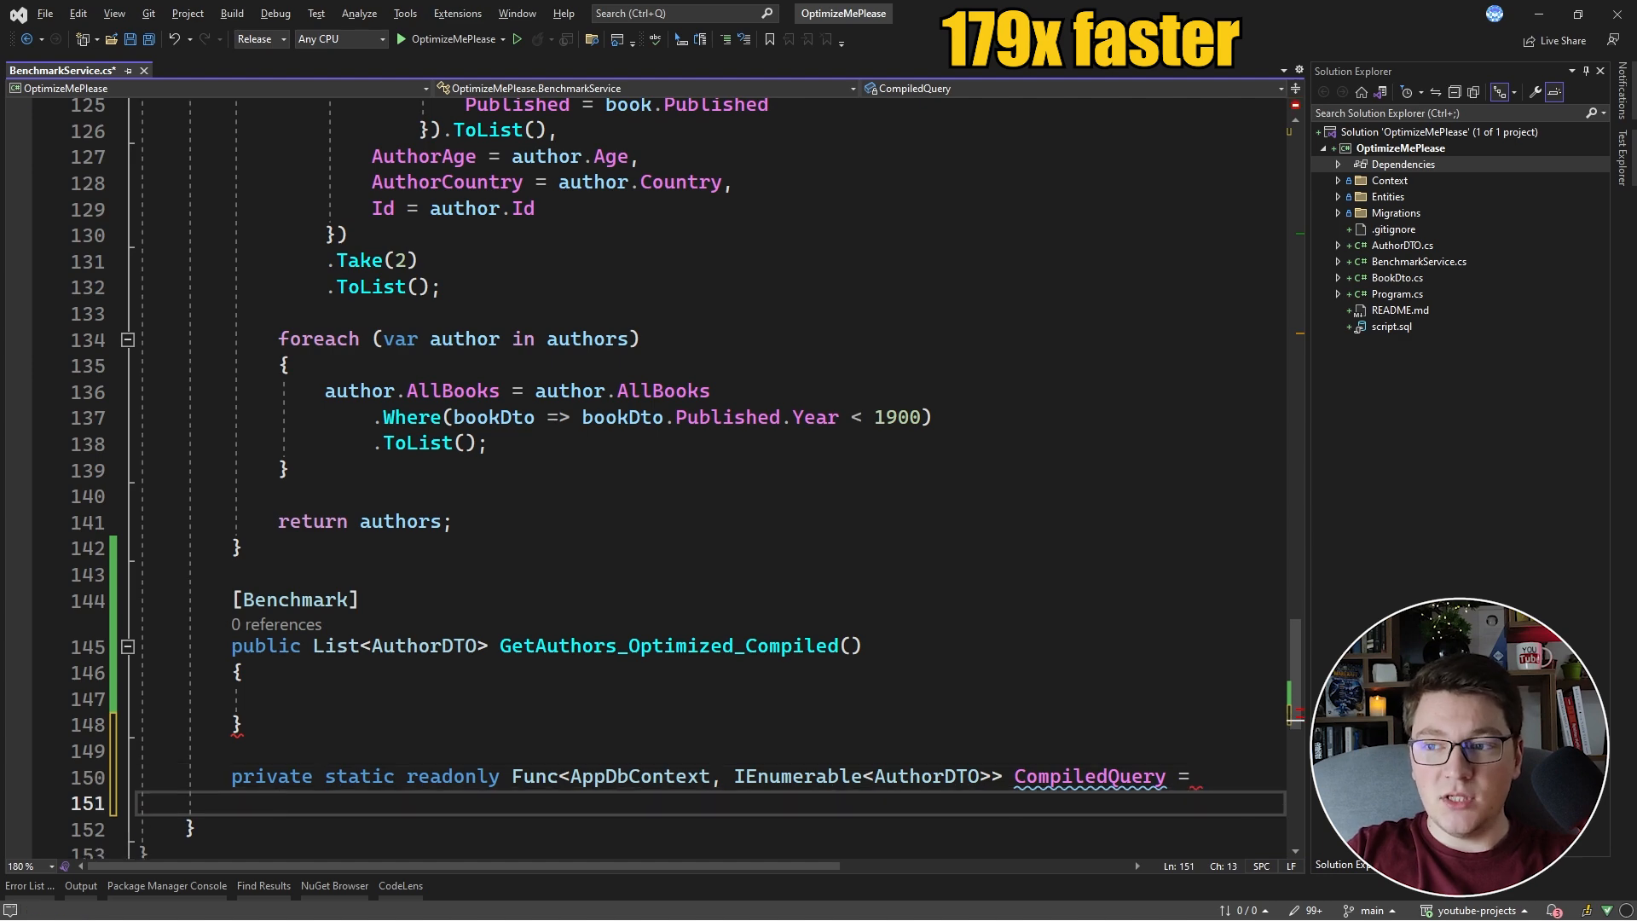
scroll("down", 3)
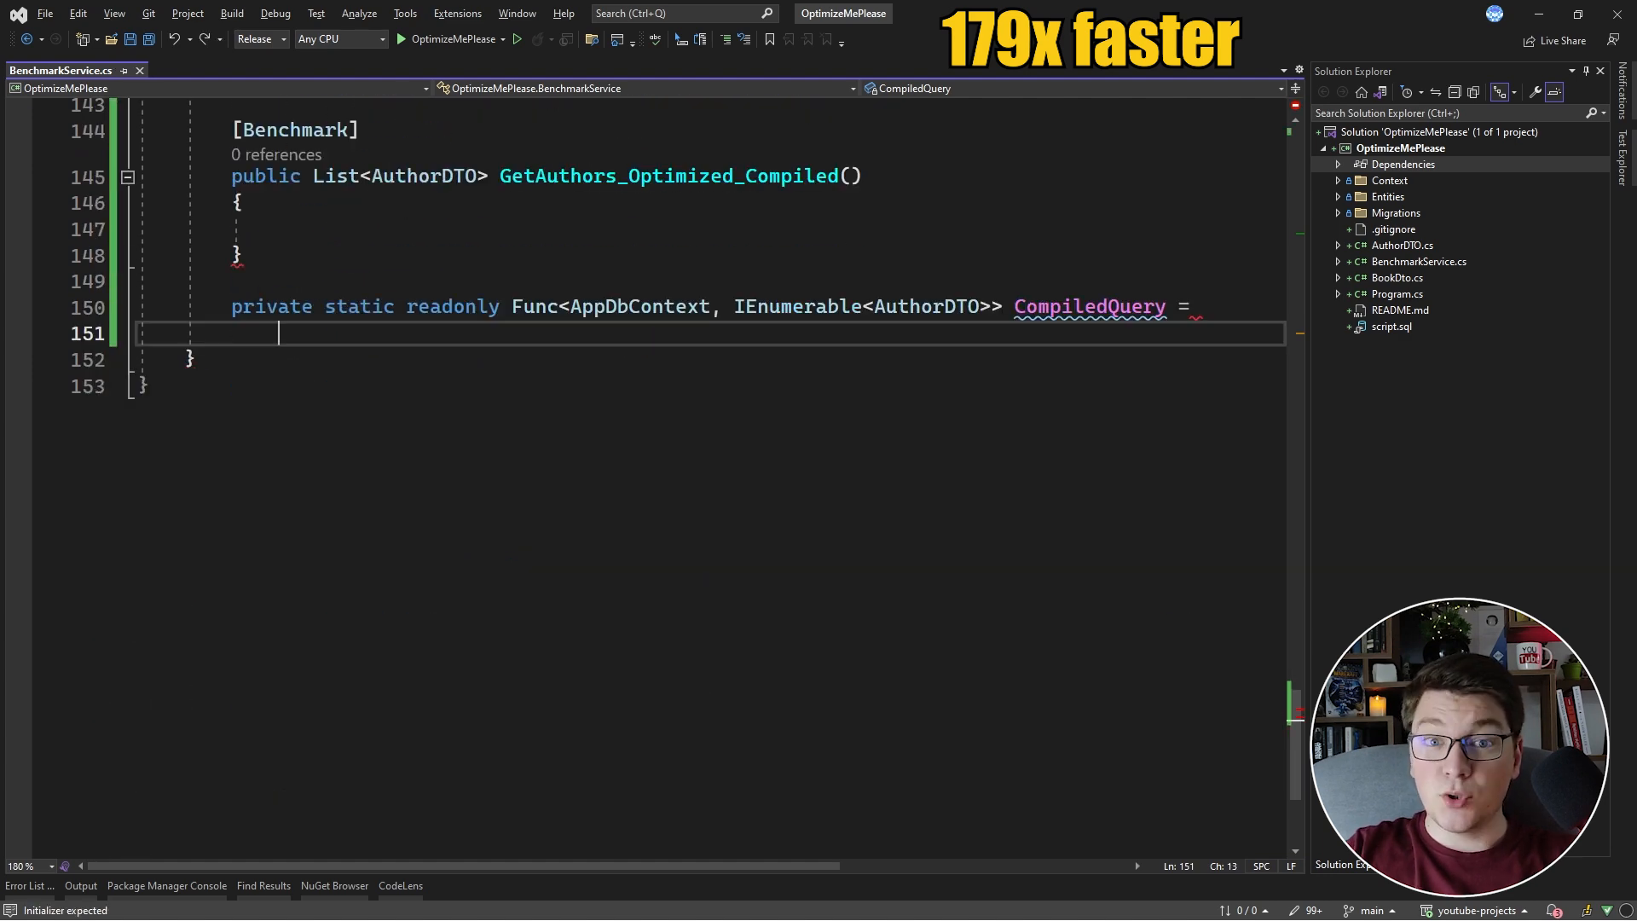
Step: Initialise CompiledQuery with EF.CompileQuery((AppDbContext context) => context.Authors ...);
type("EF.CompileQuery(")
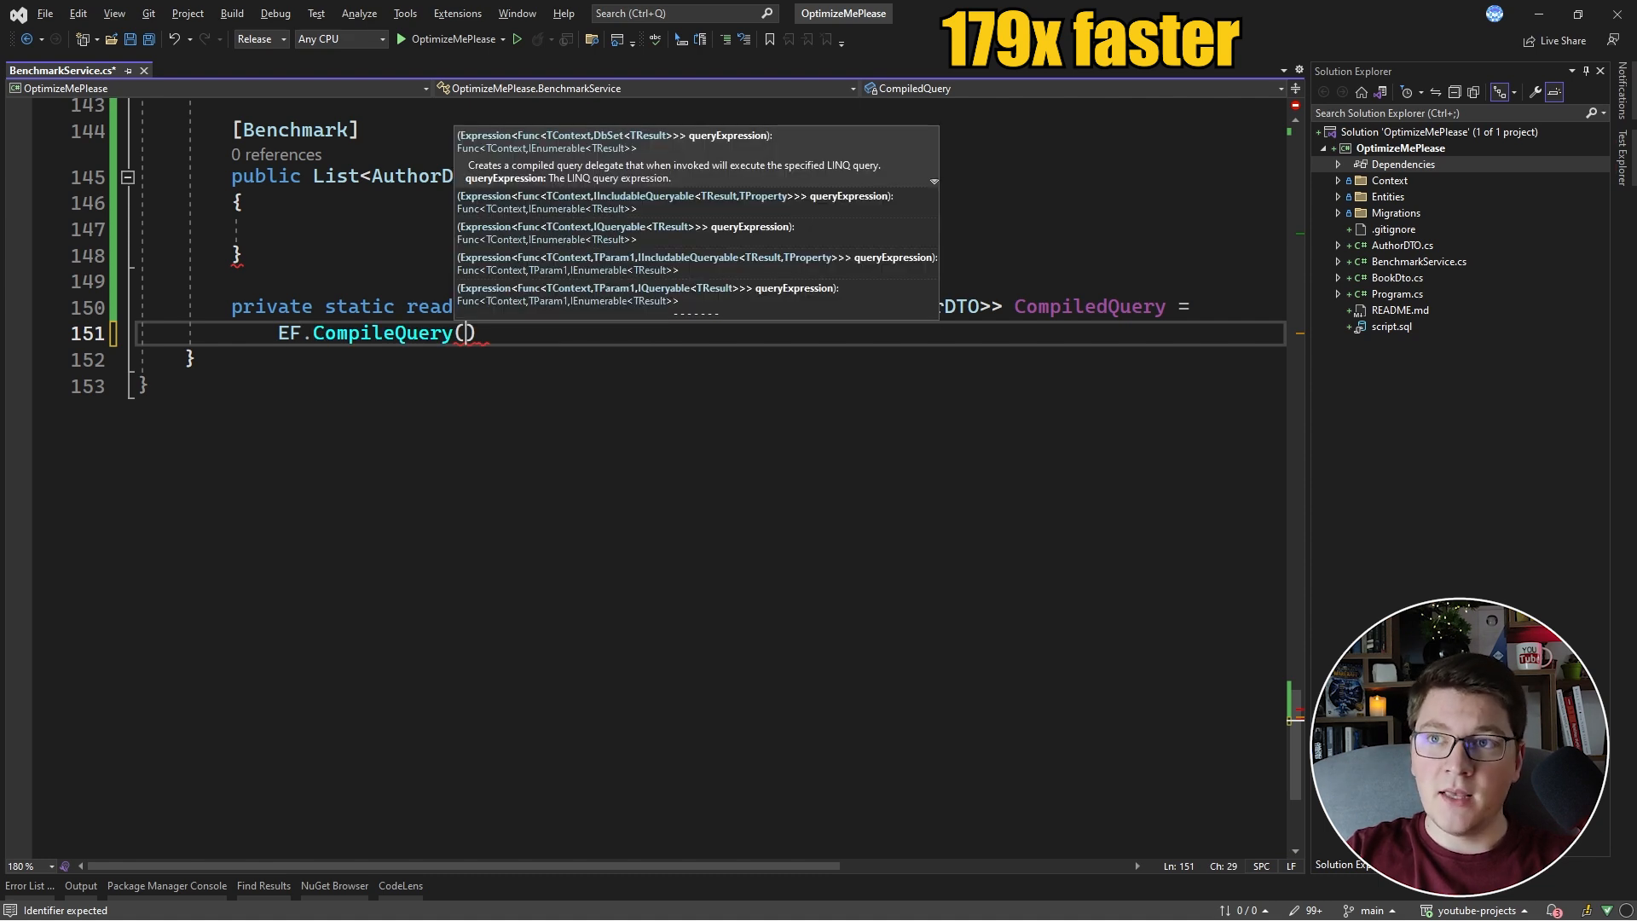
type(";")
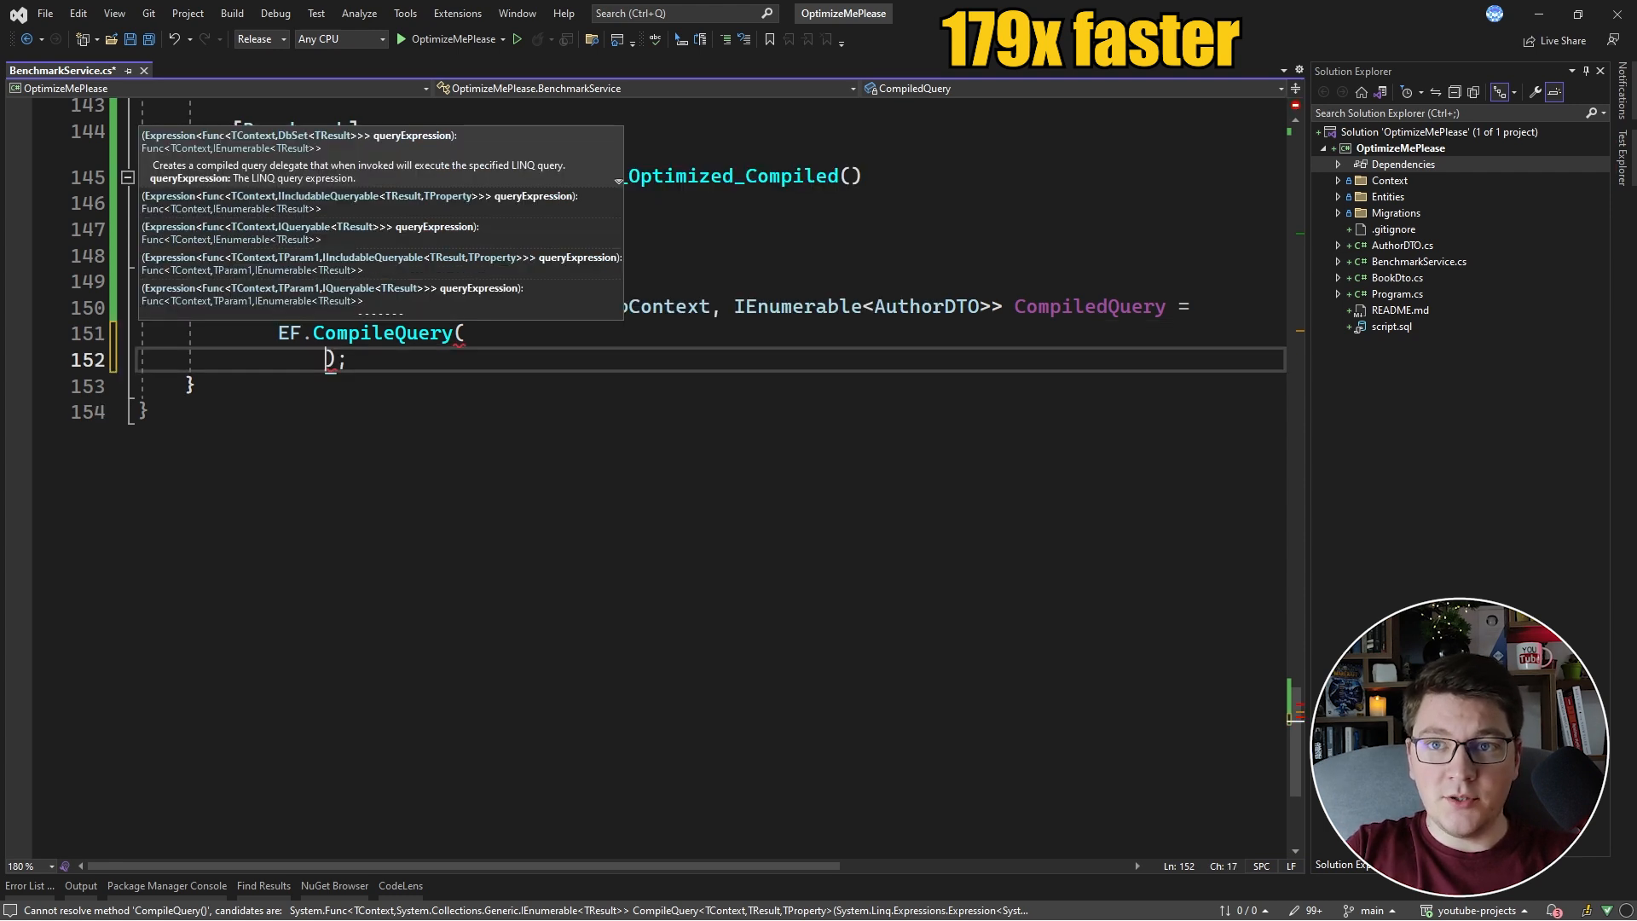
type("AppDbContext )")
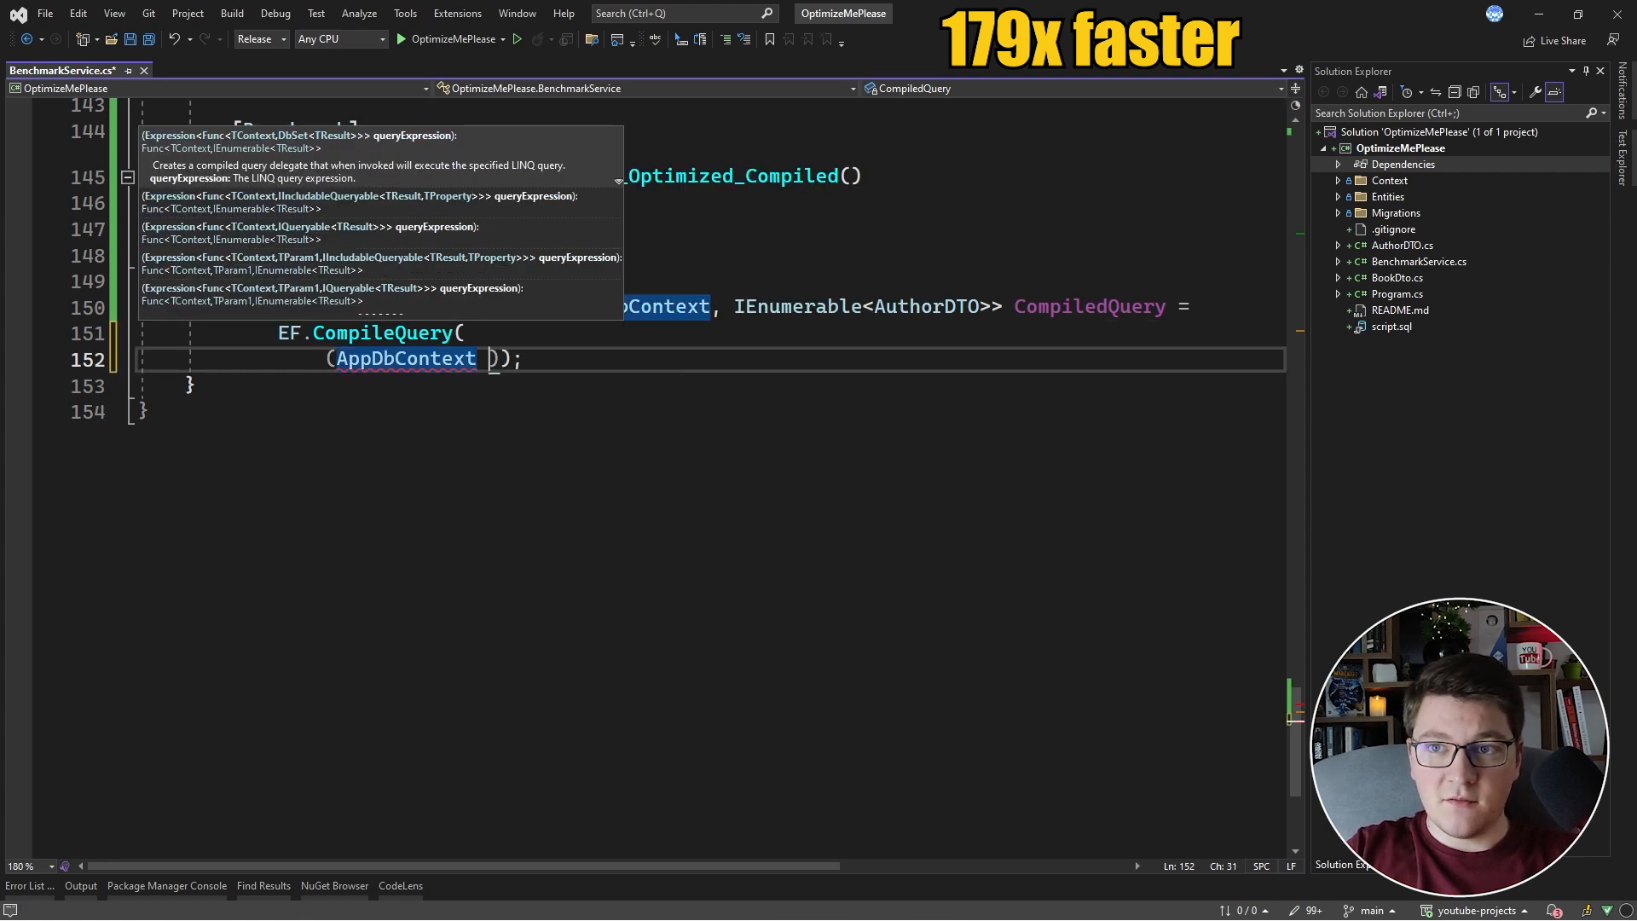
type("context")
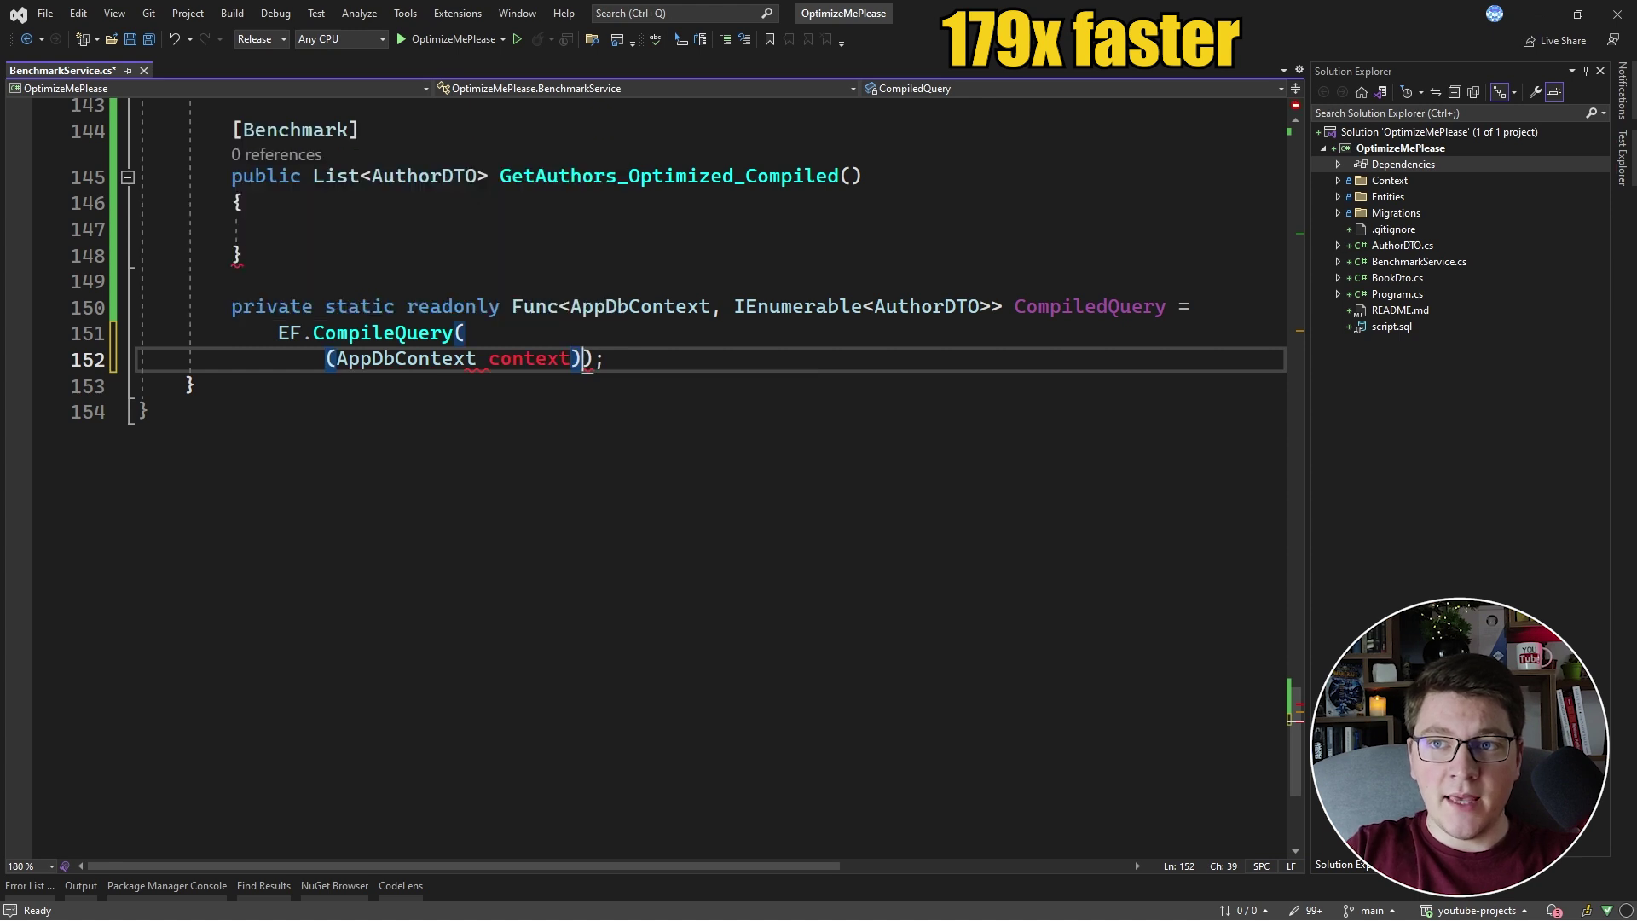
type("=>")
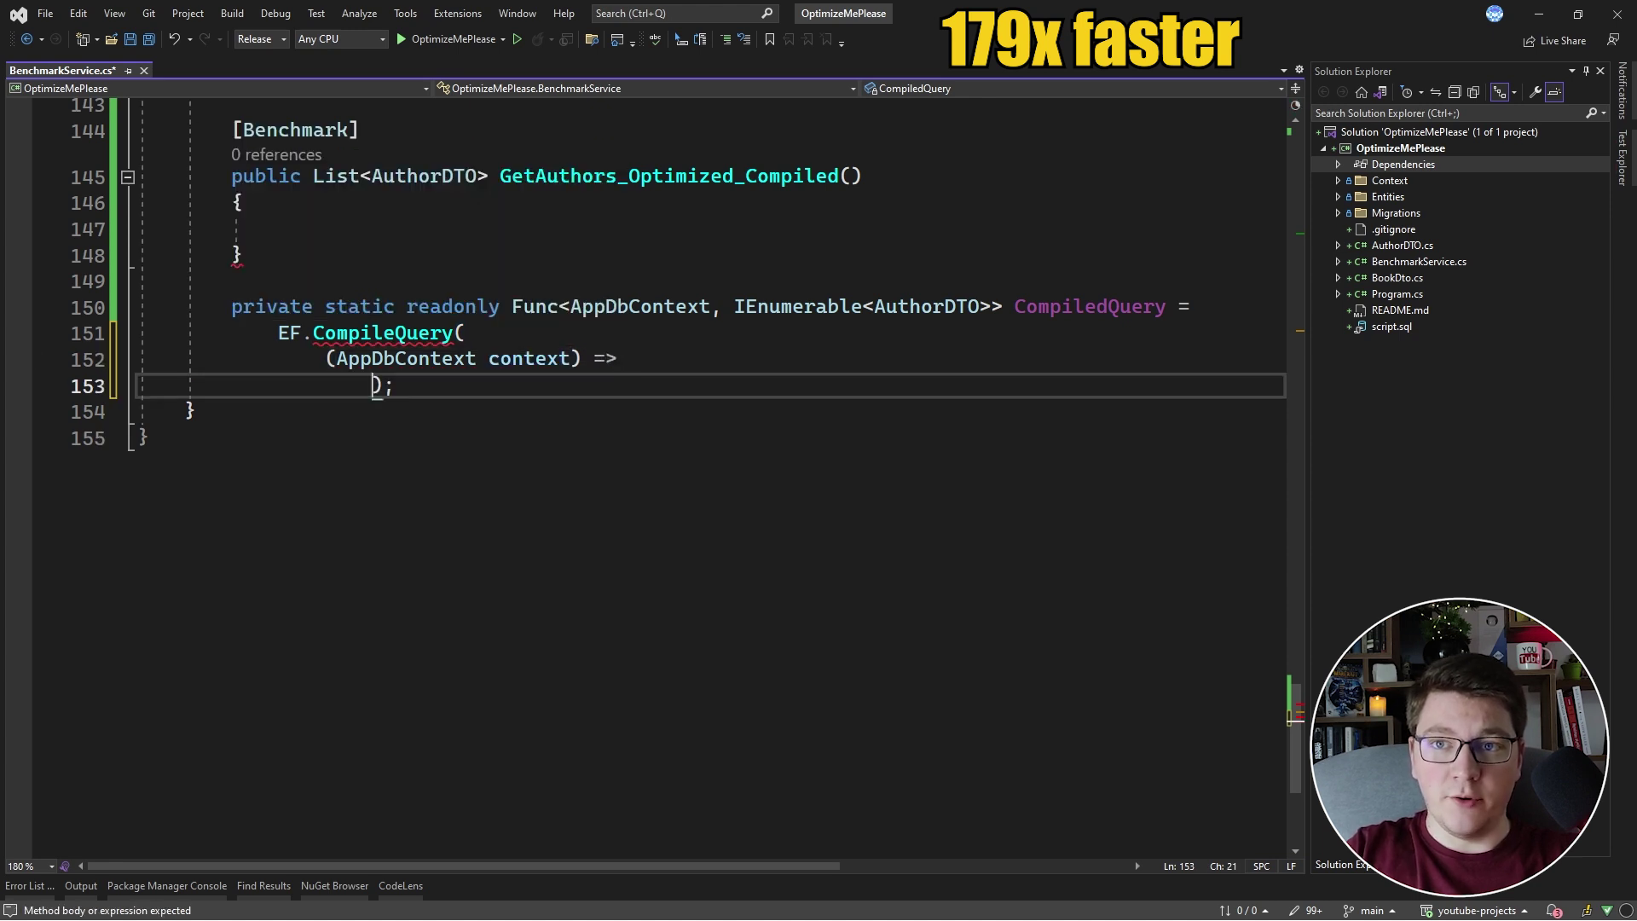
type("context.Authors")
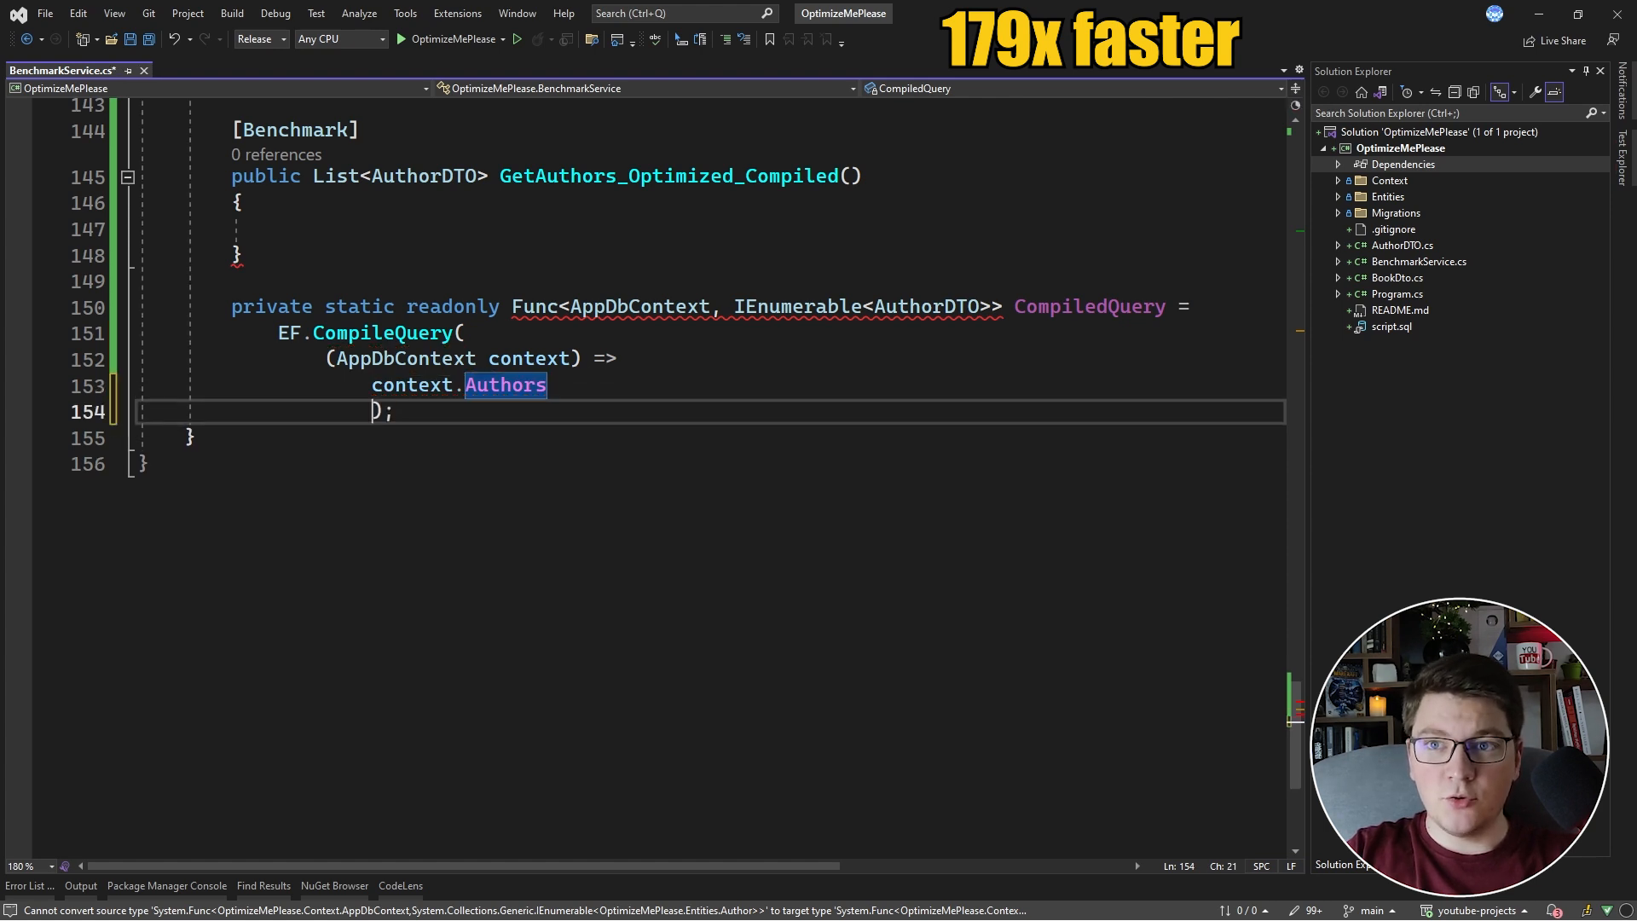
Step: Filter authors by Country "Serbia" and Age 27, order by BooksCount descending, begin .Select
type(".Where(author =>")
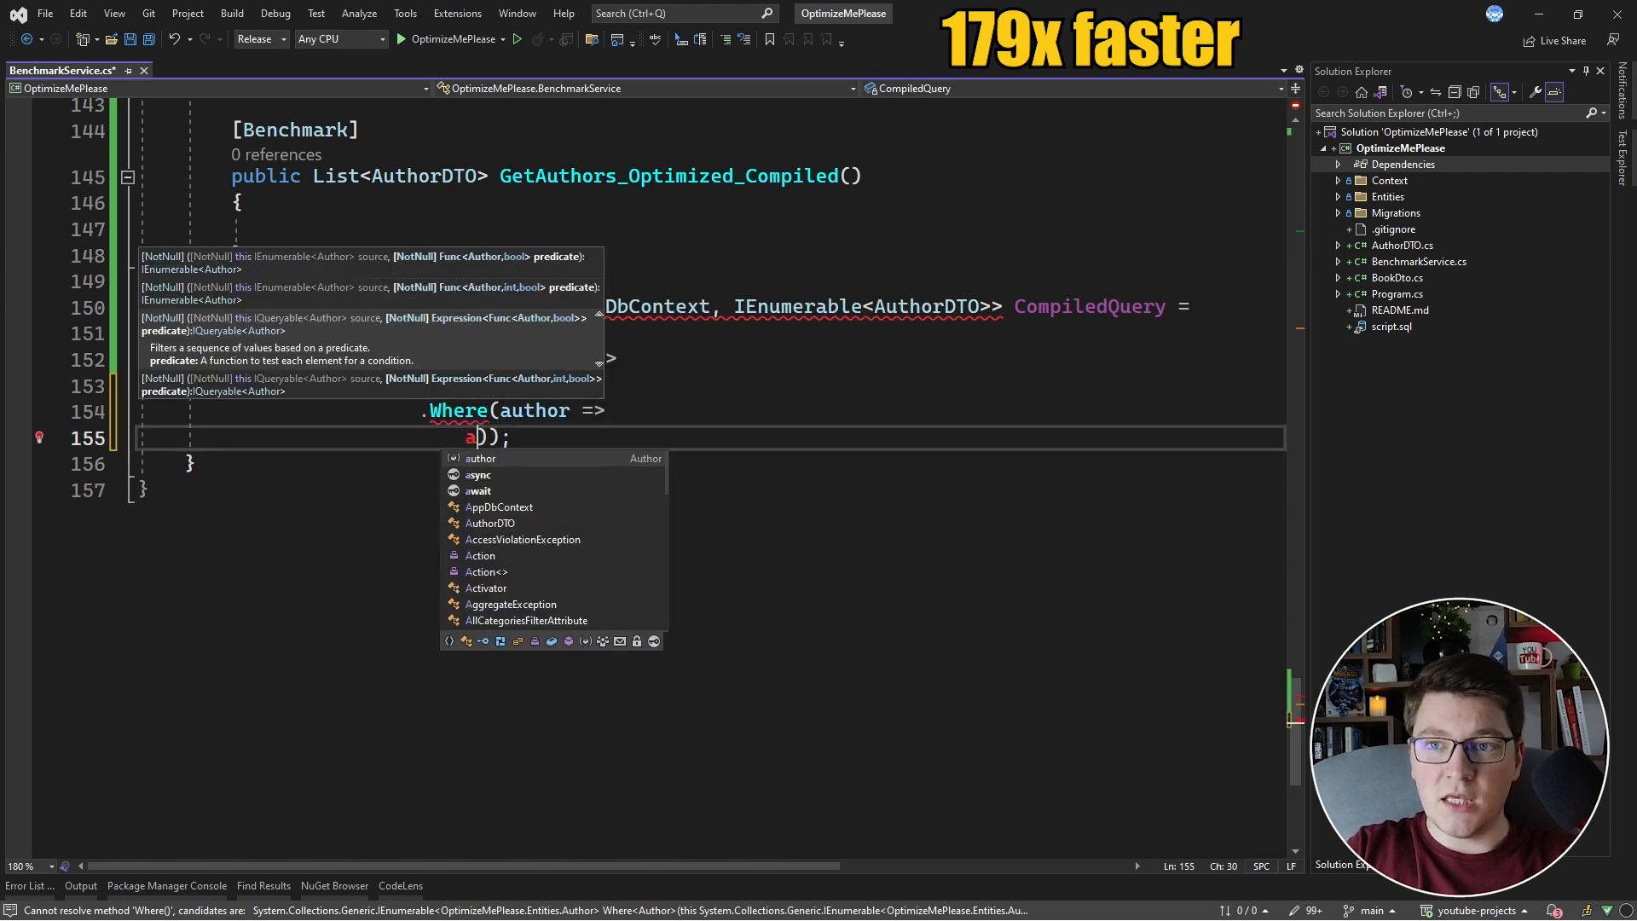
type("author.Country")
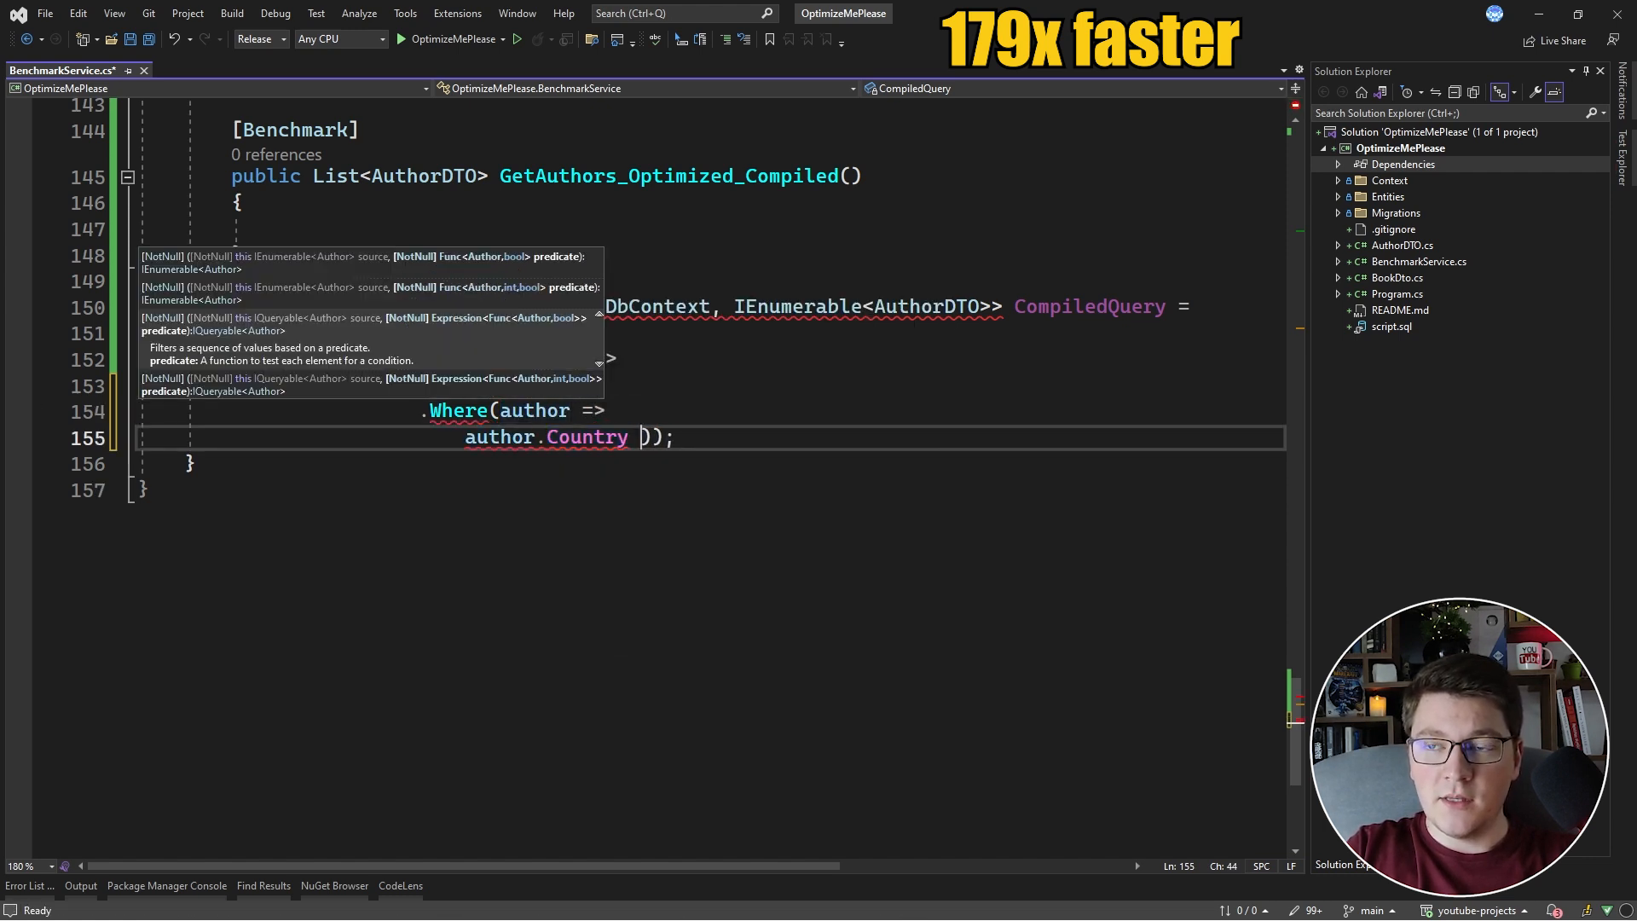
type("== \"Serbia\" &&")
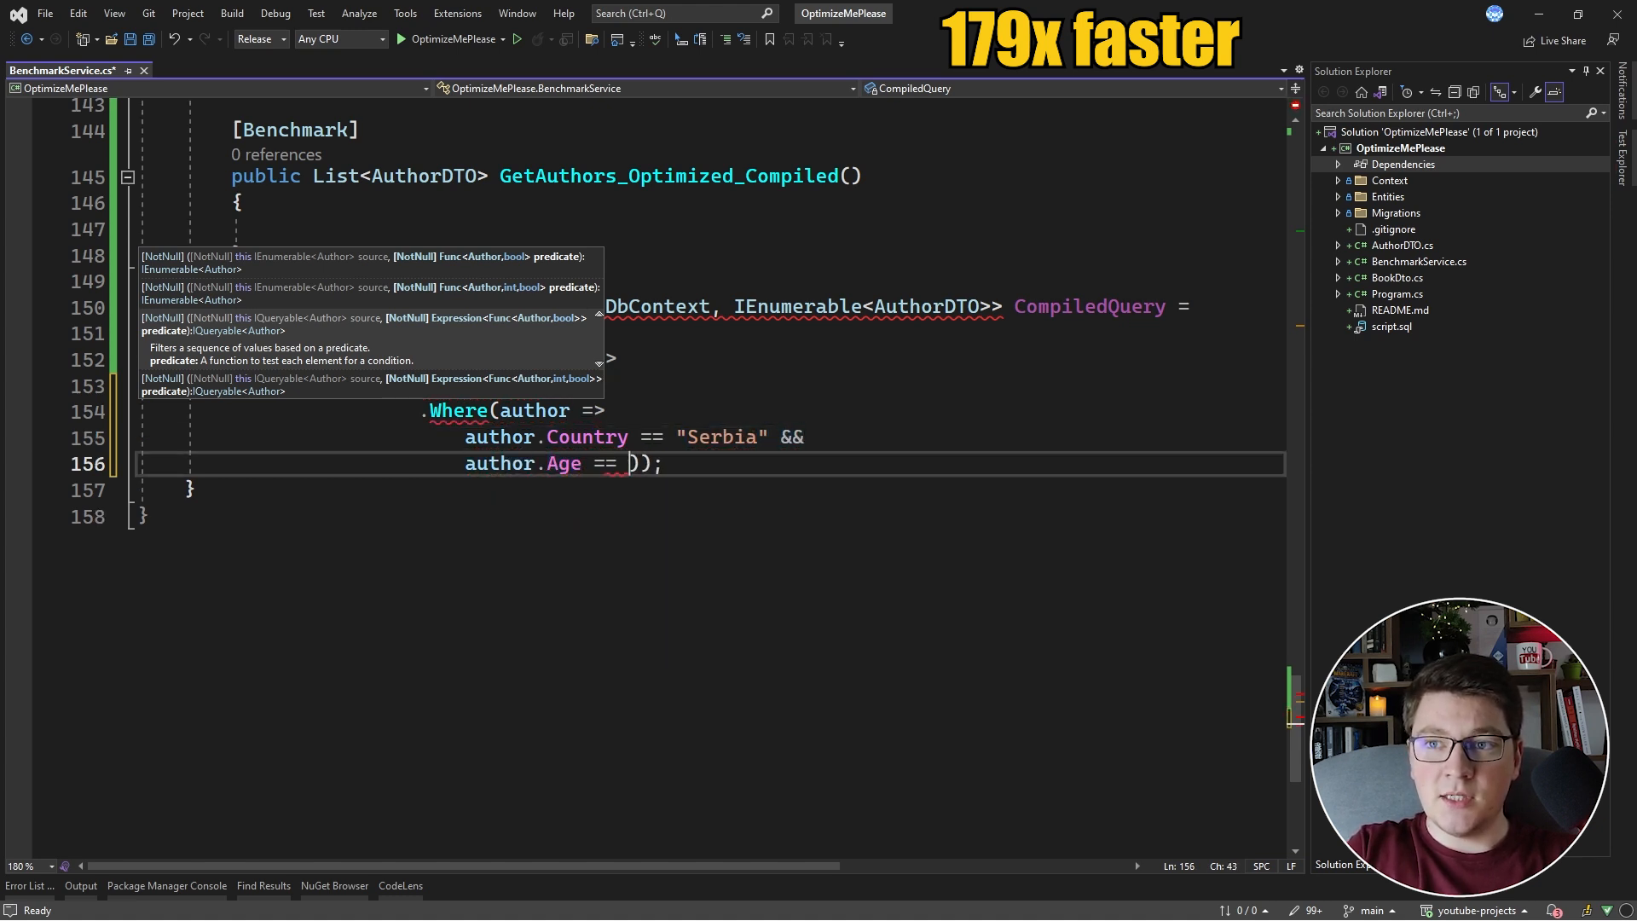
type("27")
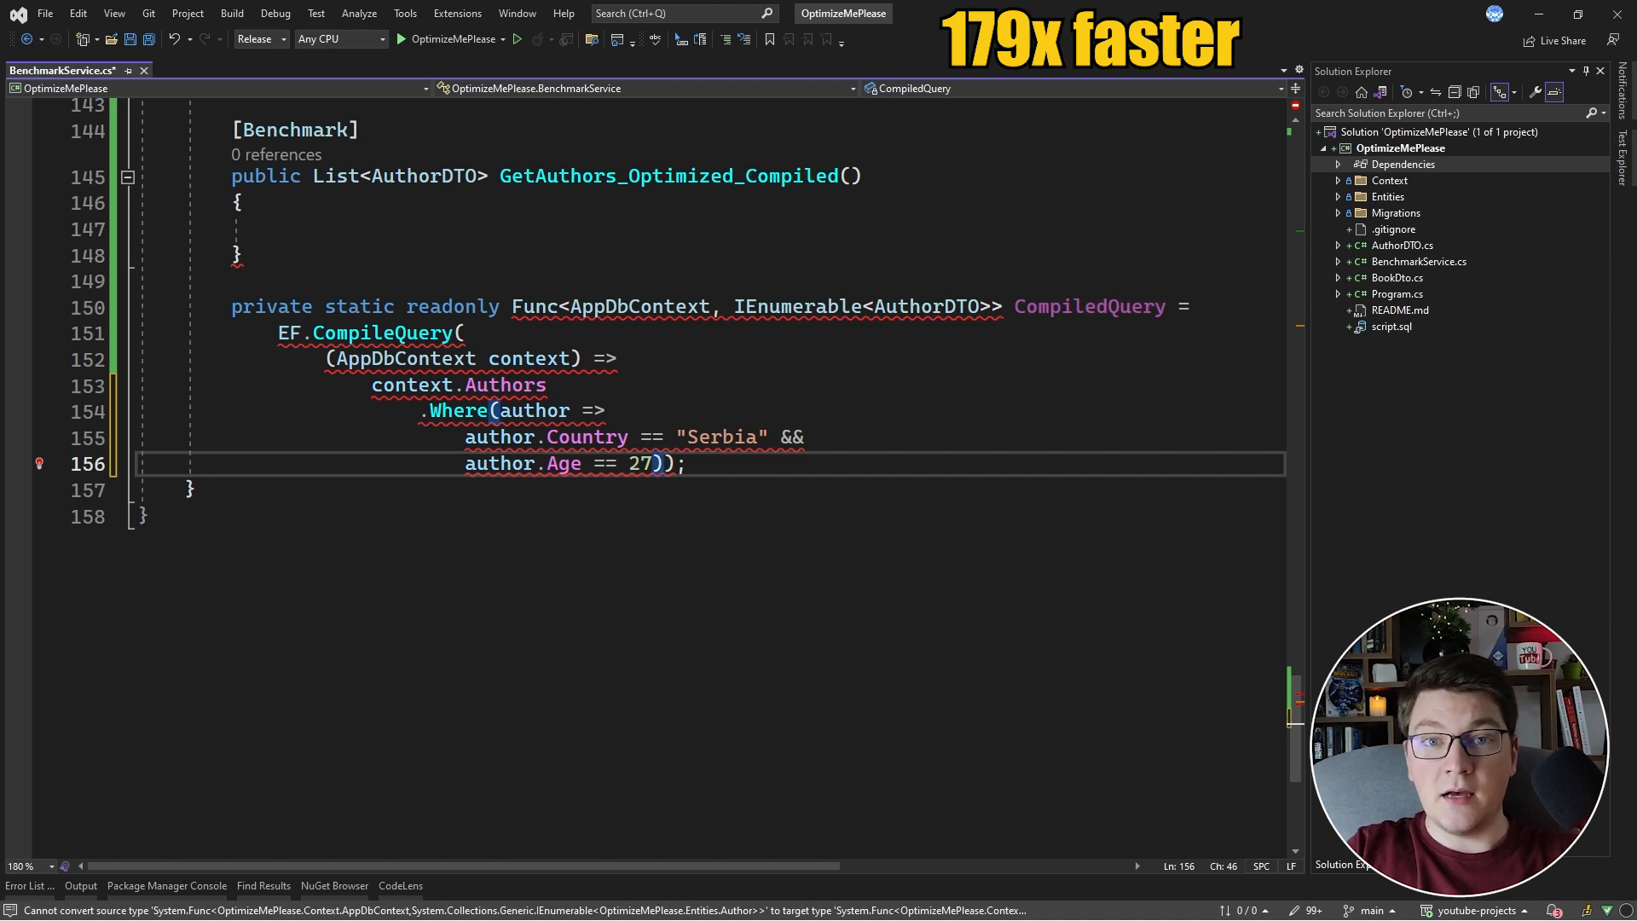
type(".OrderByDescending(a));")
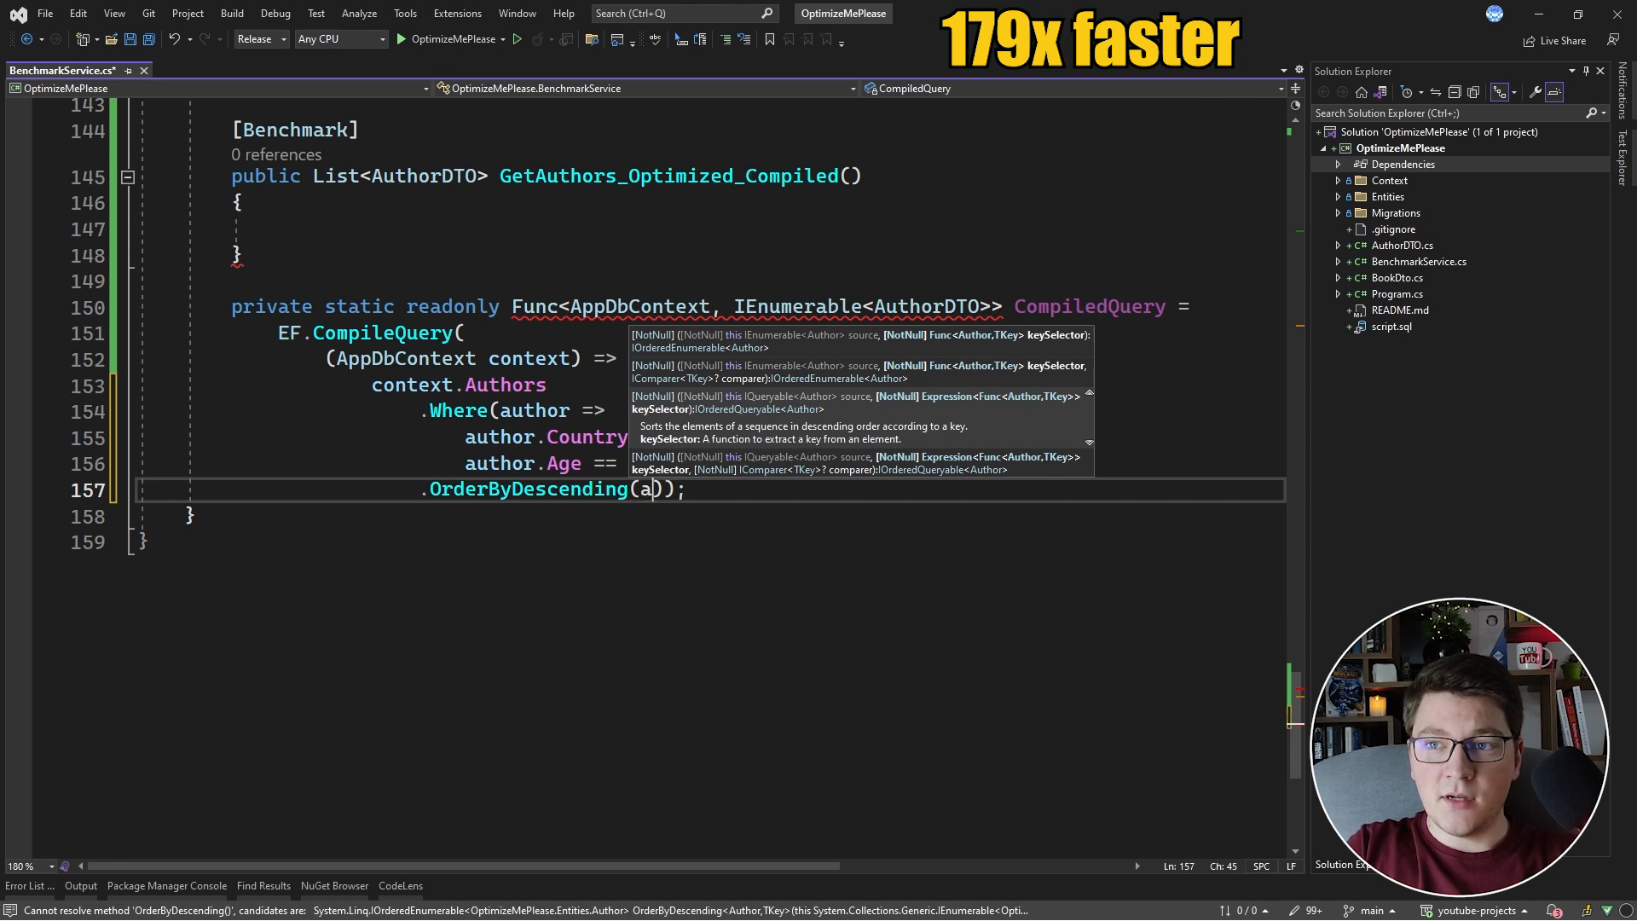
type("uthor => author")
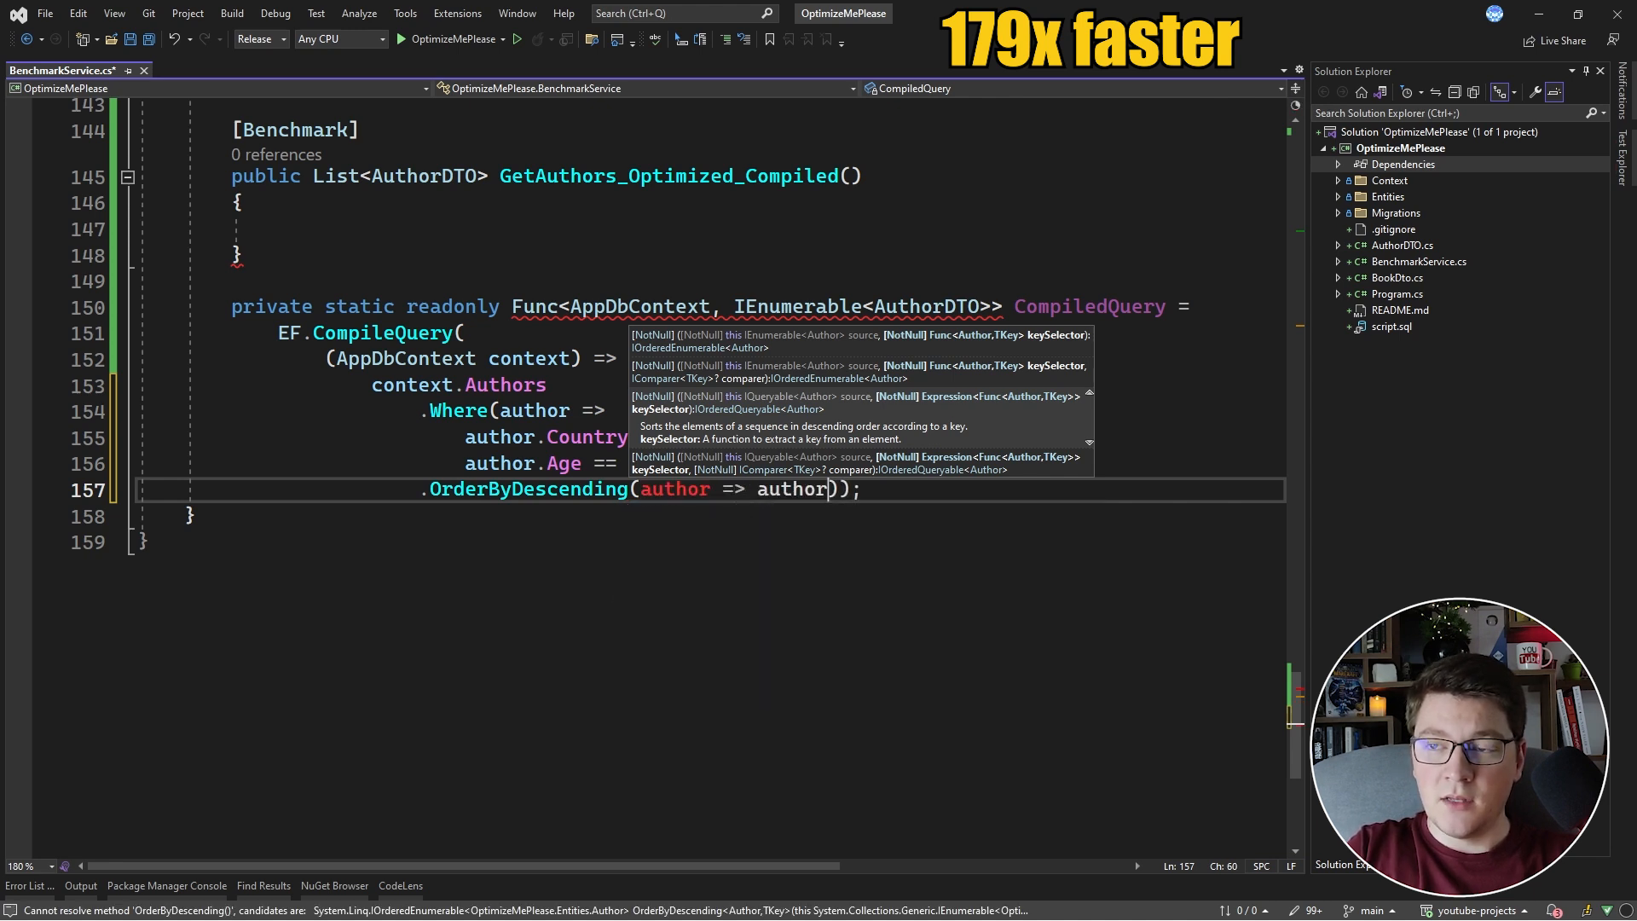
type(".BooksCount")
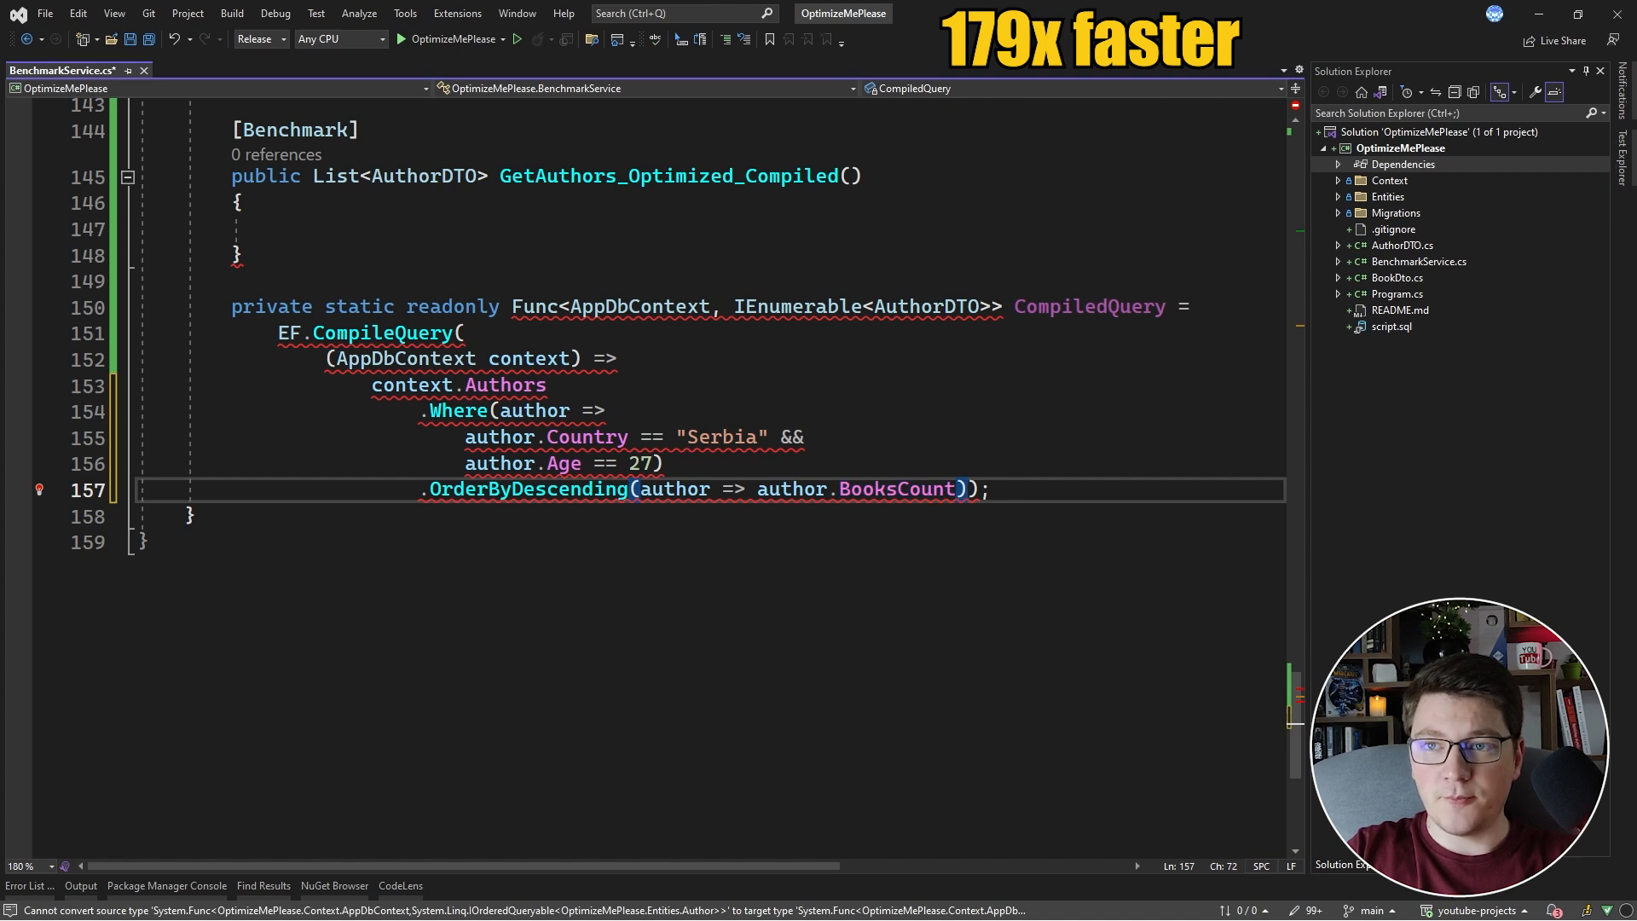
type(".Select());")
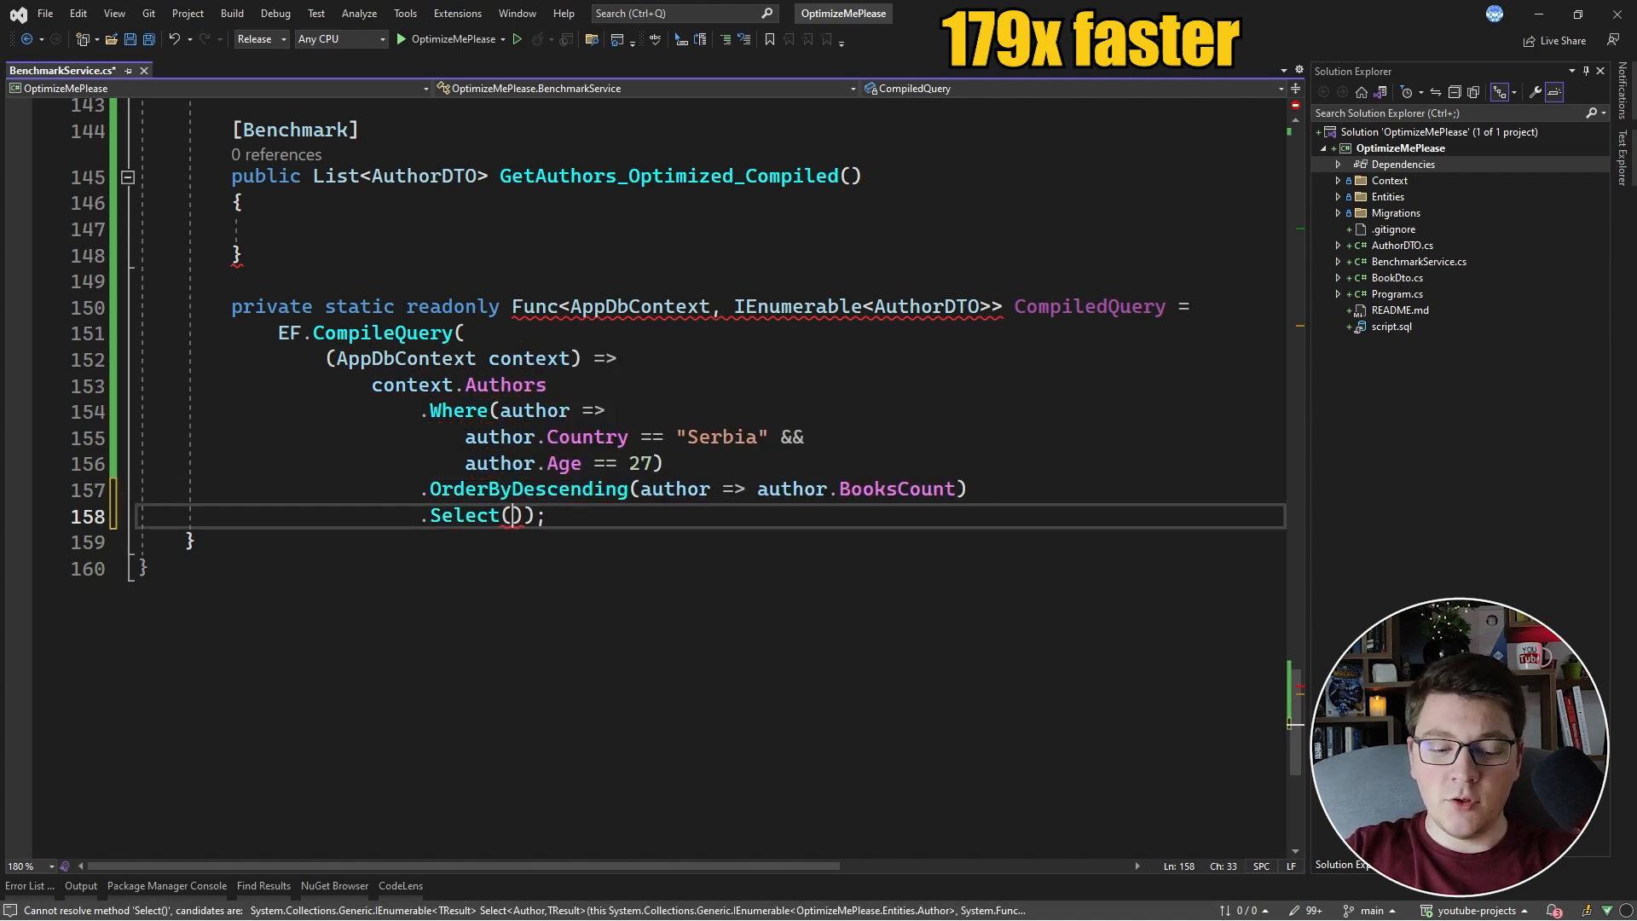
Step: Paste the AuthorDTO projection into Select, save, append .Take(2), and start a books Where
scroll("up", 3)
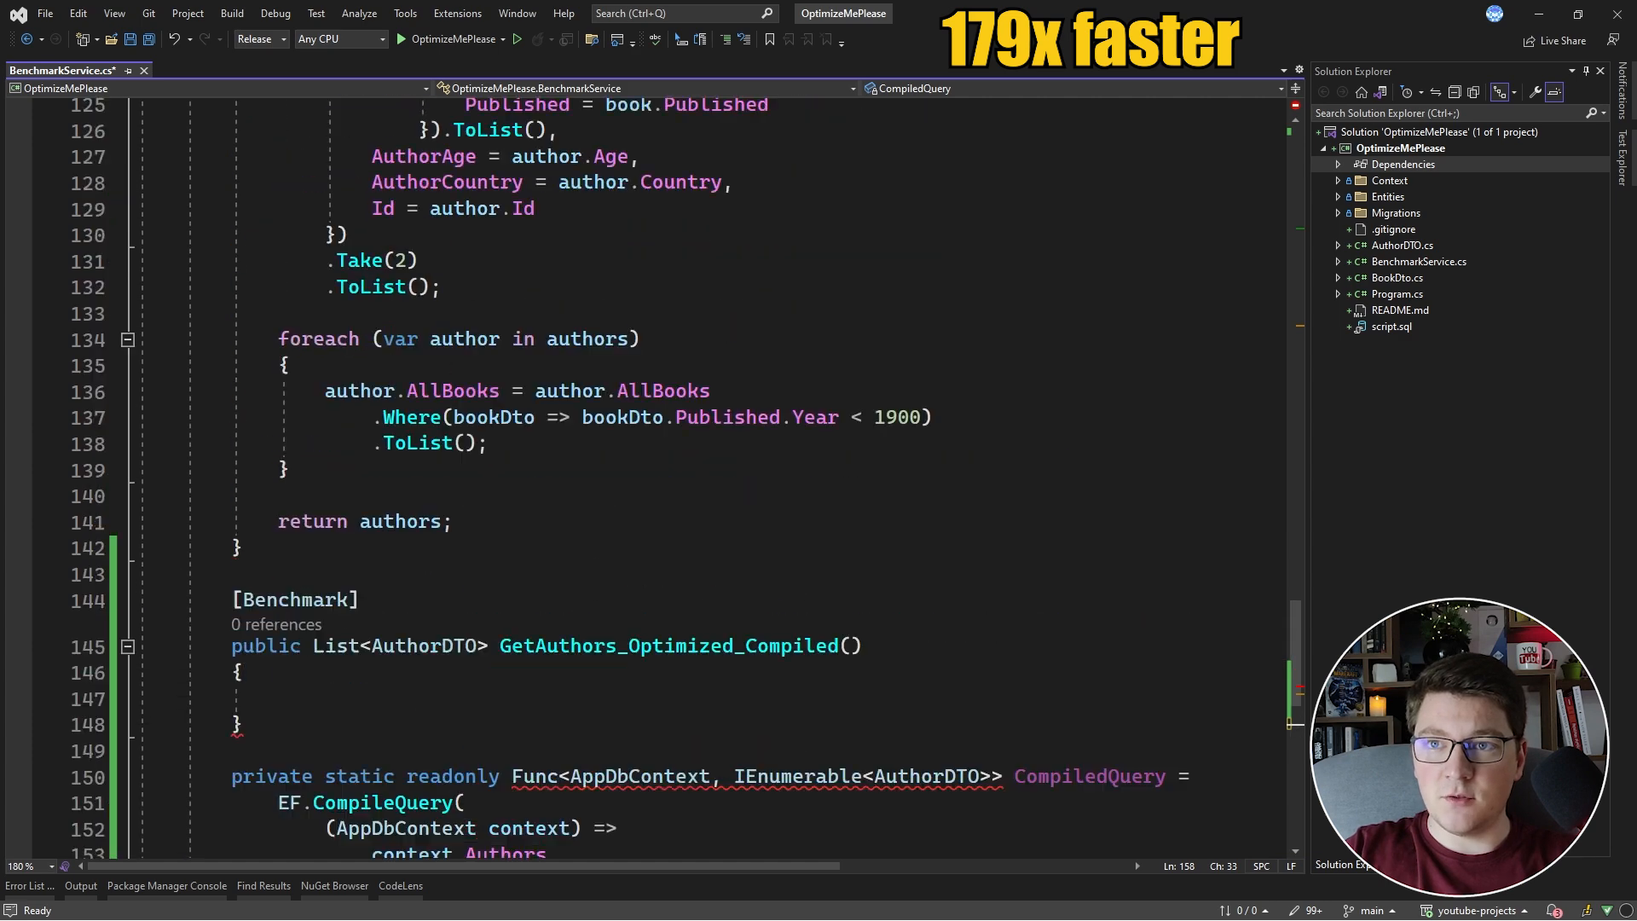
scroll("up", 3)
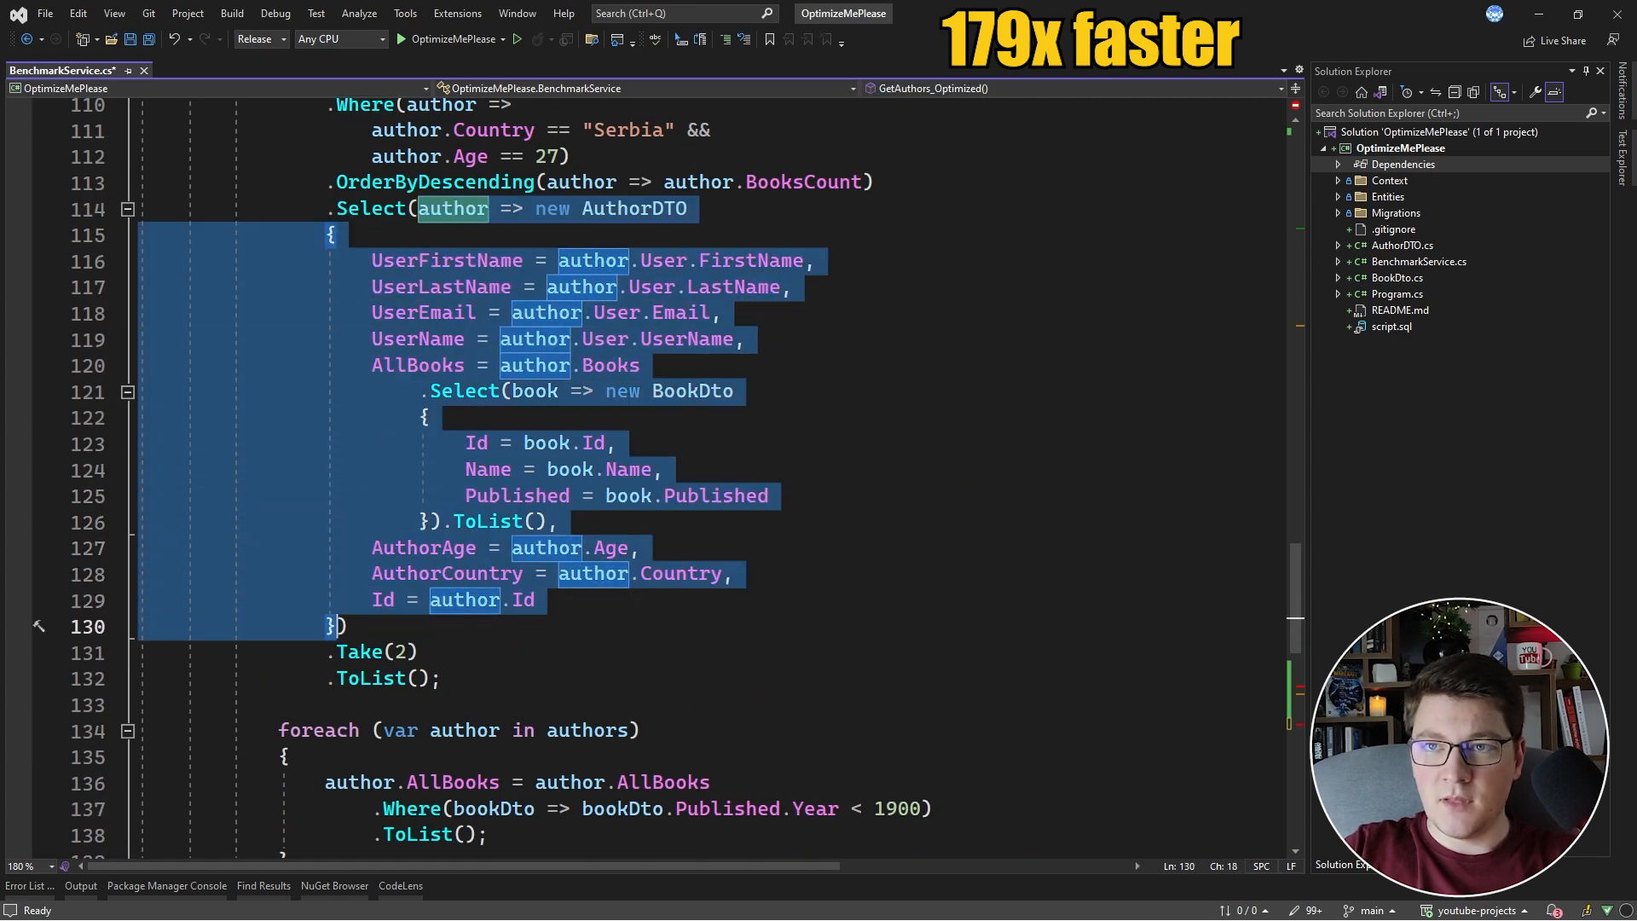
scroll("down", 3)
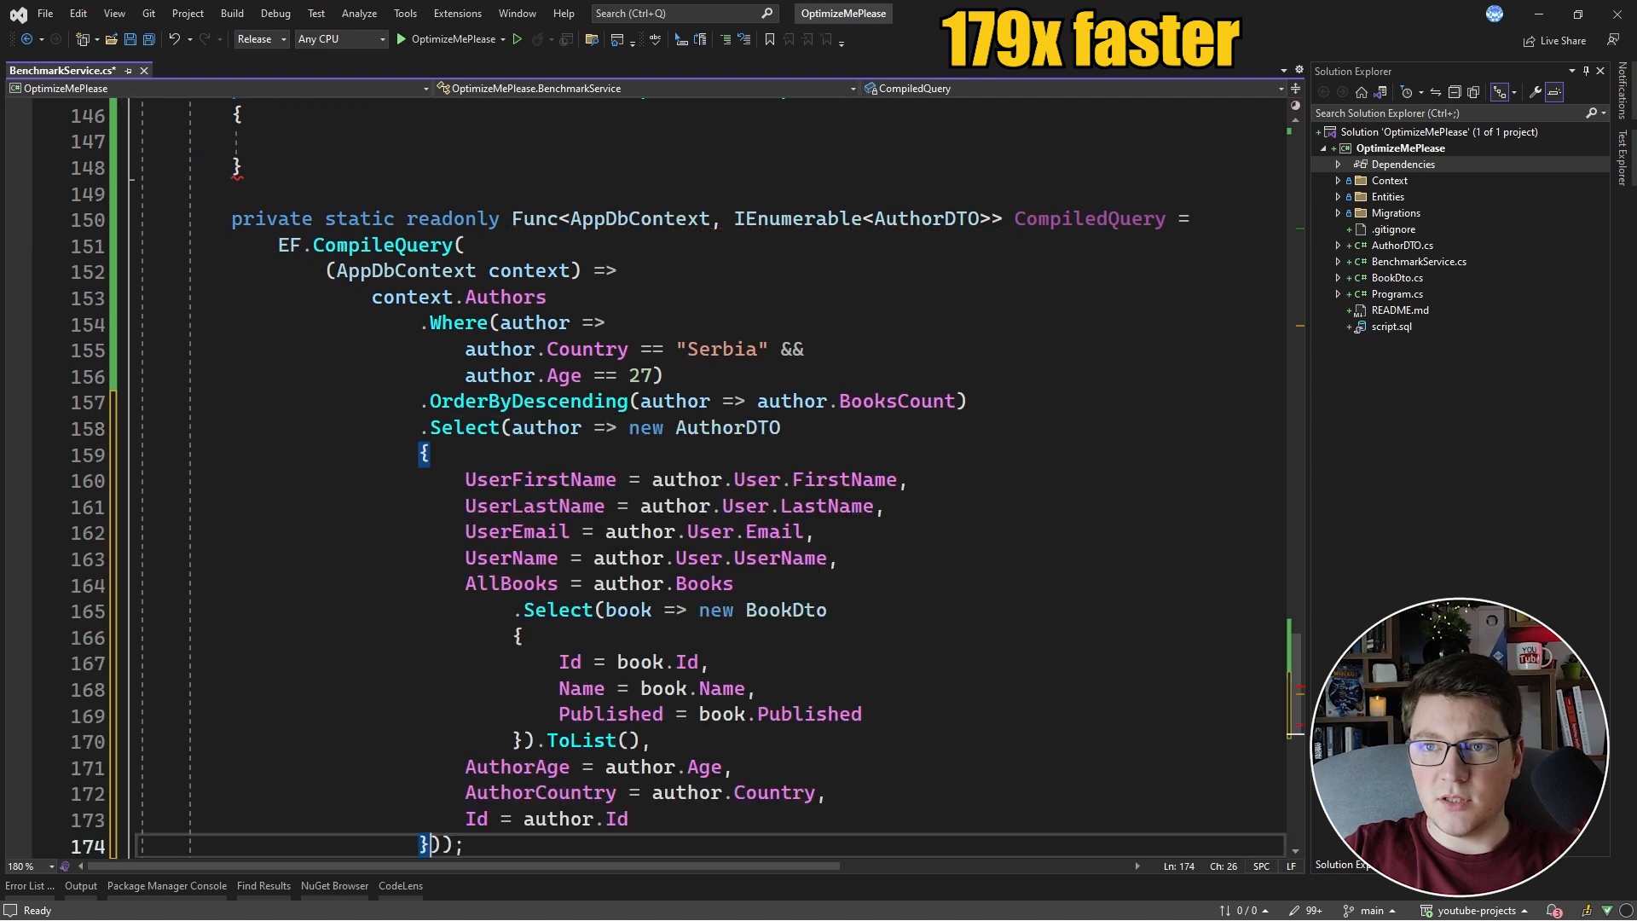
key("ctrl+s")
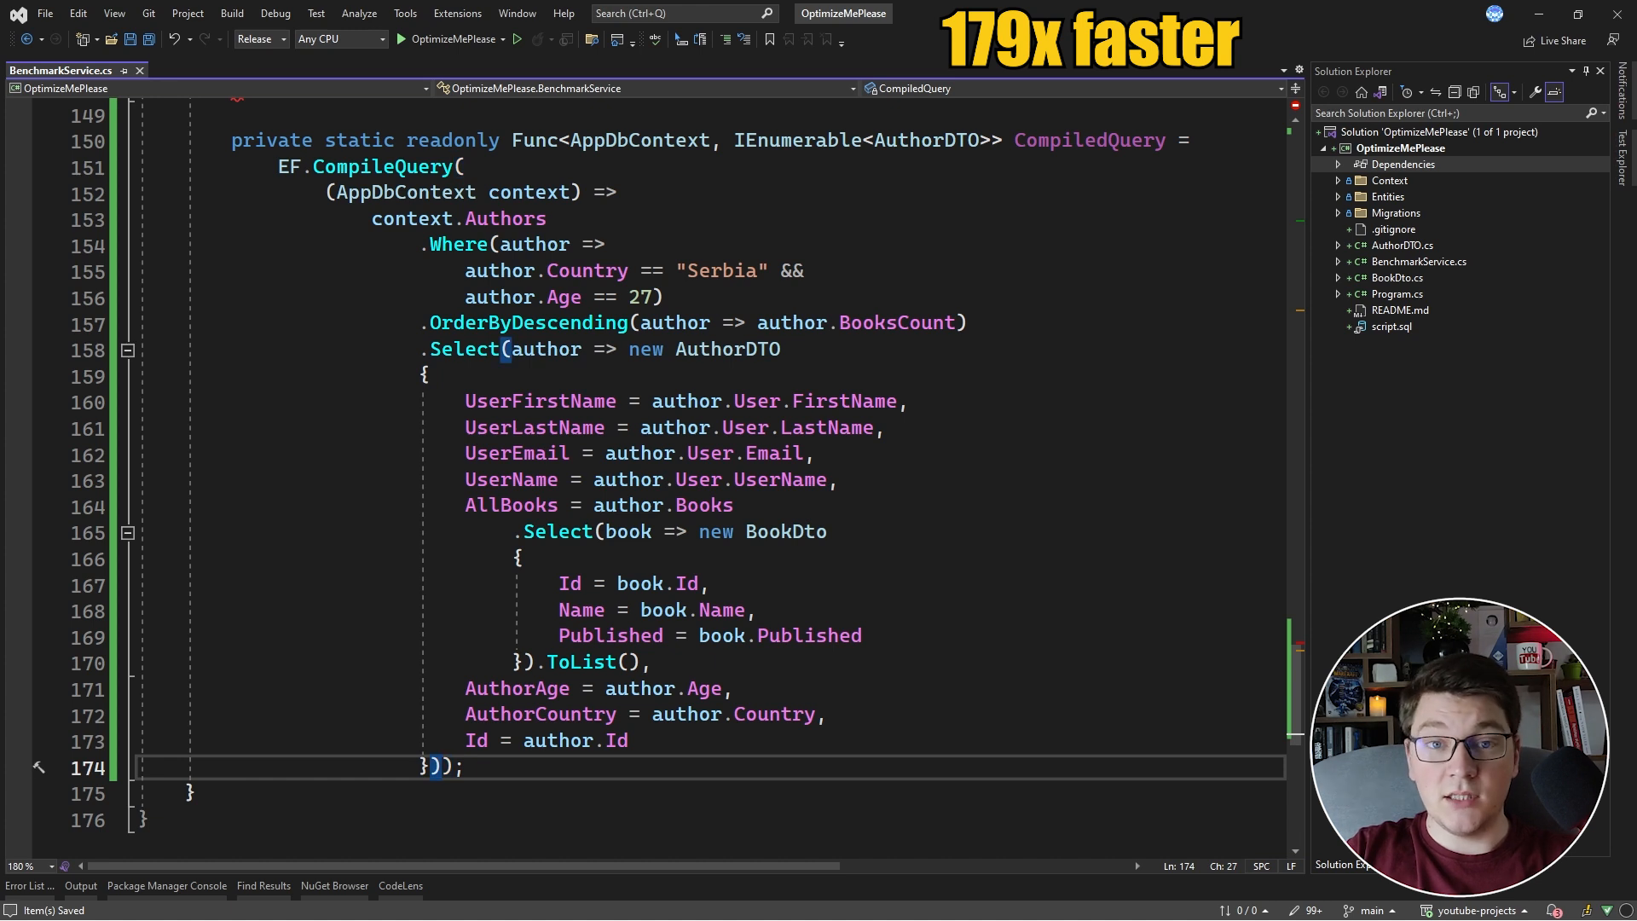
type(".Take(2));")
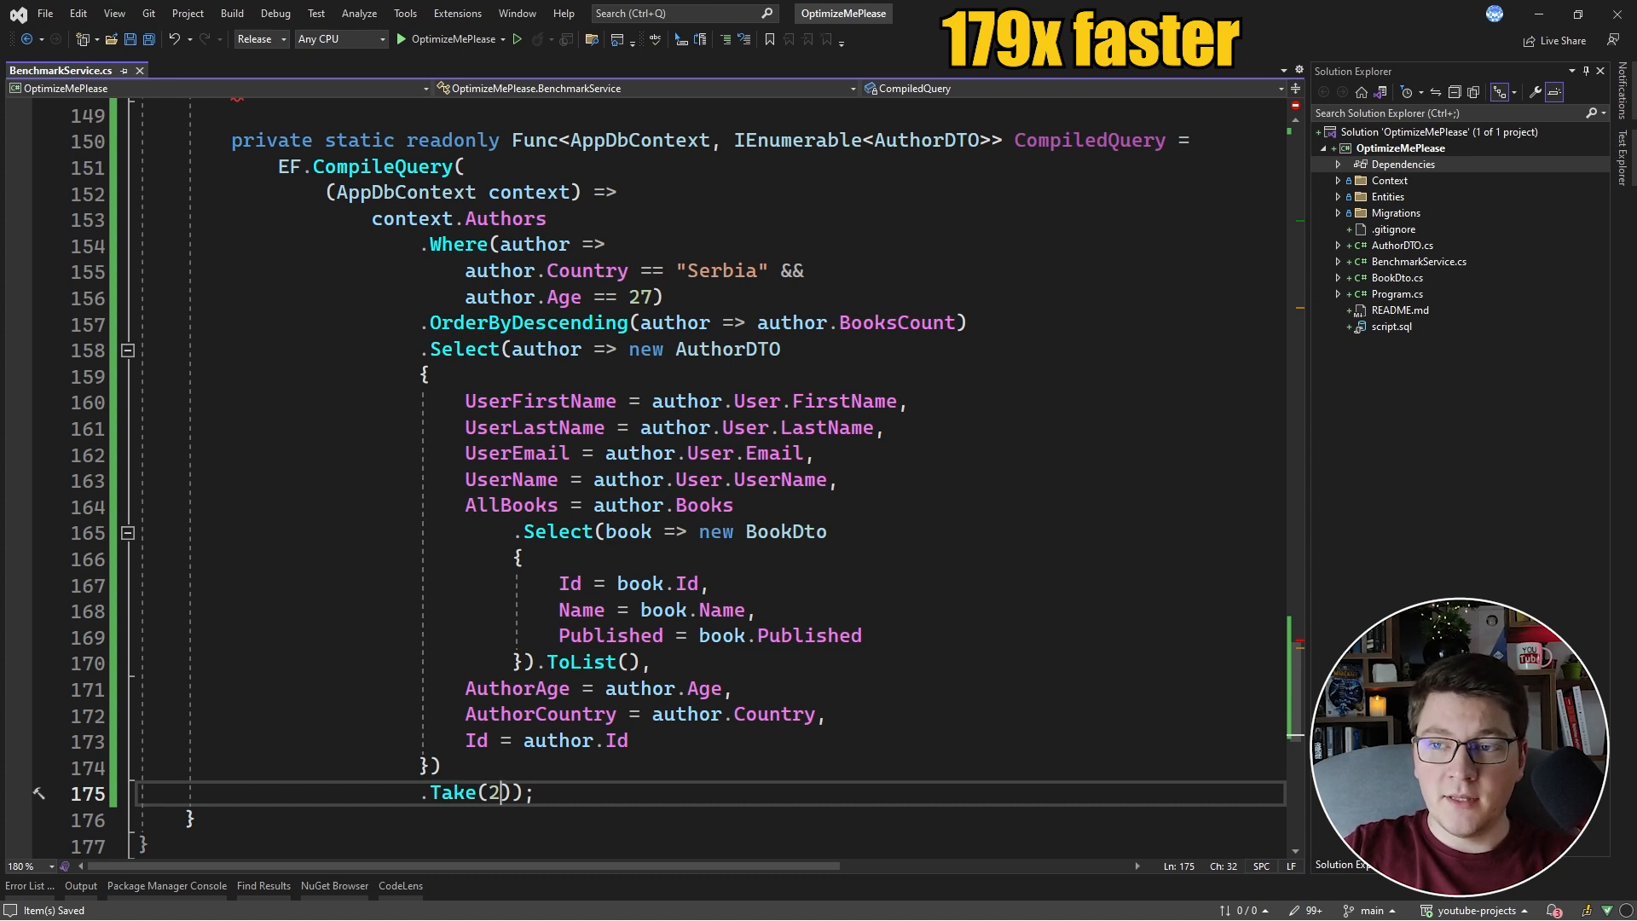
double_click(703, 506)
type(".Where(")
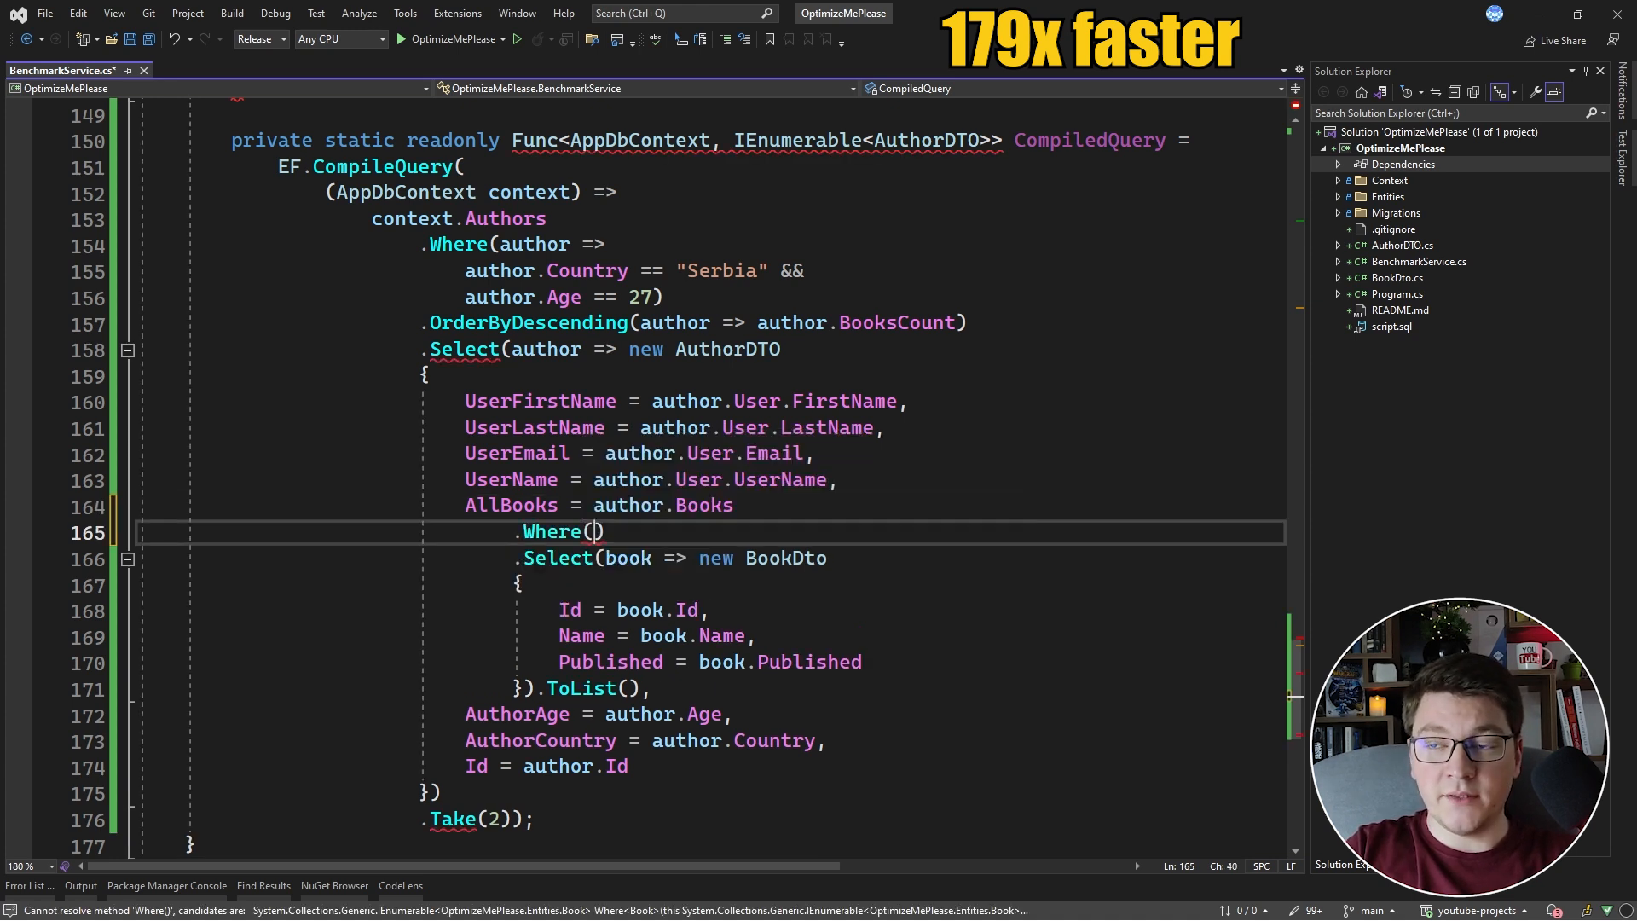
Step: Complete the AllBooks filter as book => book.Published.Year < 1900
type("book =>")
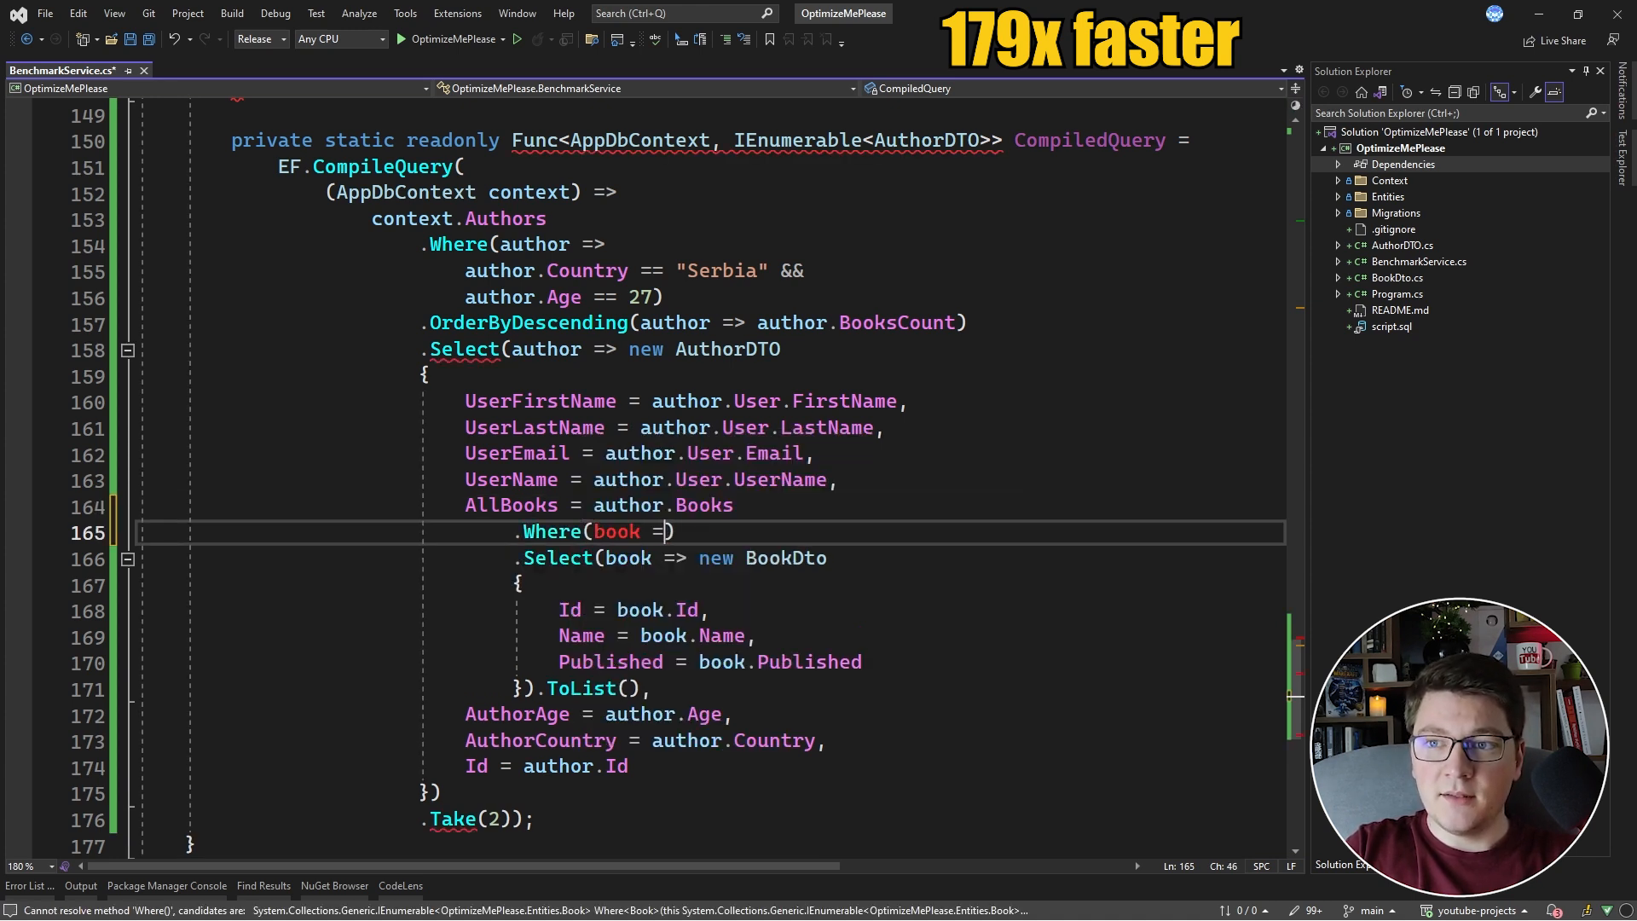
type("book.Published")
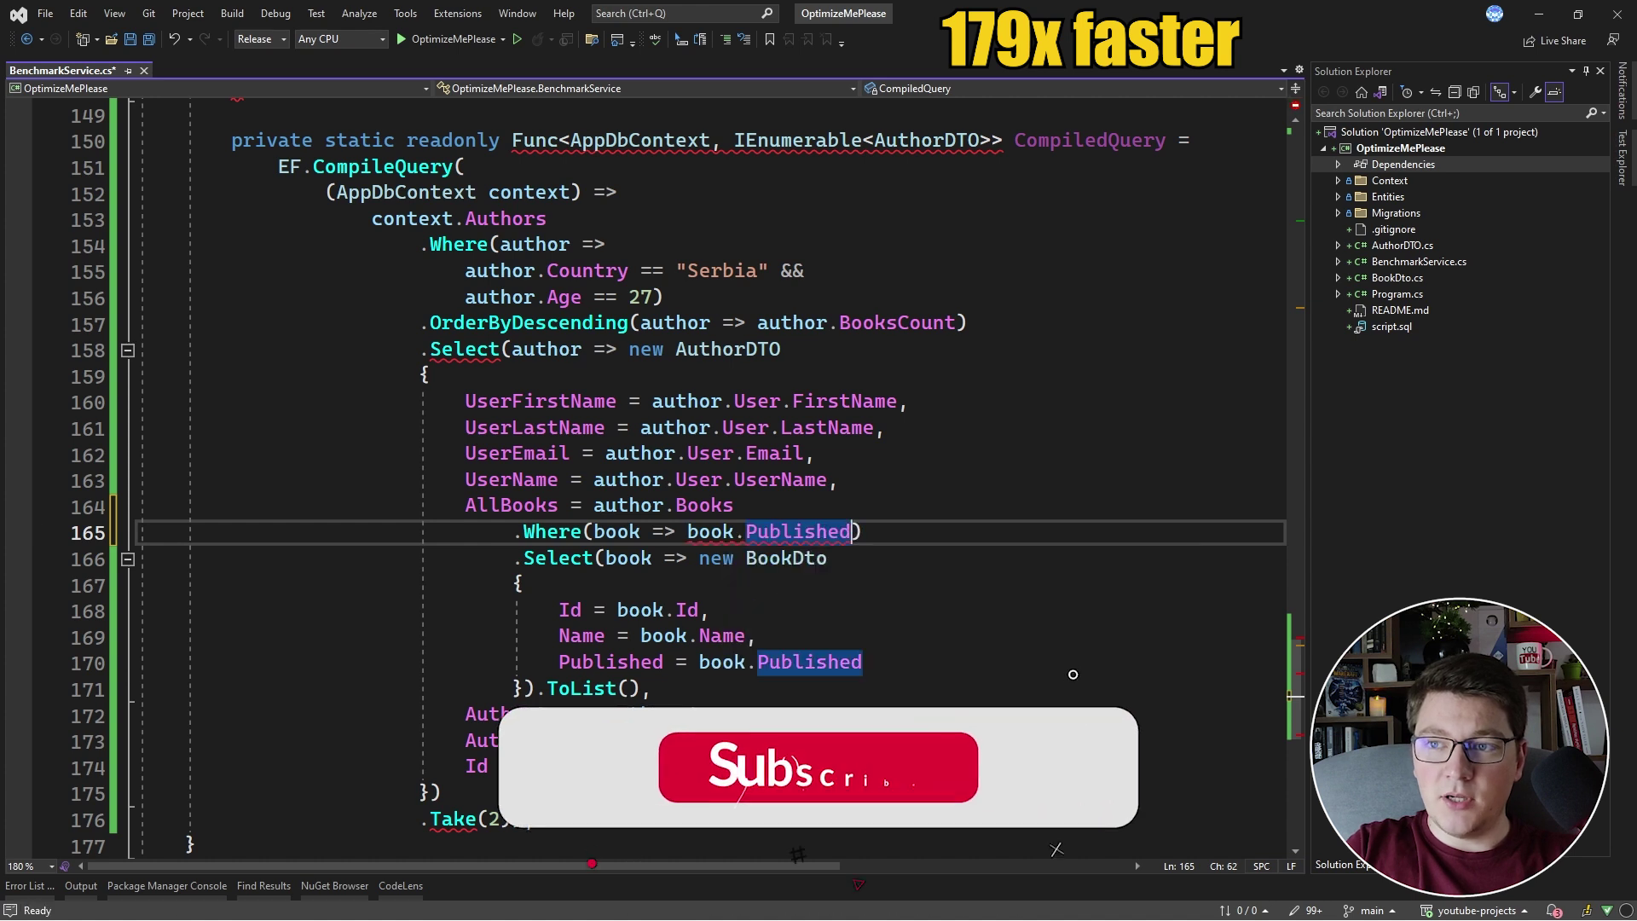
type(".Year <")
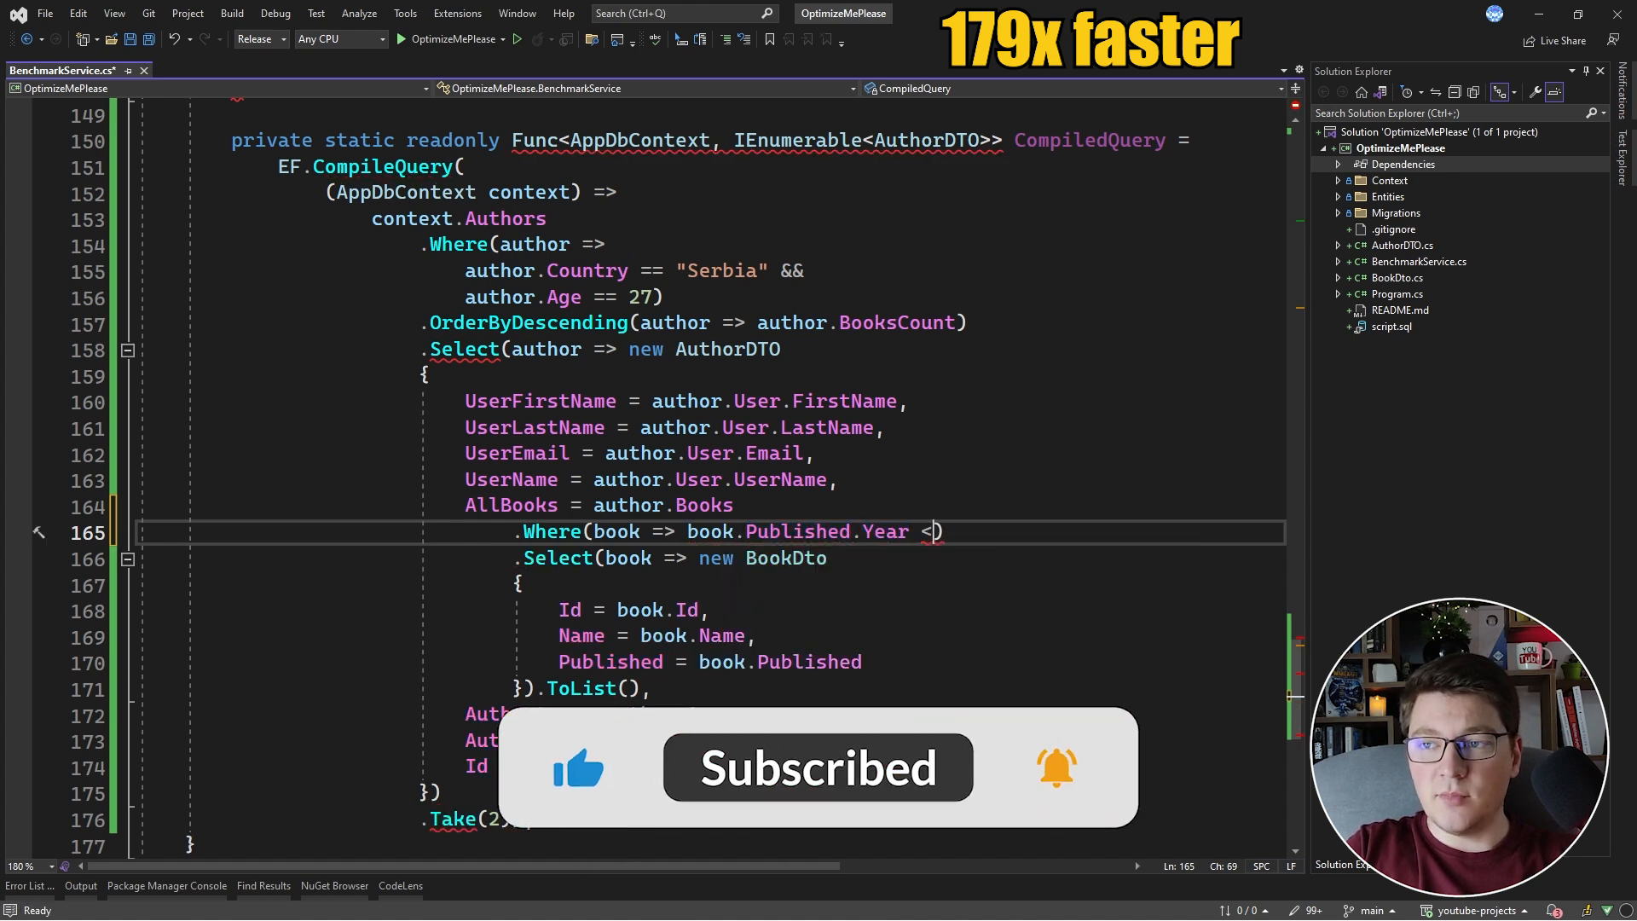
type("1900")
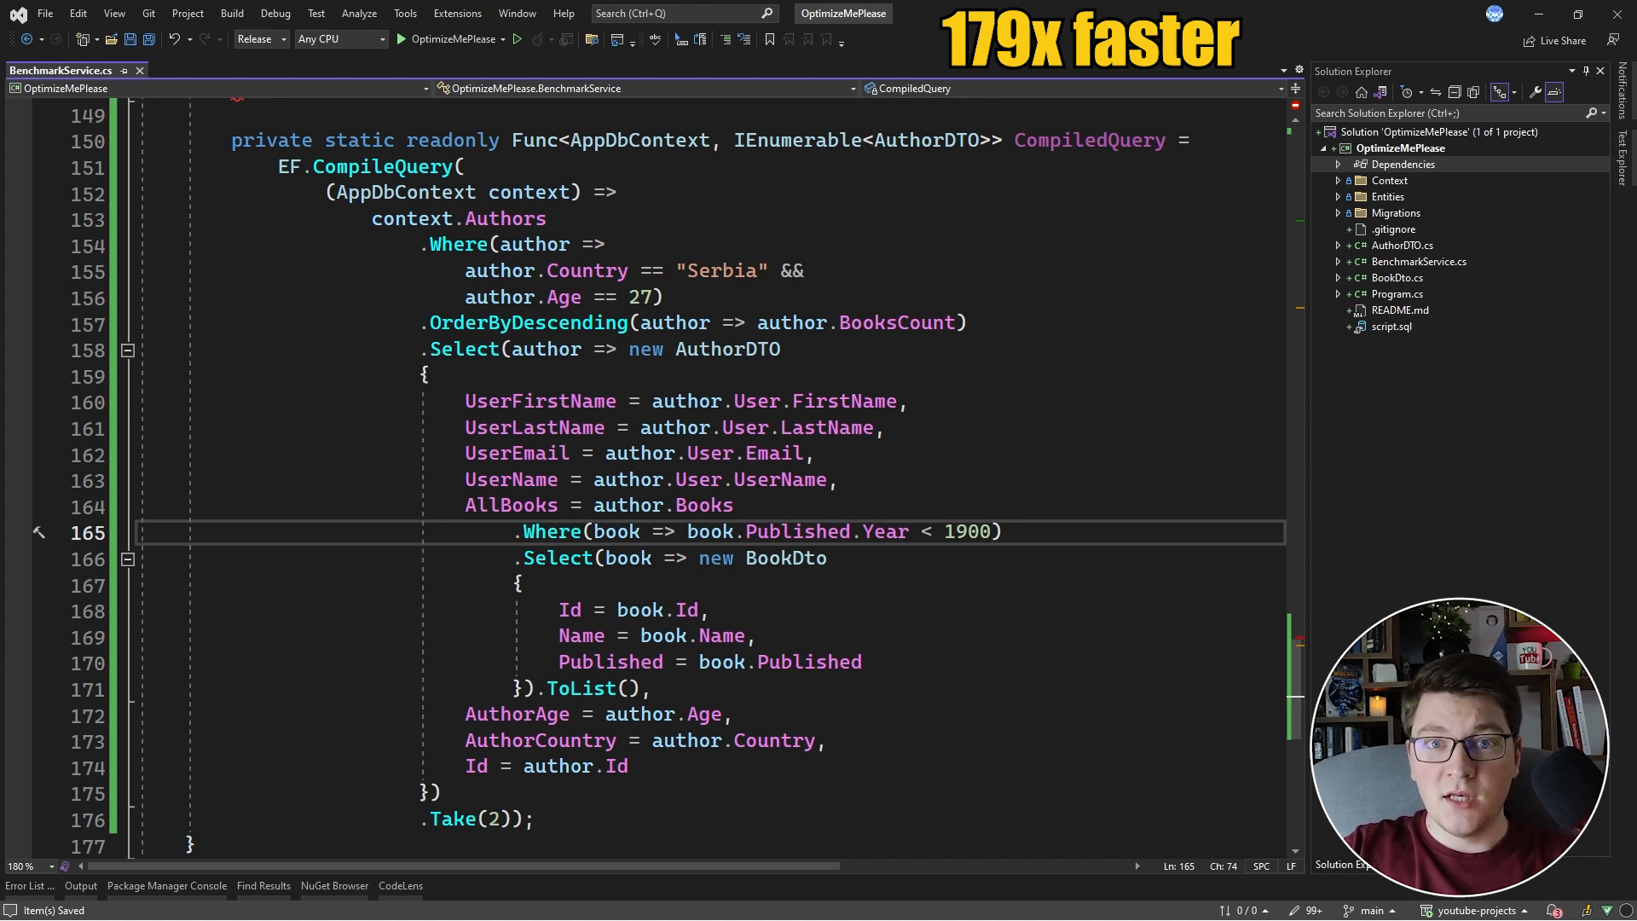
scroll("up", 3)
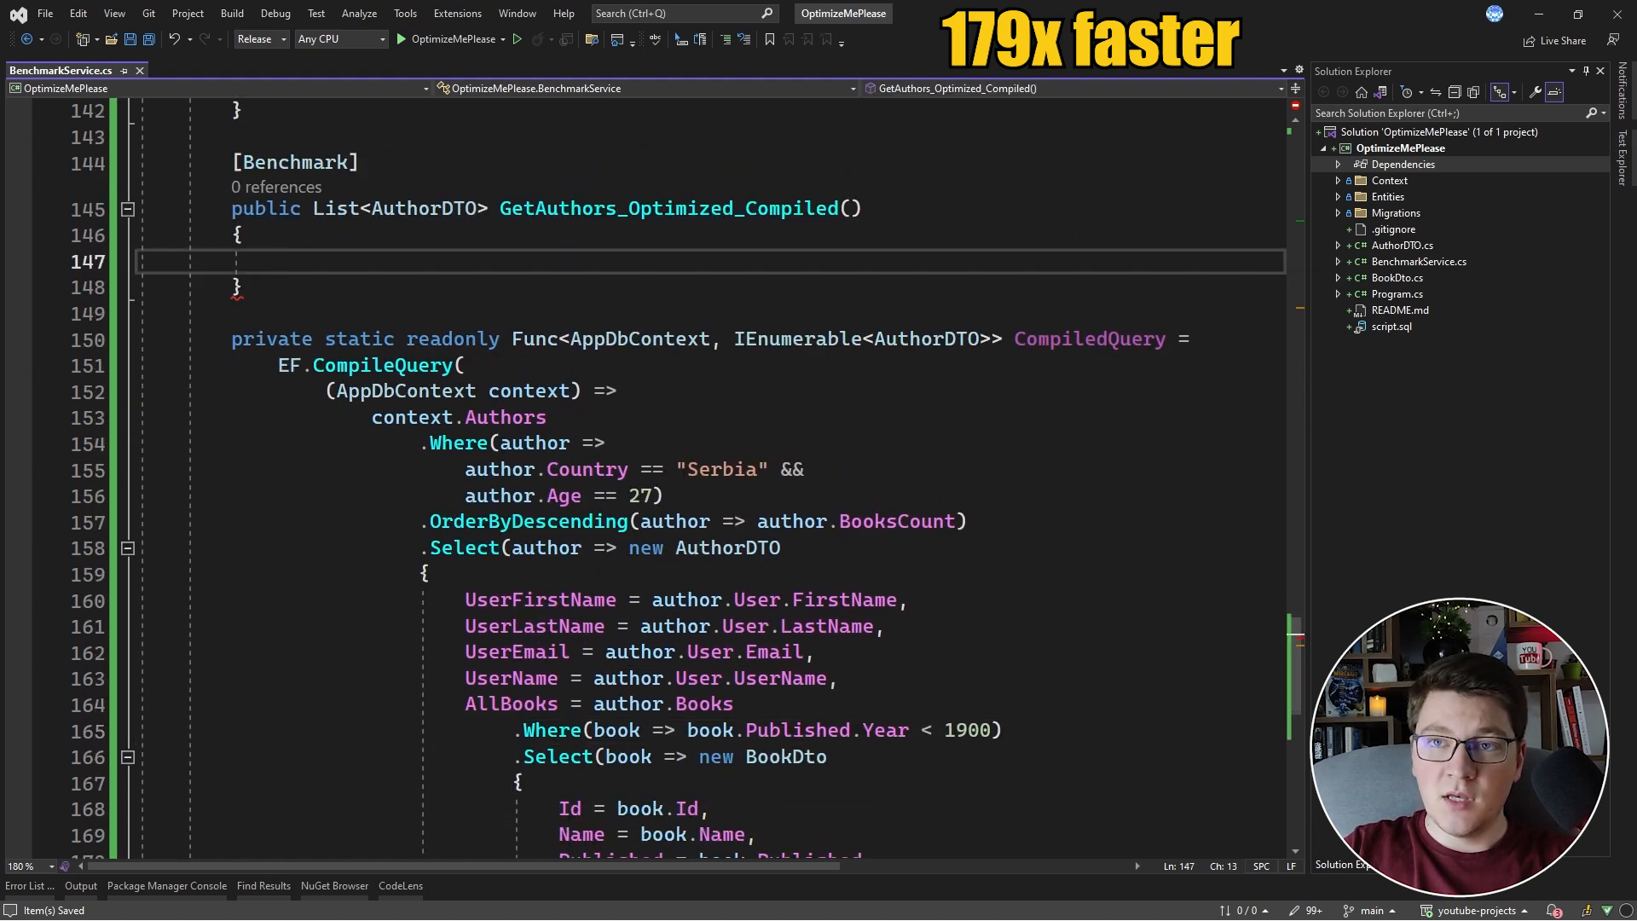
Step: Write the body: using var context = new AppDbContext(), CompiledQuery(context).ToList(), return authors
type("using")
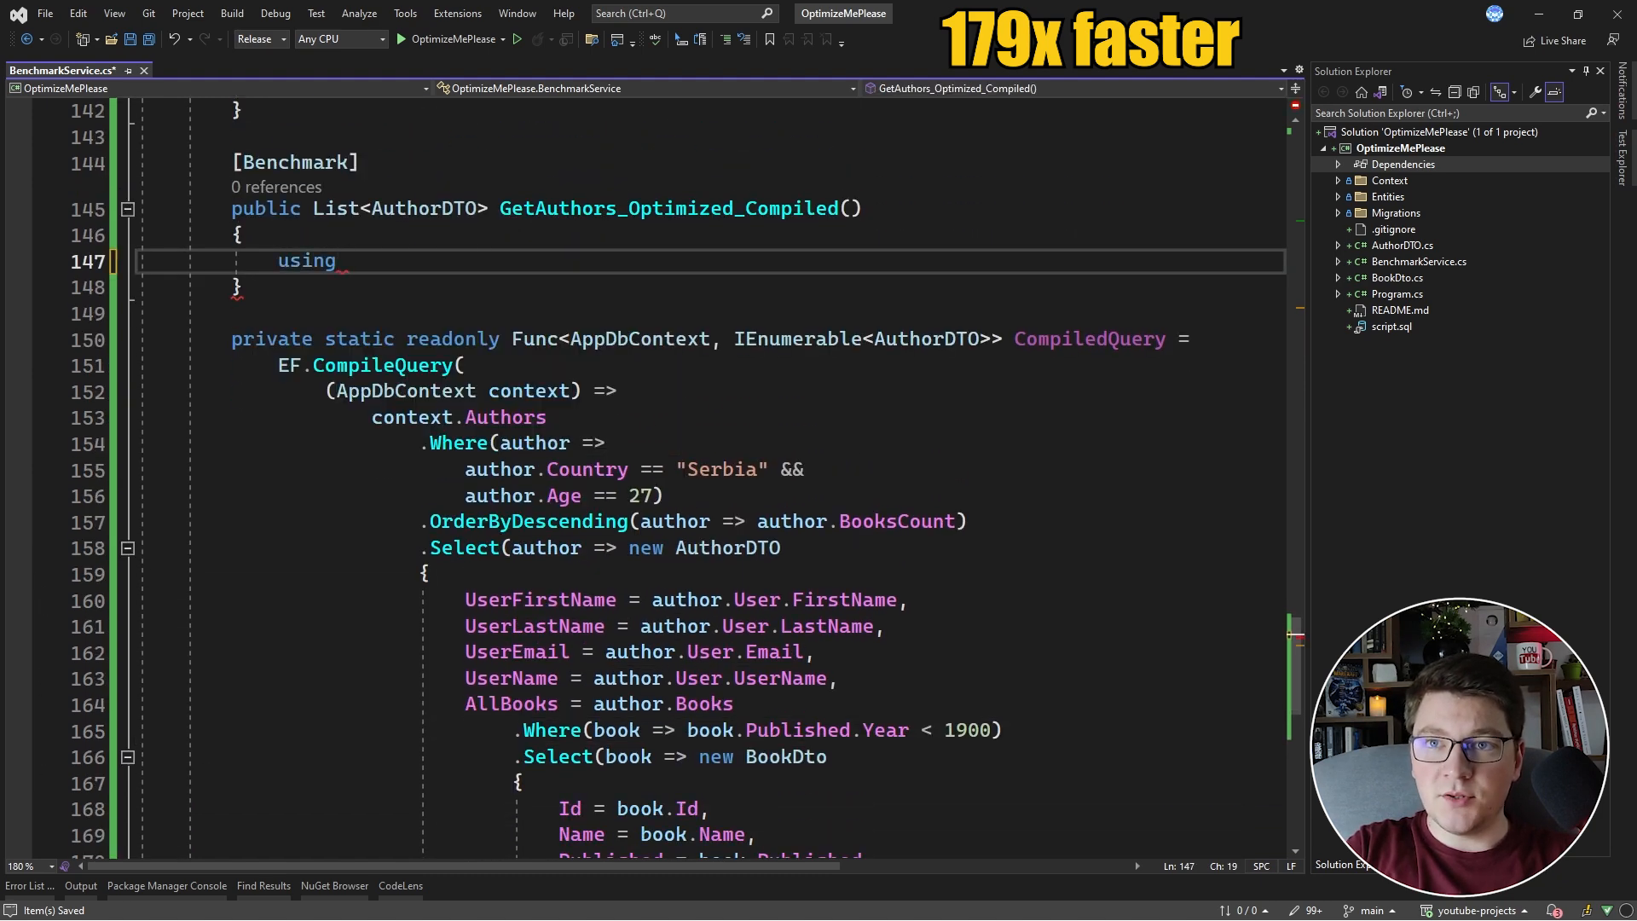
type("var context = new AppDbContext();")
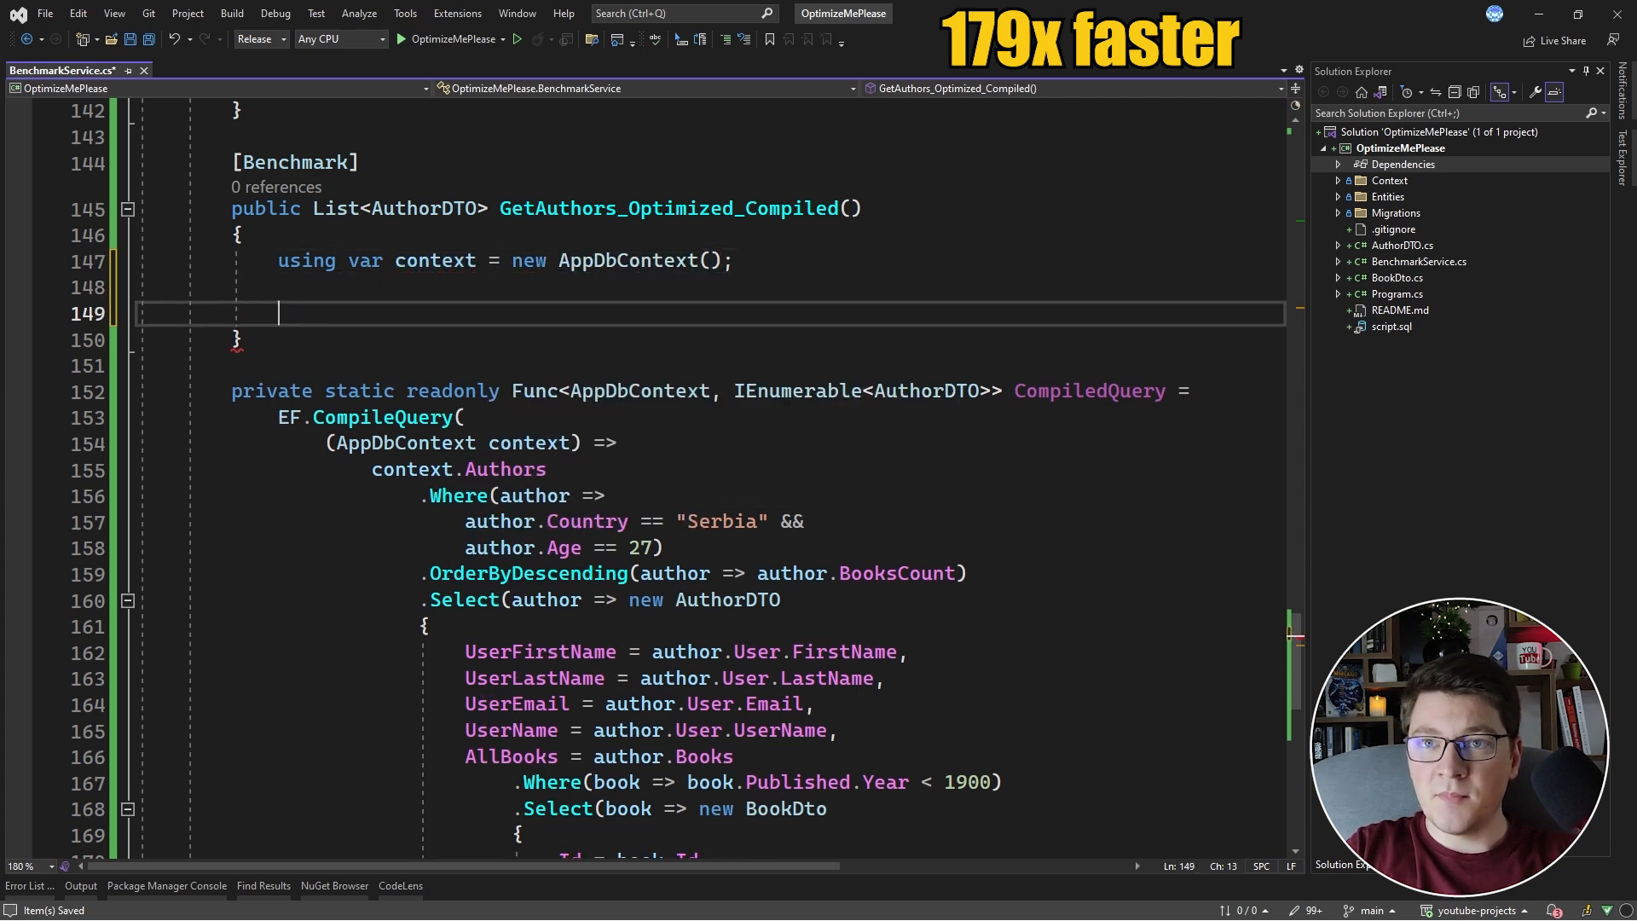
type("v")
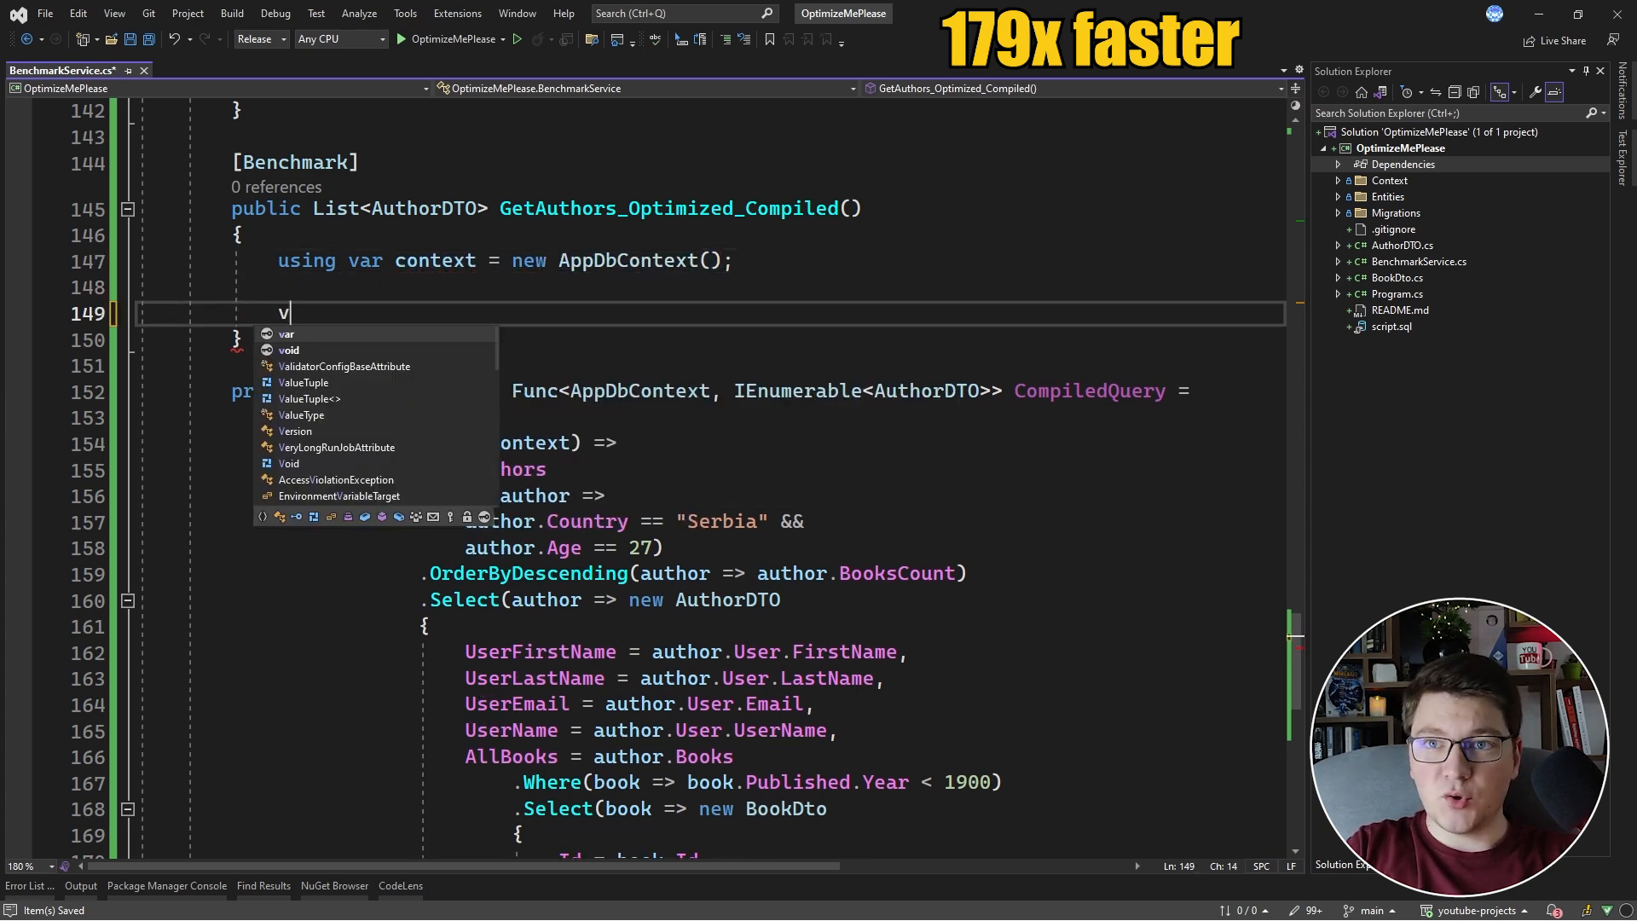
type("ar authors =")
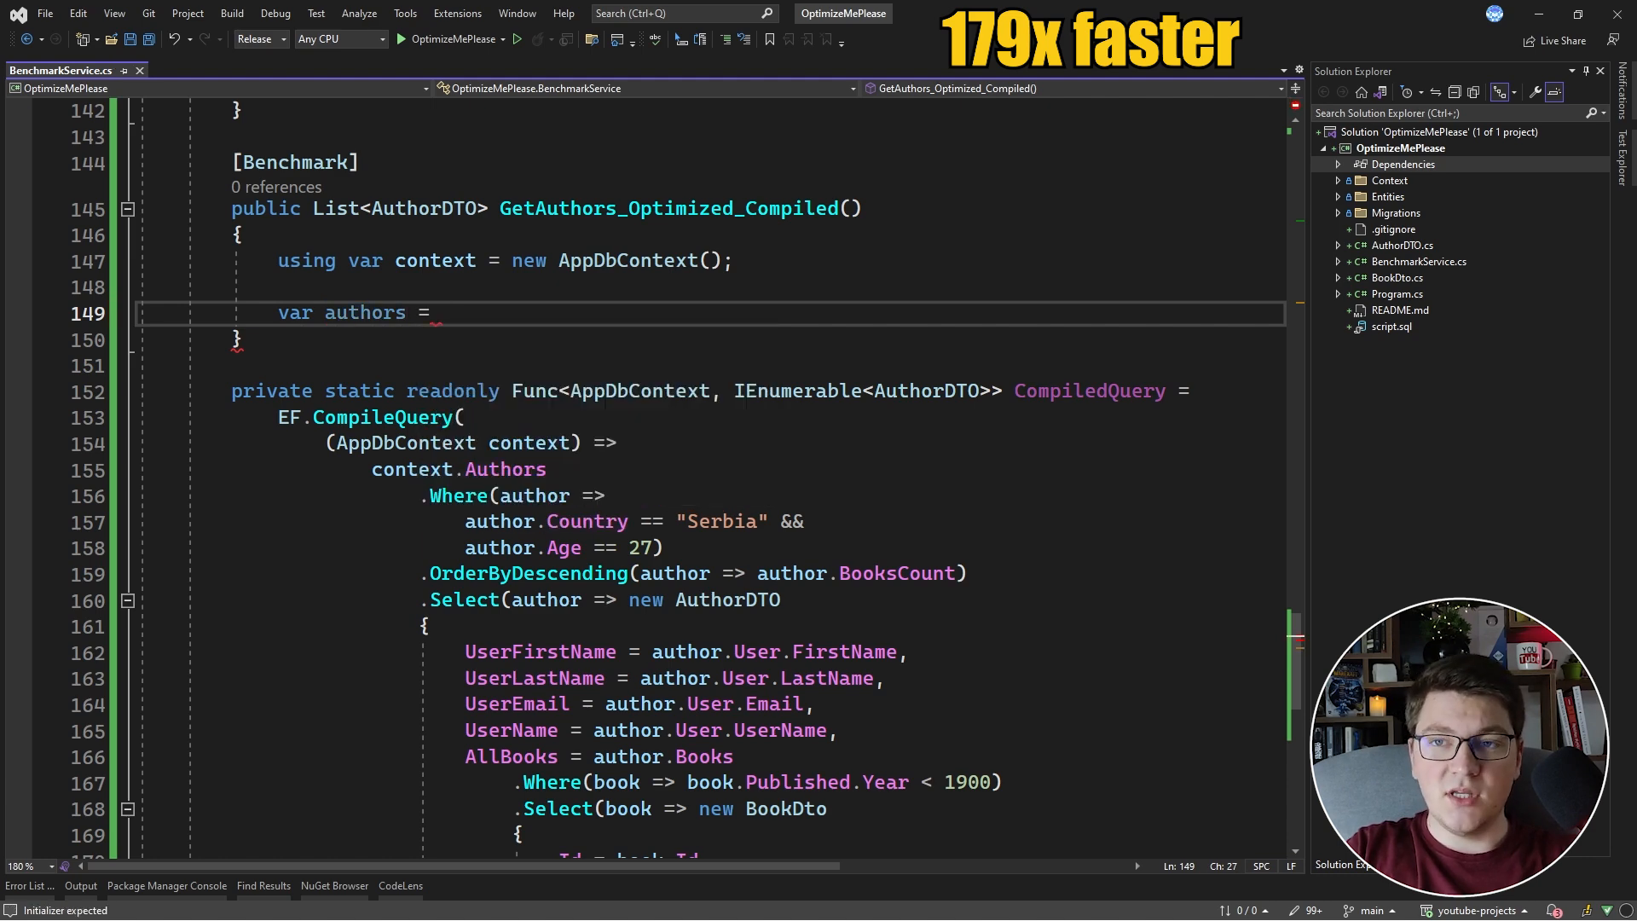
type("CompiledQuery(context).ToList();")
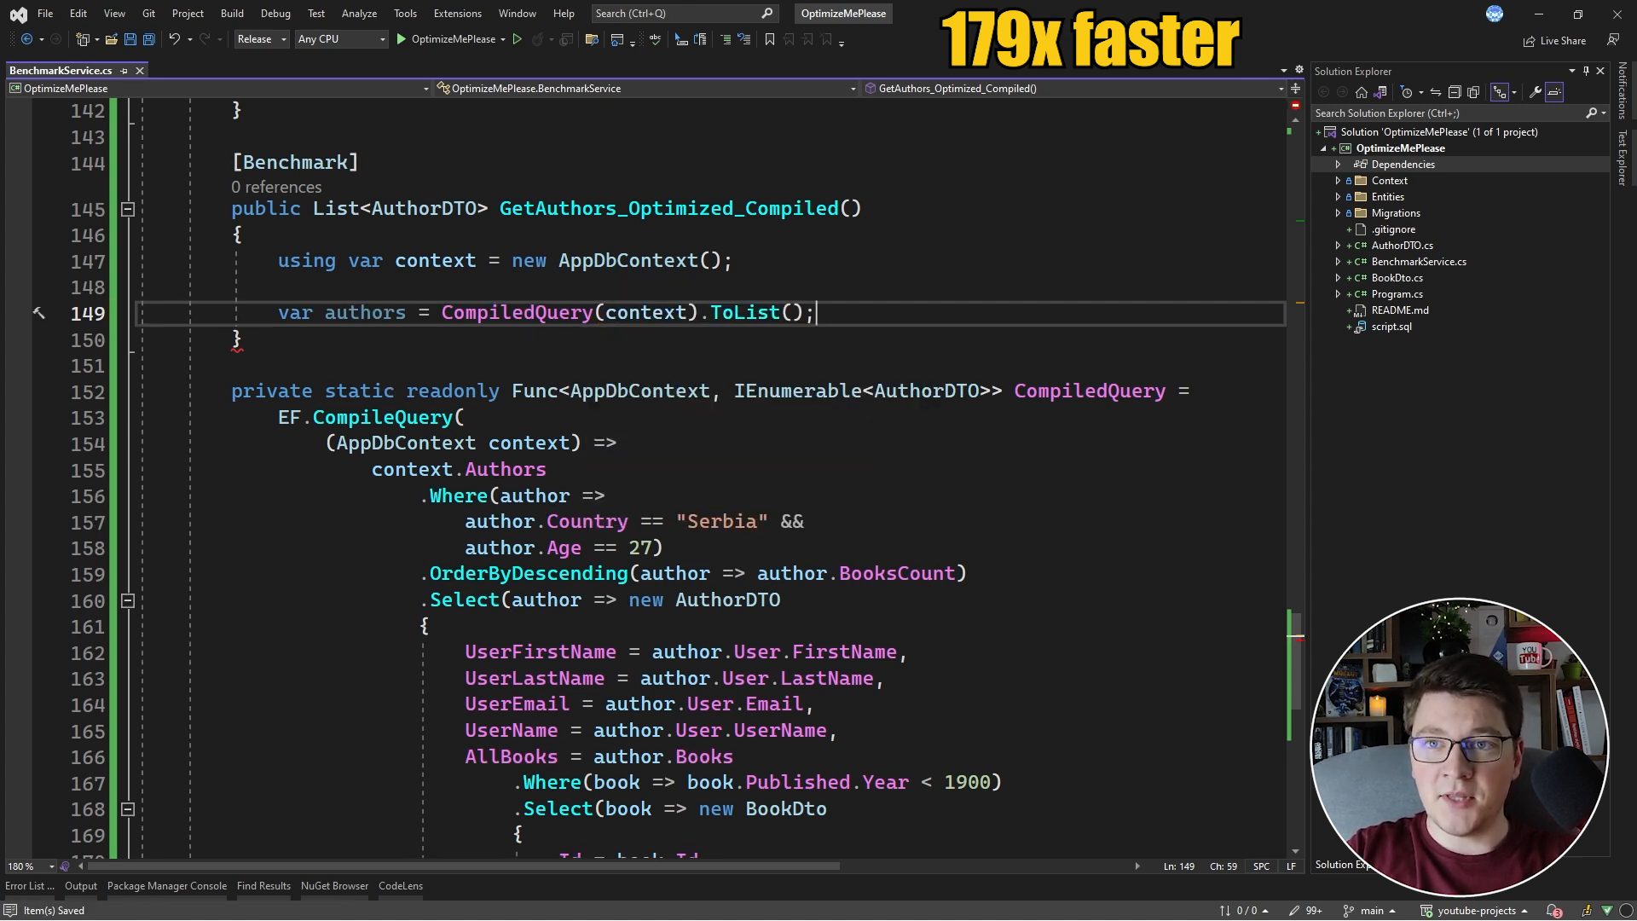
type("return authors;")
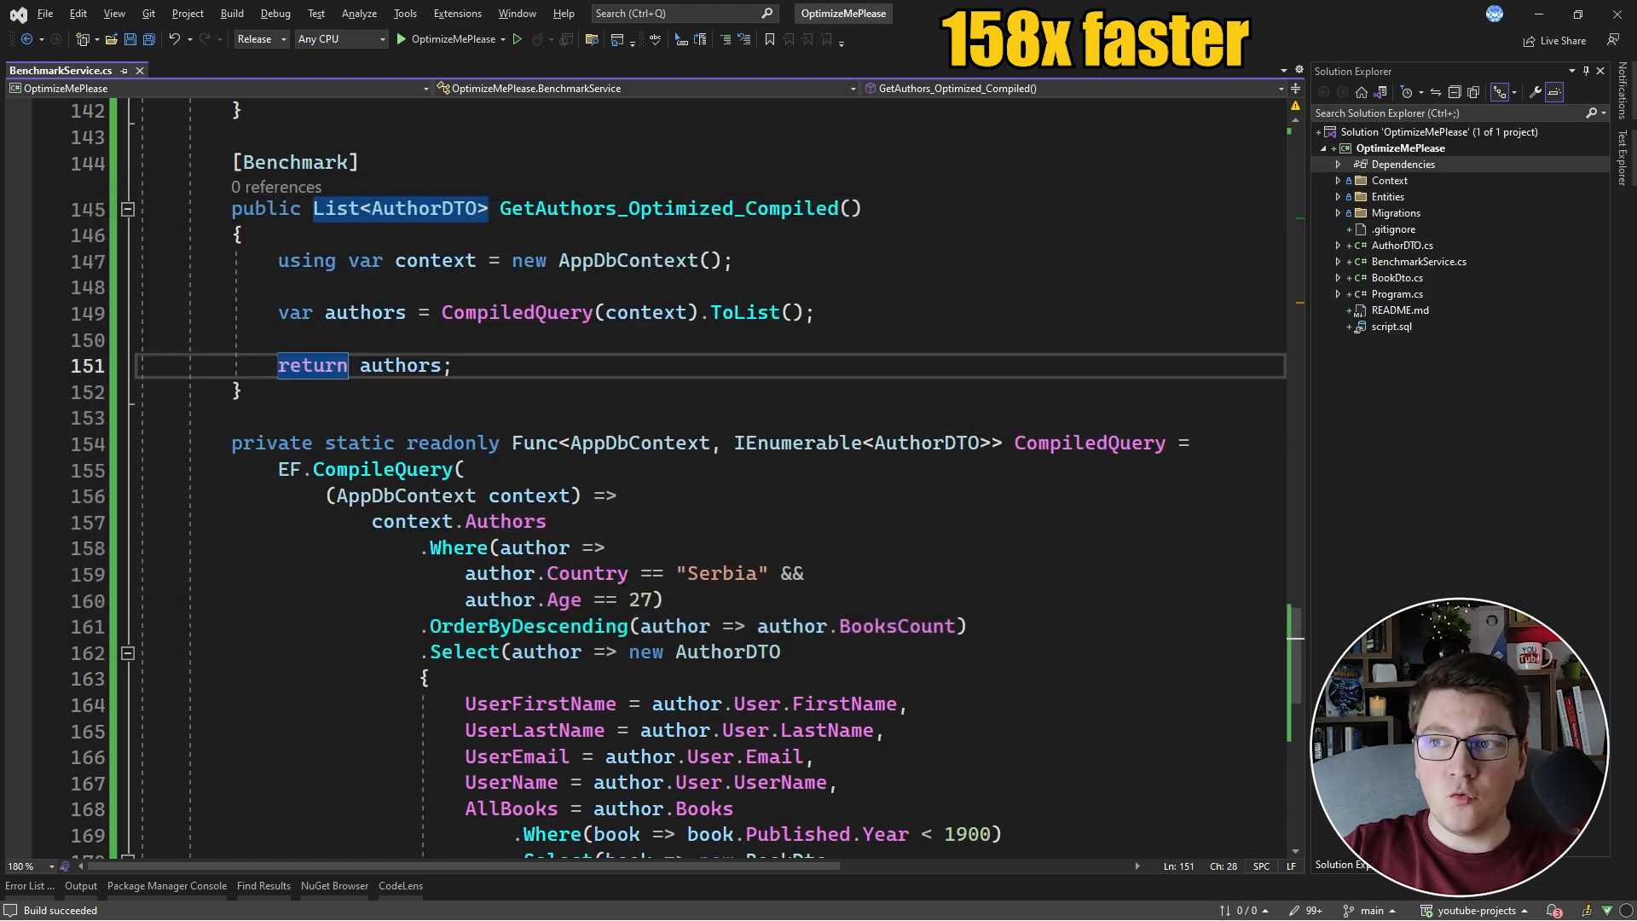
Step: Scroll down past the compiled benchmark's foreach loop that trims AllBooks to pre-1900 books
scroll("down", 3)
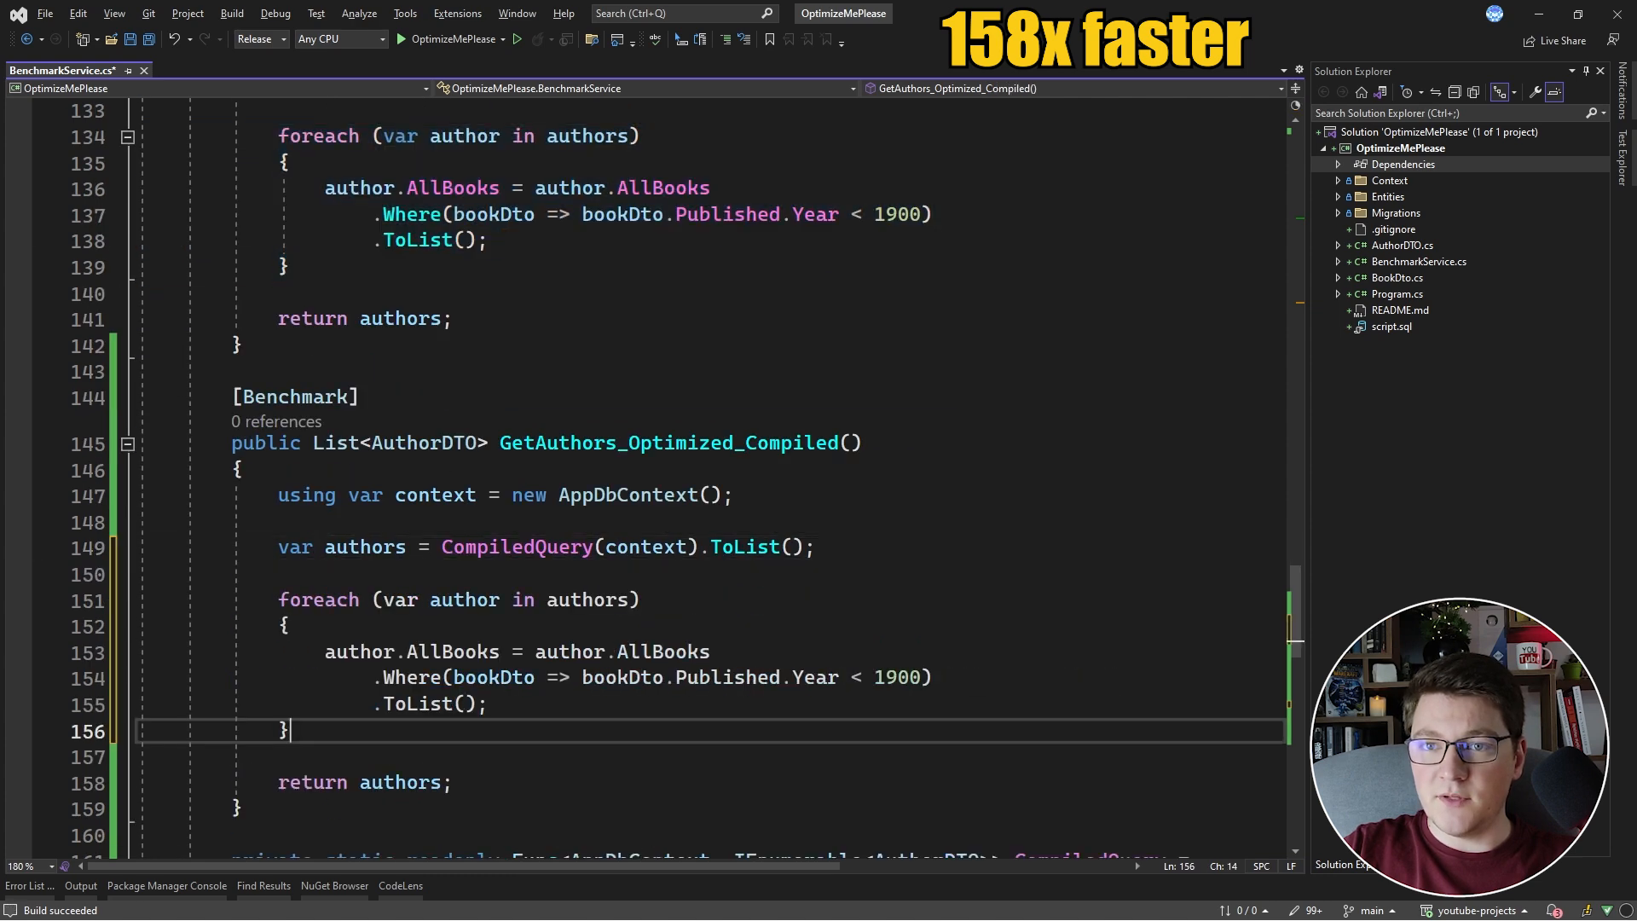
scroll("down", 3)
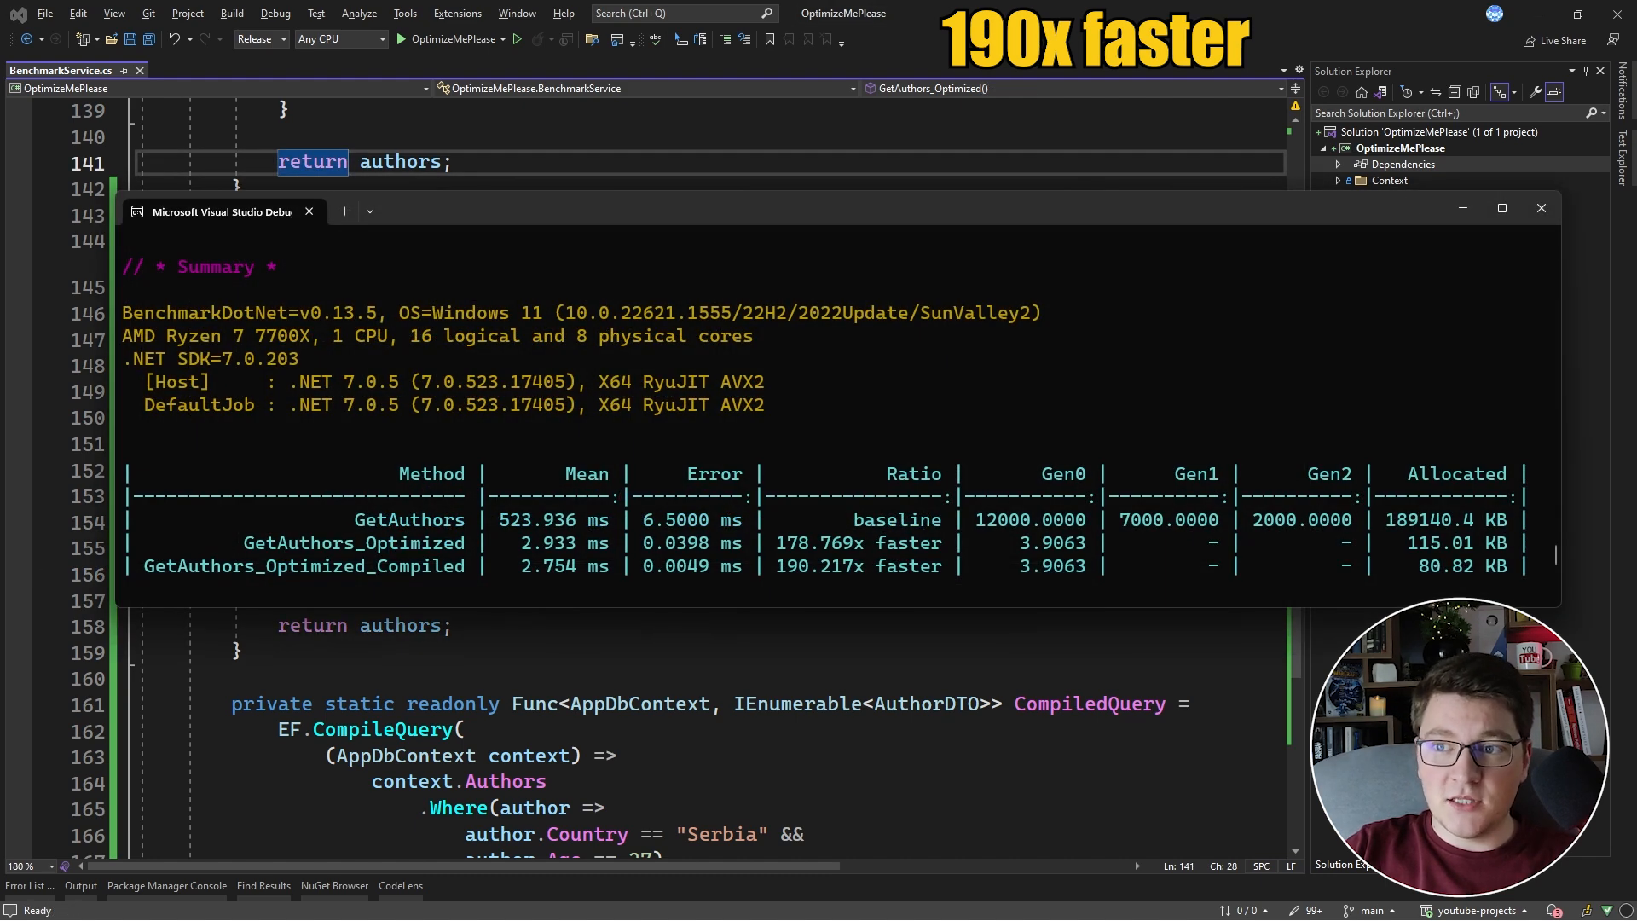
Step: Highlight the 190.217x speedup ratio for GetAuthors_Optimized_Compiled in the summary
double_click(786, 566)
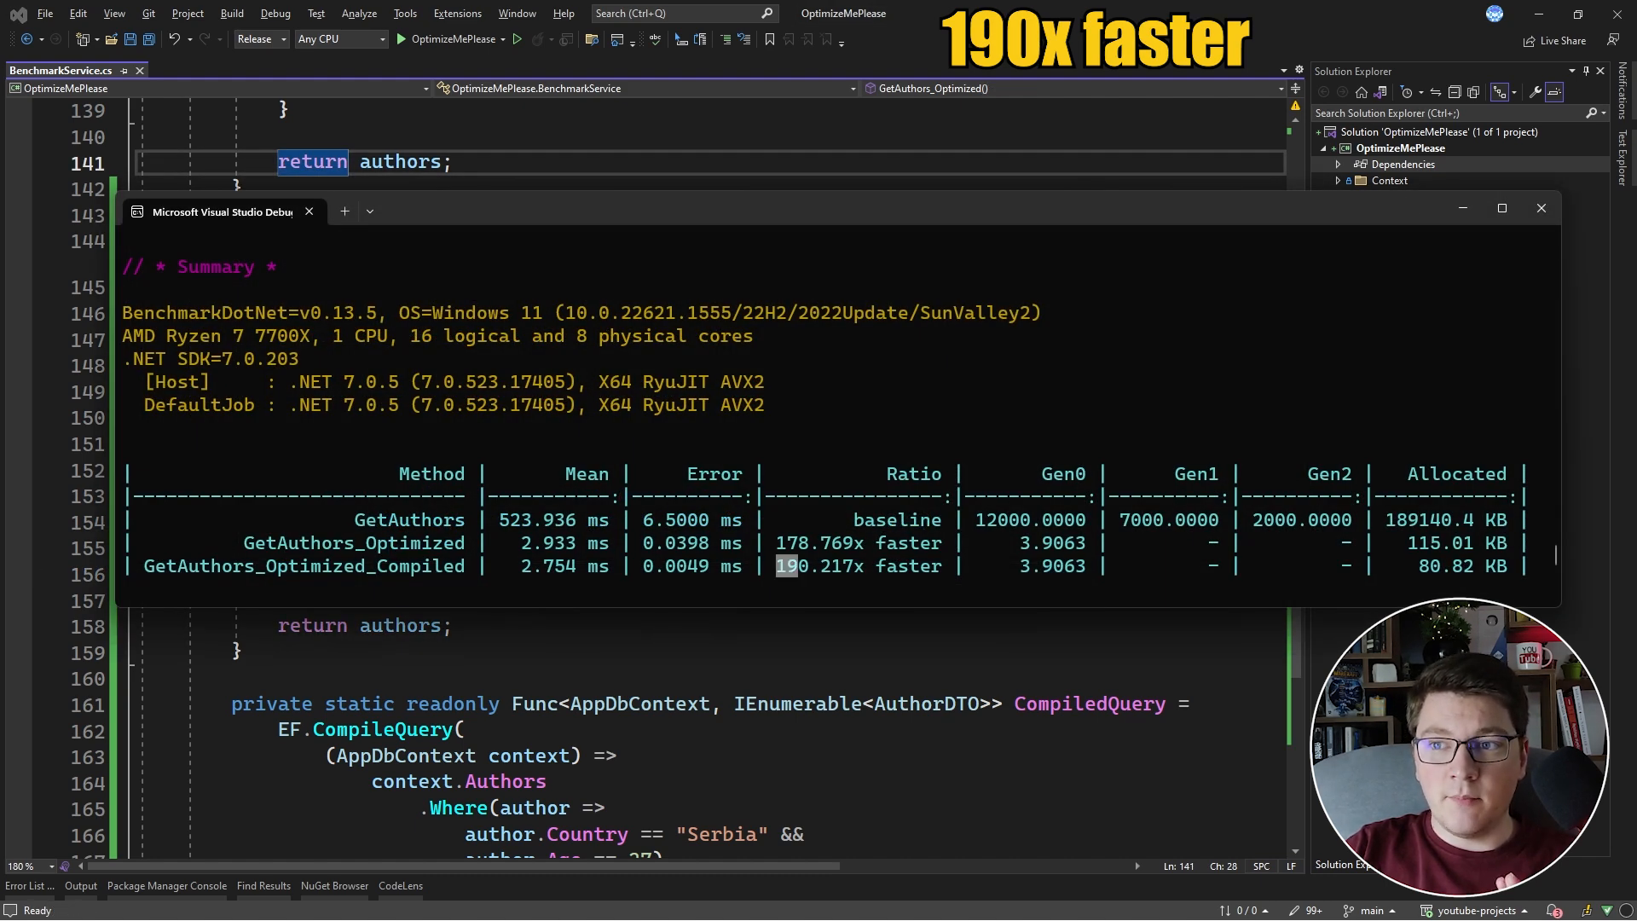